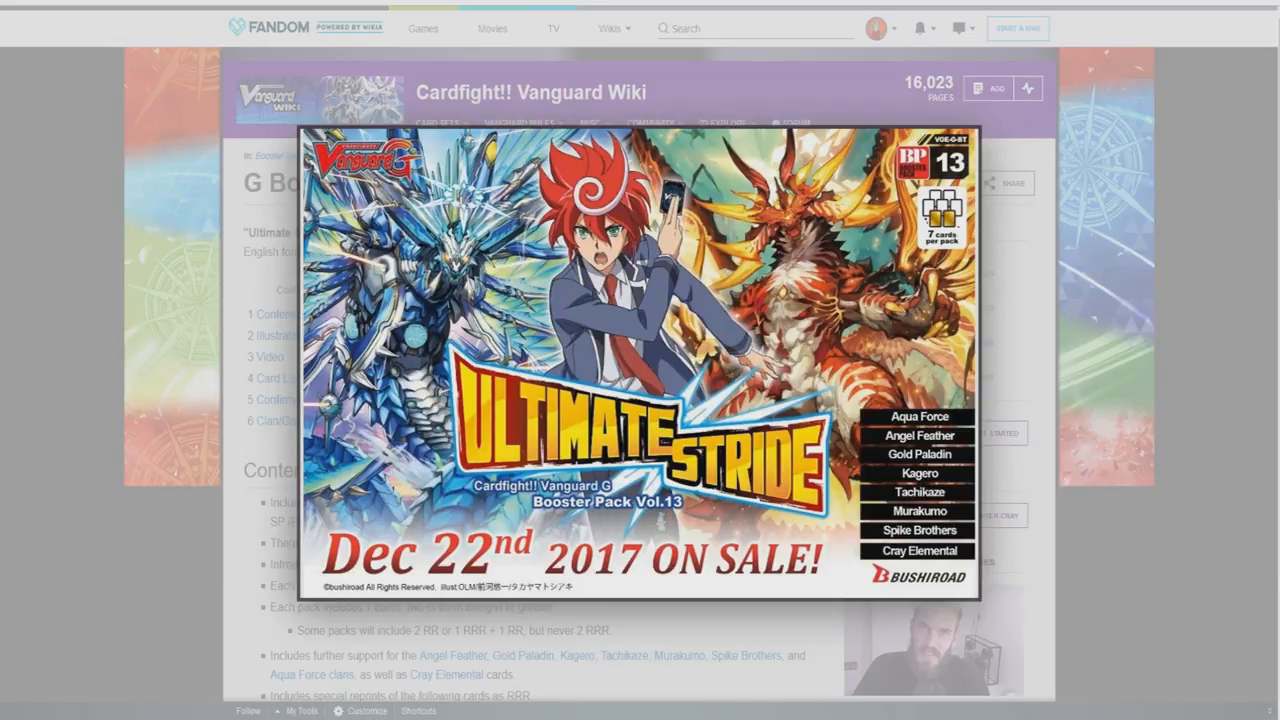
Step: View the Ultimate Stride box art in the gallery viewer, then close it back to the set page
left_click(640, 350)
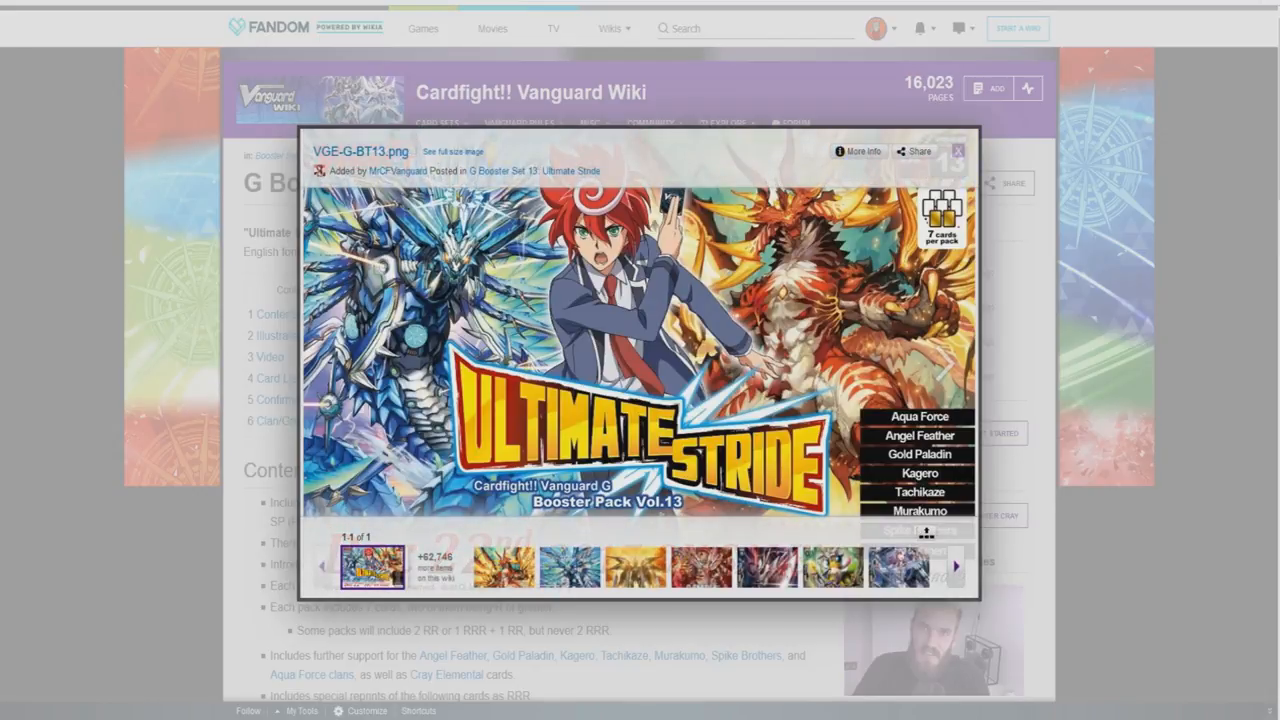
left_click(956, 150)
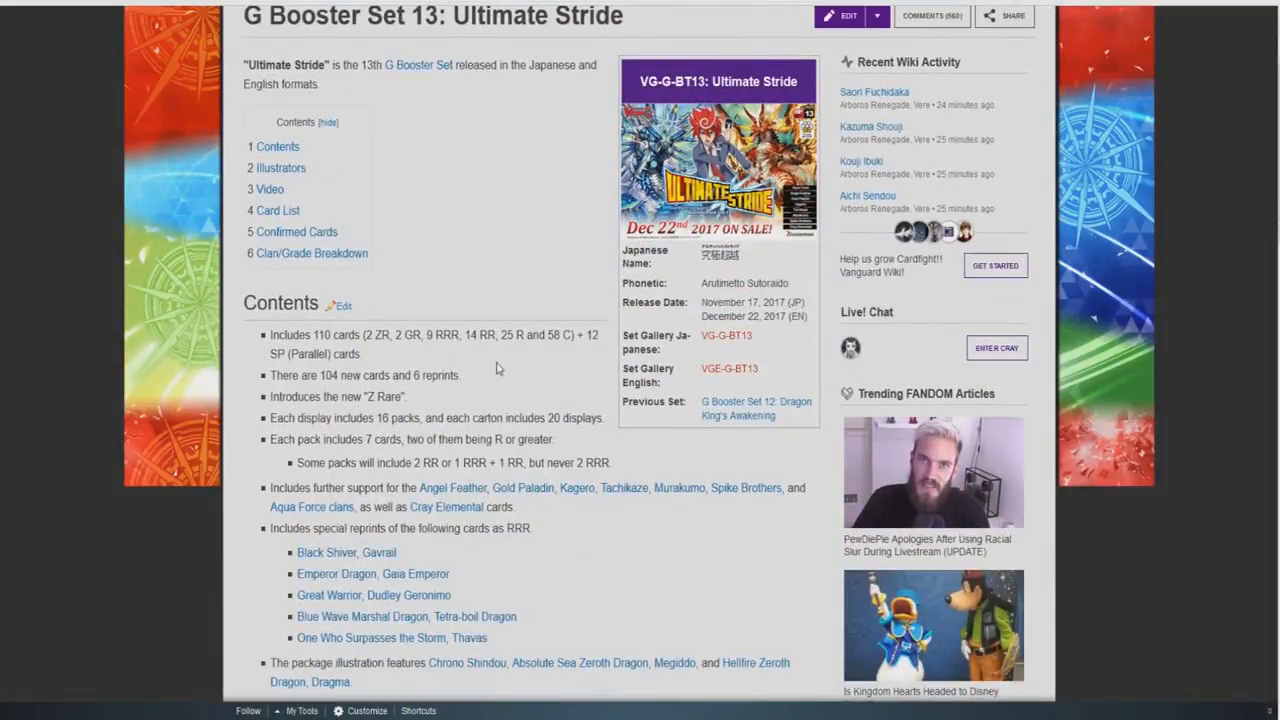
scroll("down", 3)
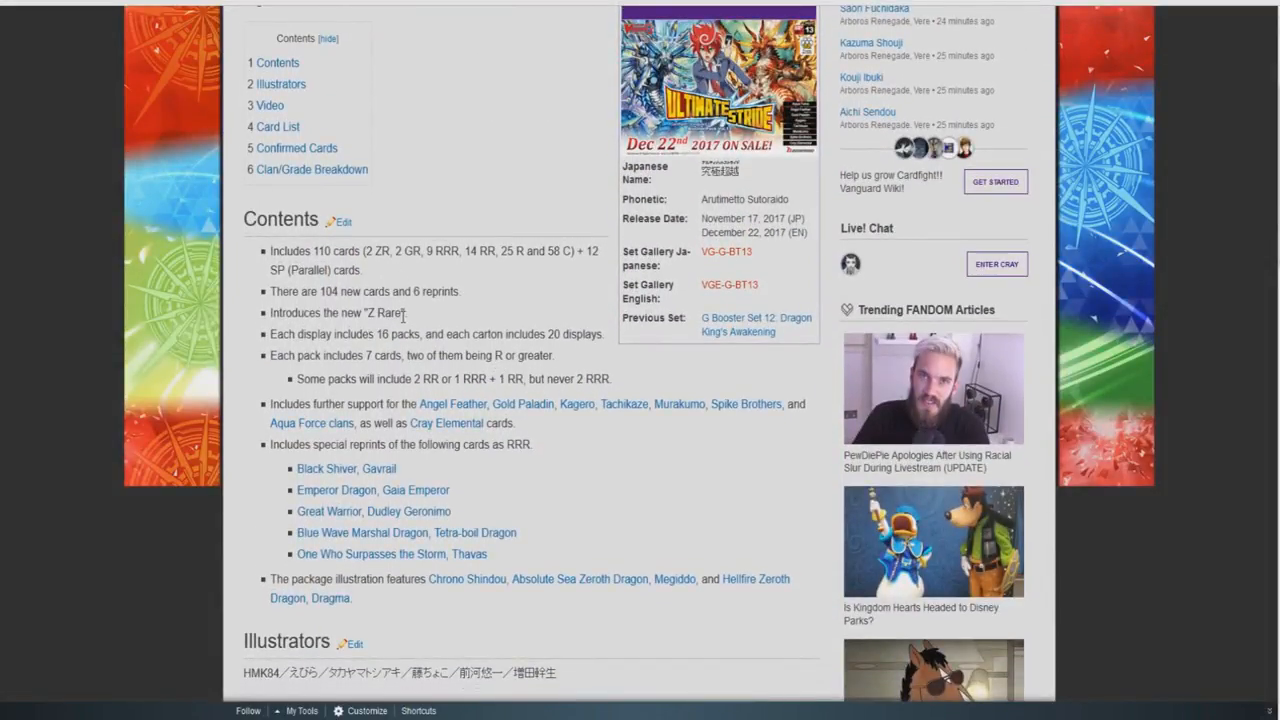
scroll("down", 3)
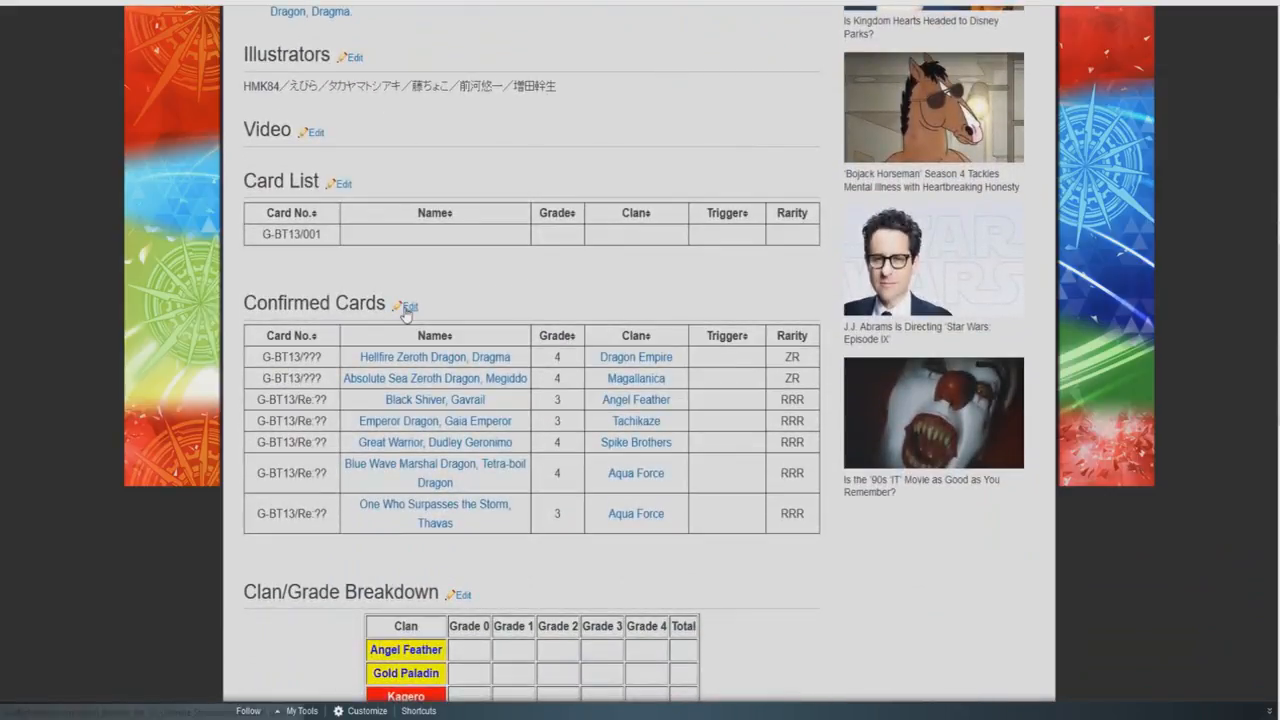
mouse_move(530, 268)
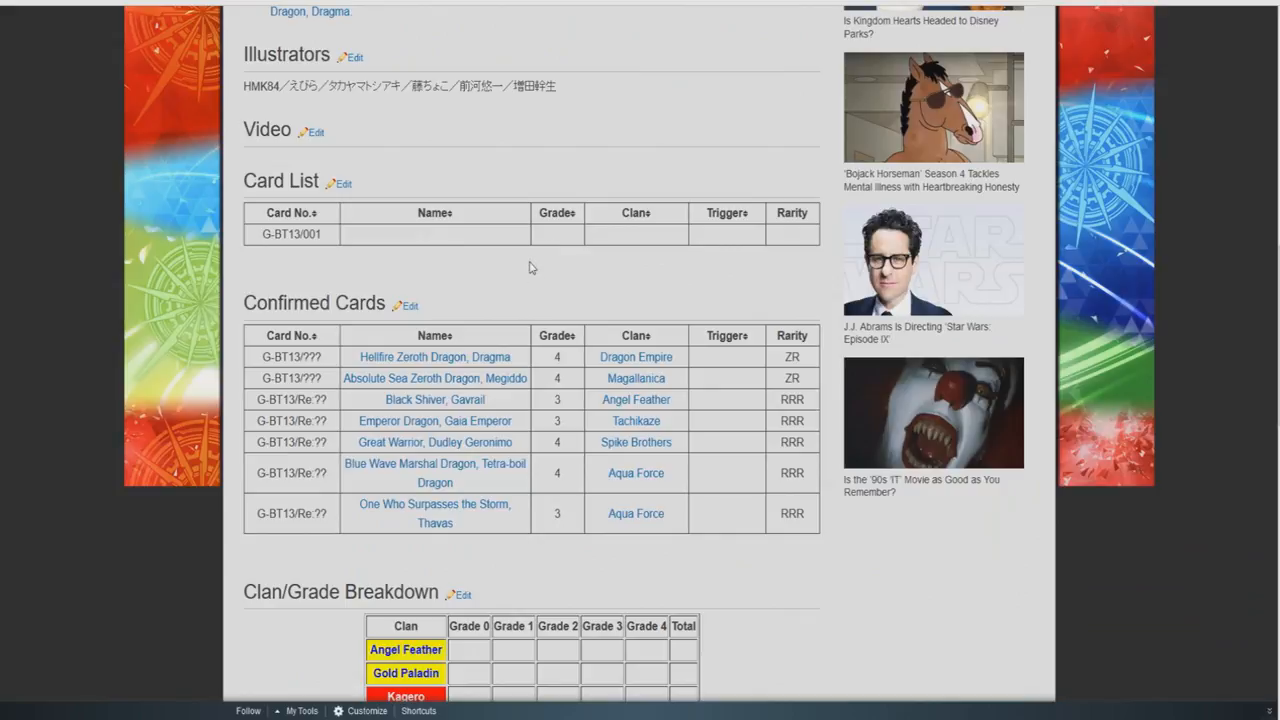
mouse_move(392, 374)
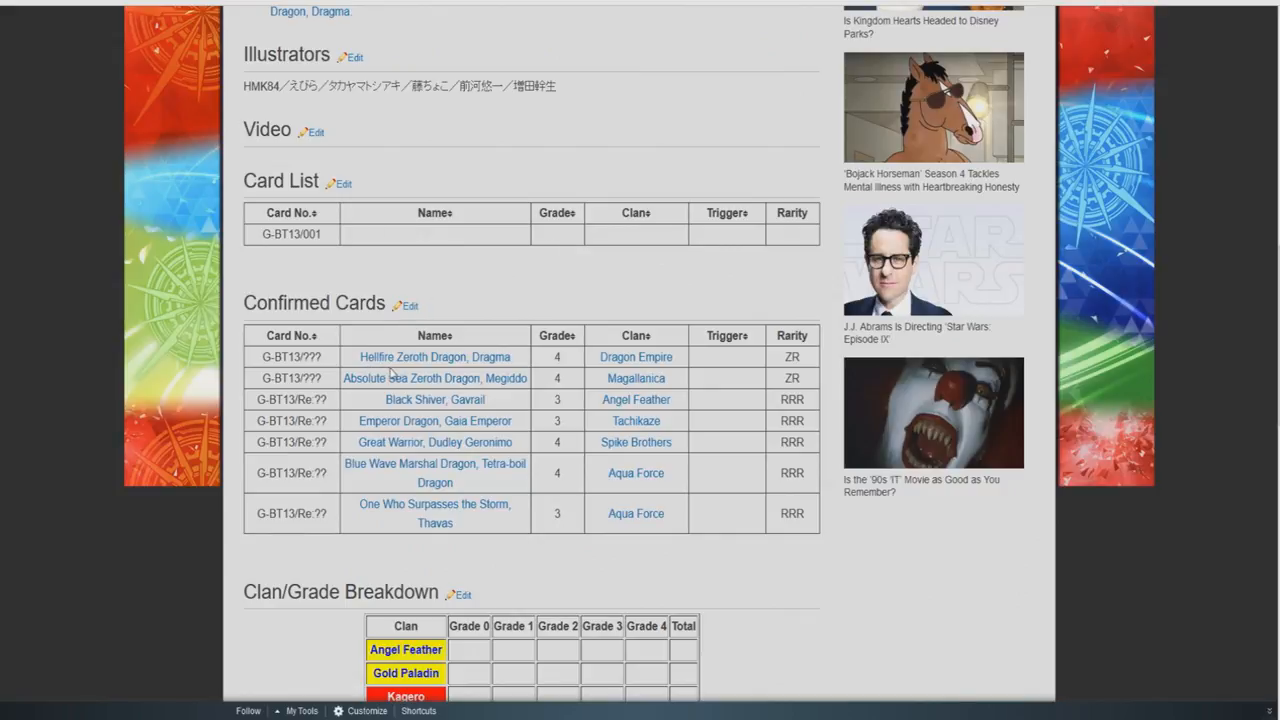
mouse_move(430, 368)
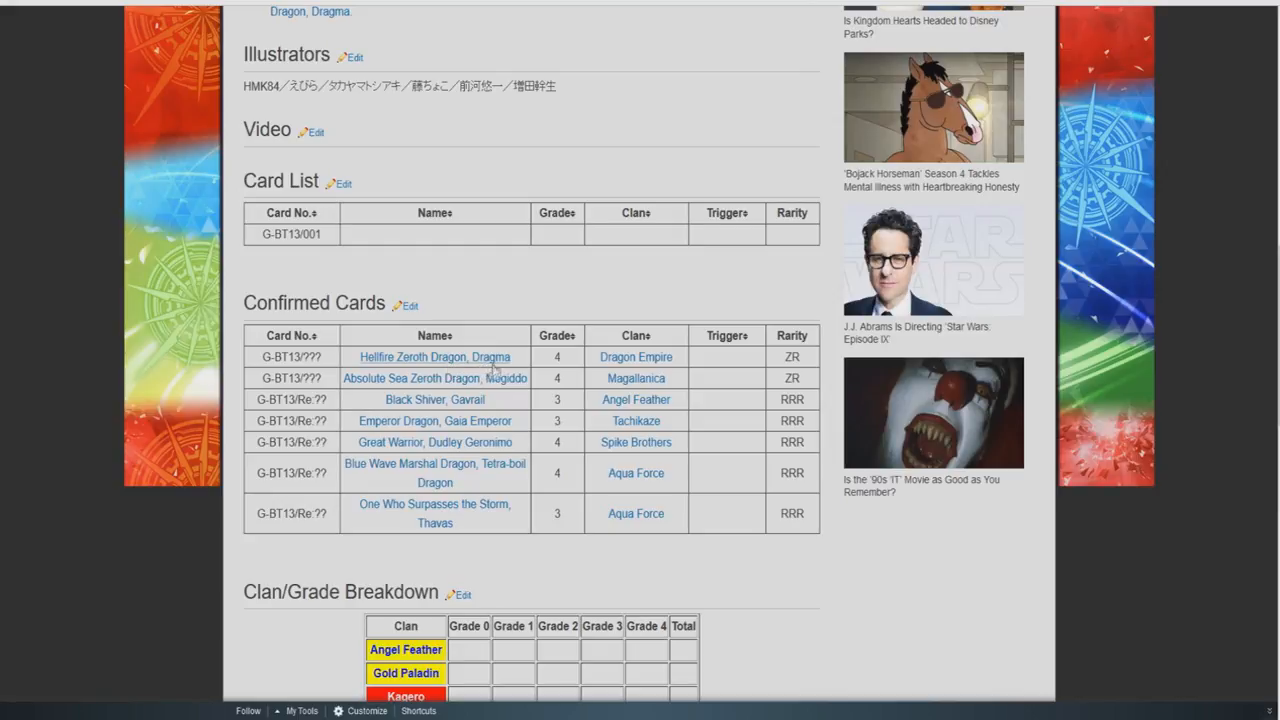
mouse_move(364, 396)
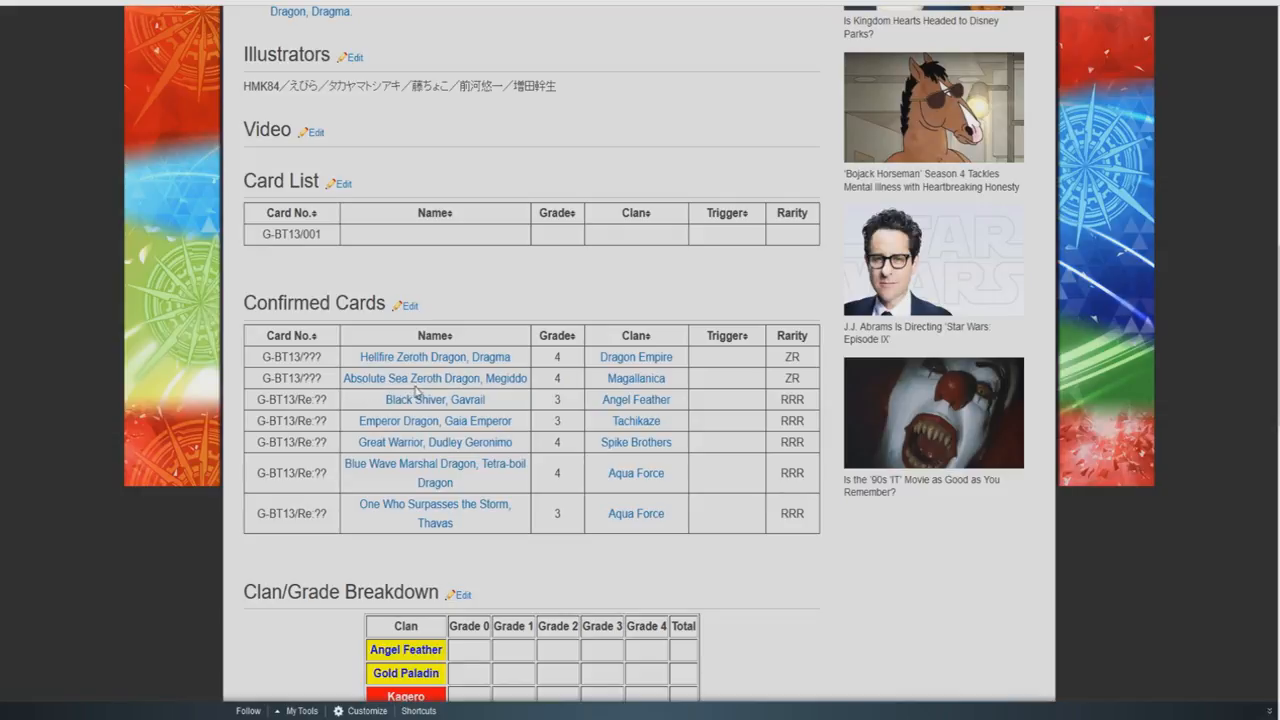
mouse_move(464, 382)
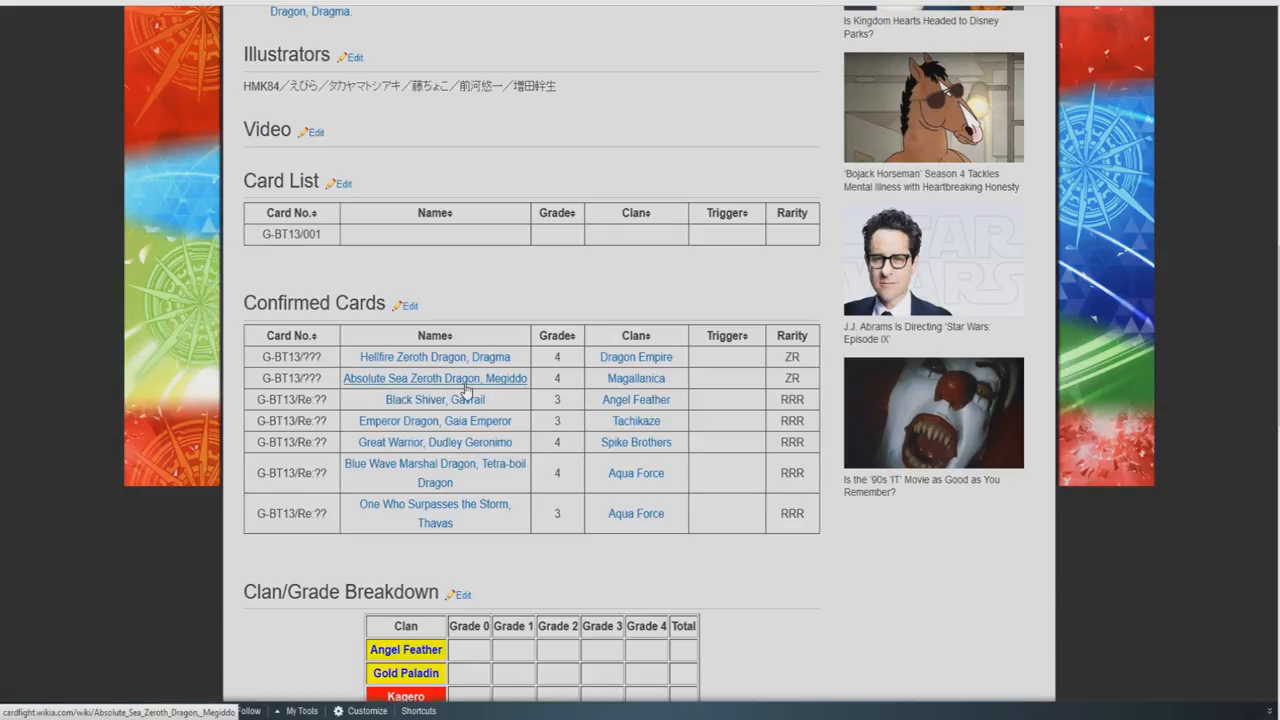
mouse_move(590, 376)
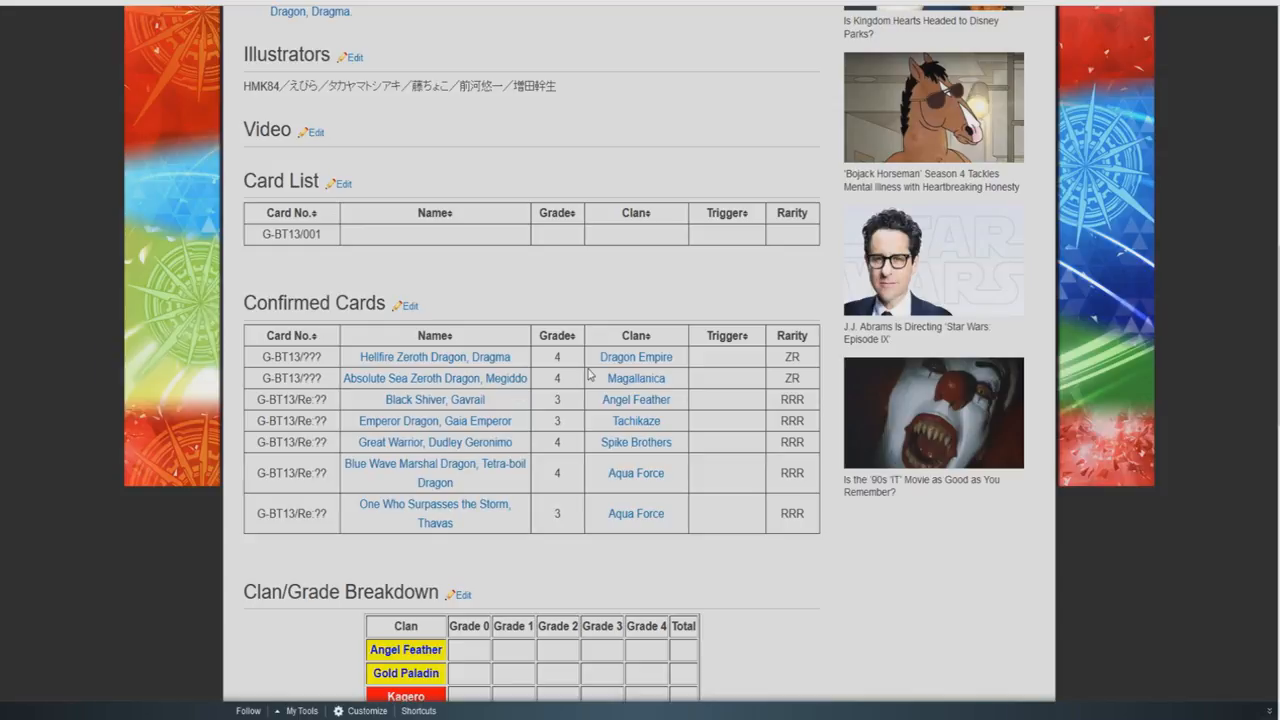
mouse_move(550, 378)
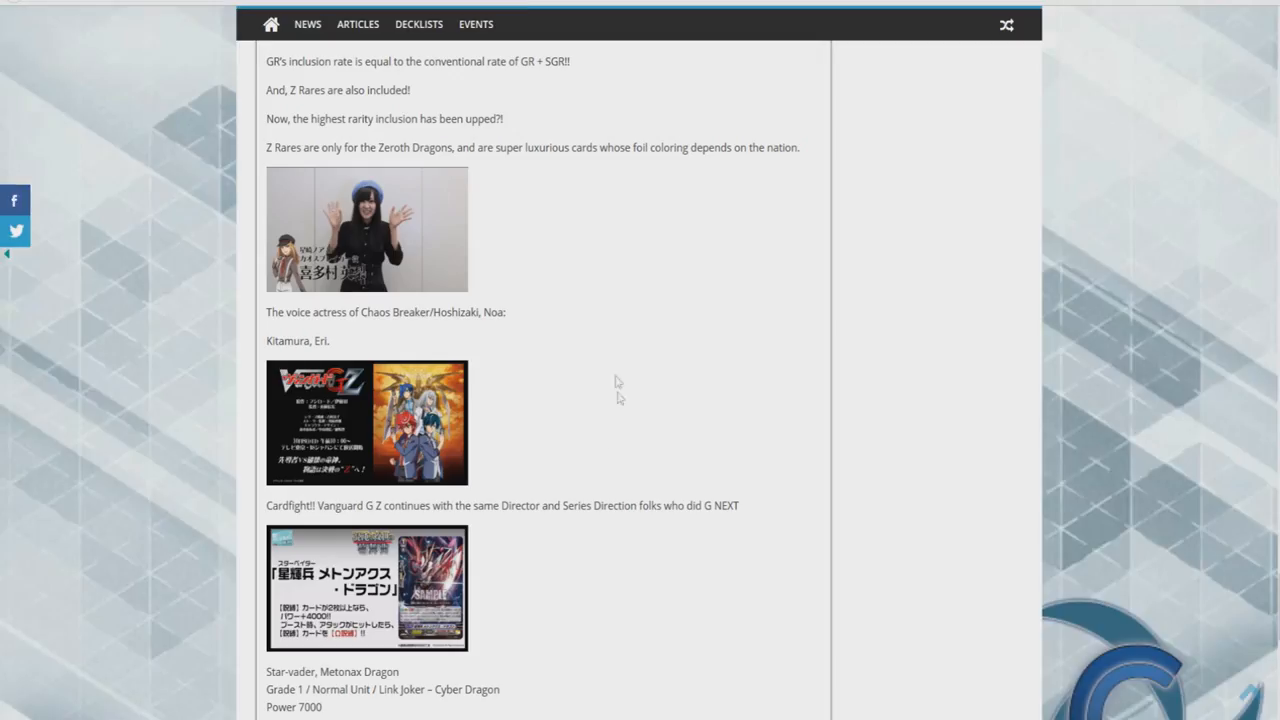
Step: Scroll the Vanguard G Z article up to its poster, tagline and story synopsis
scroll("up", 3)
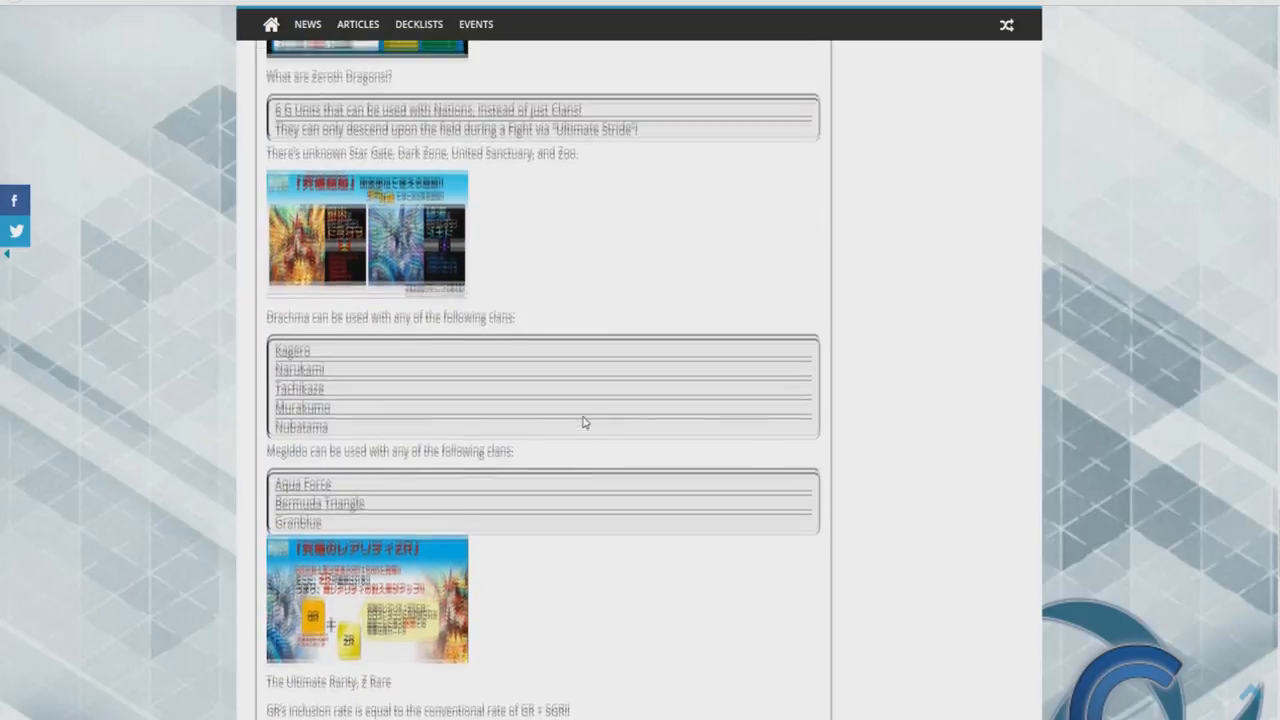
scroll("up", 3)
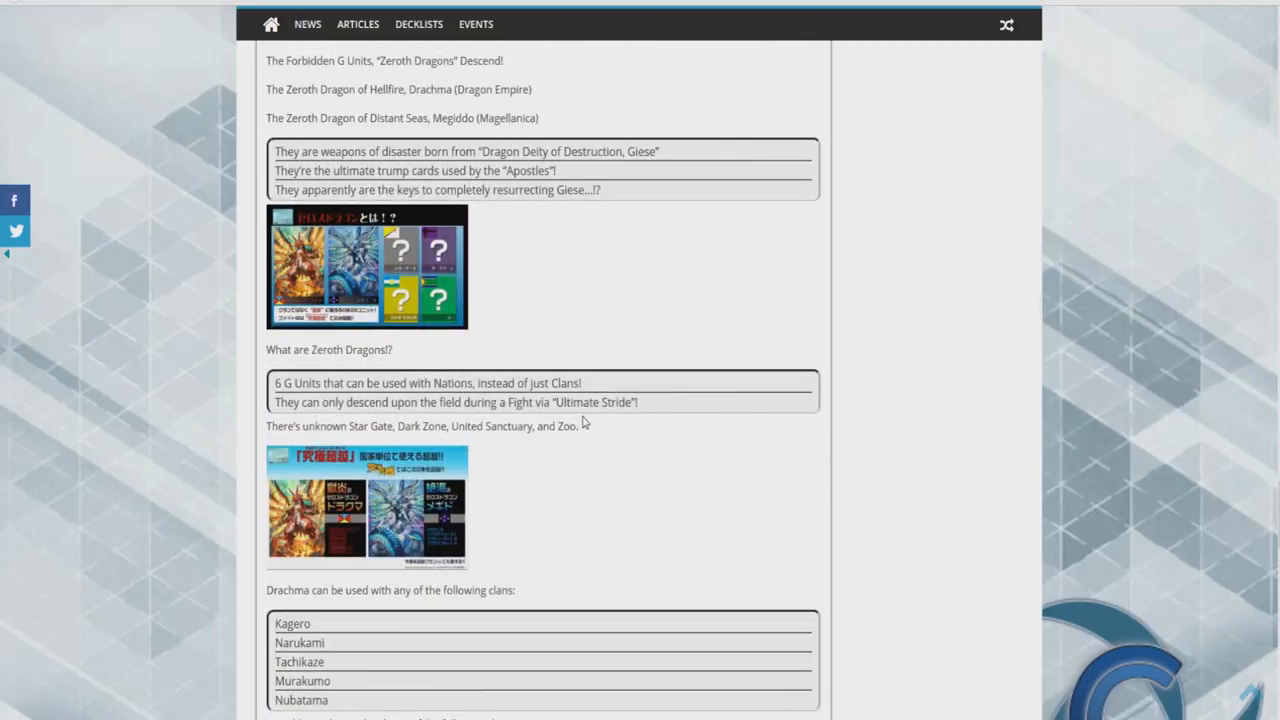
scroll("up", 3)
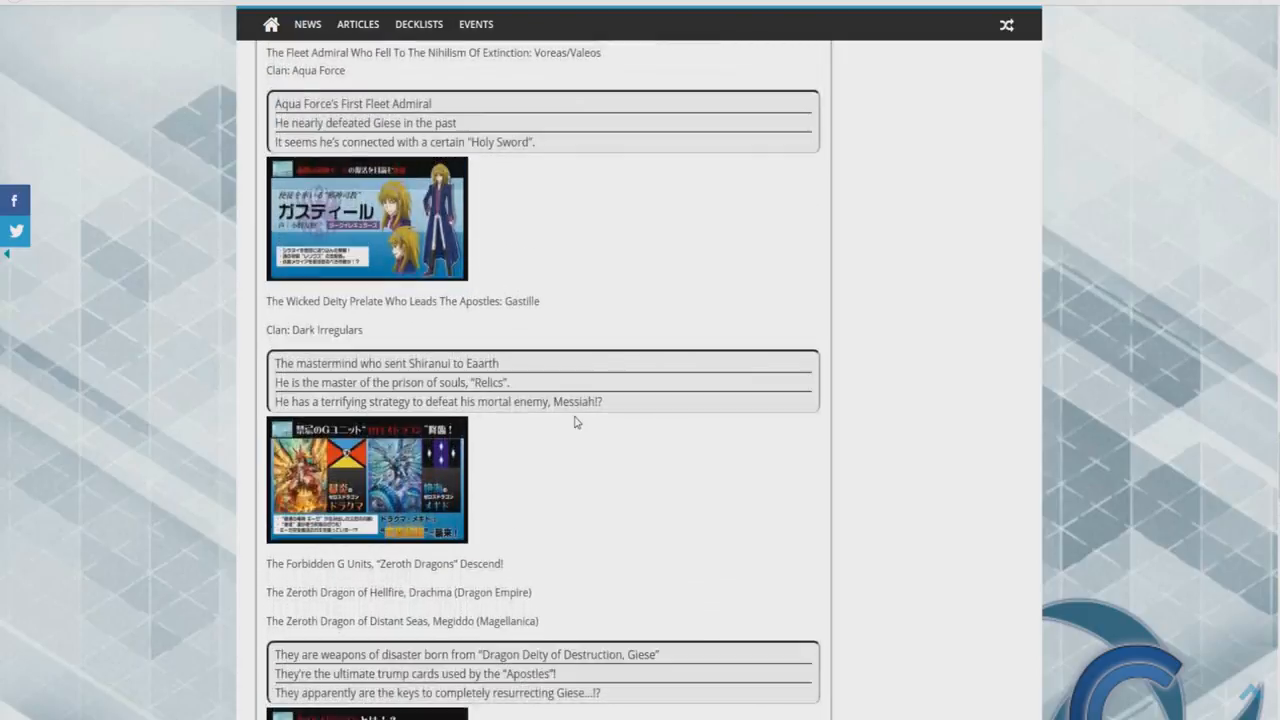
scroll("down", 3)
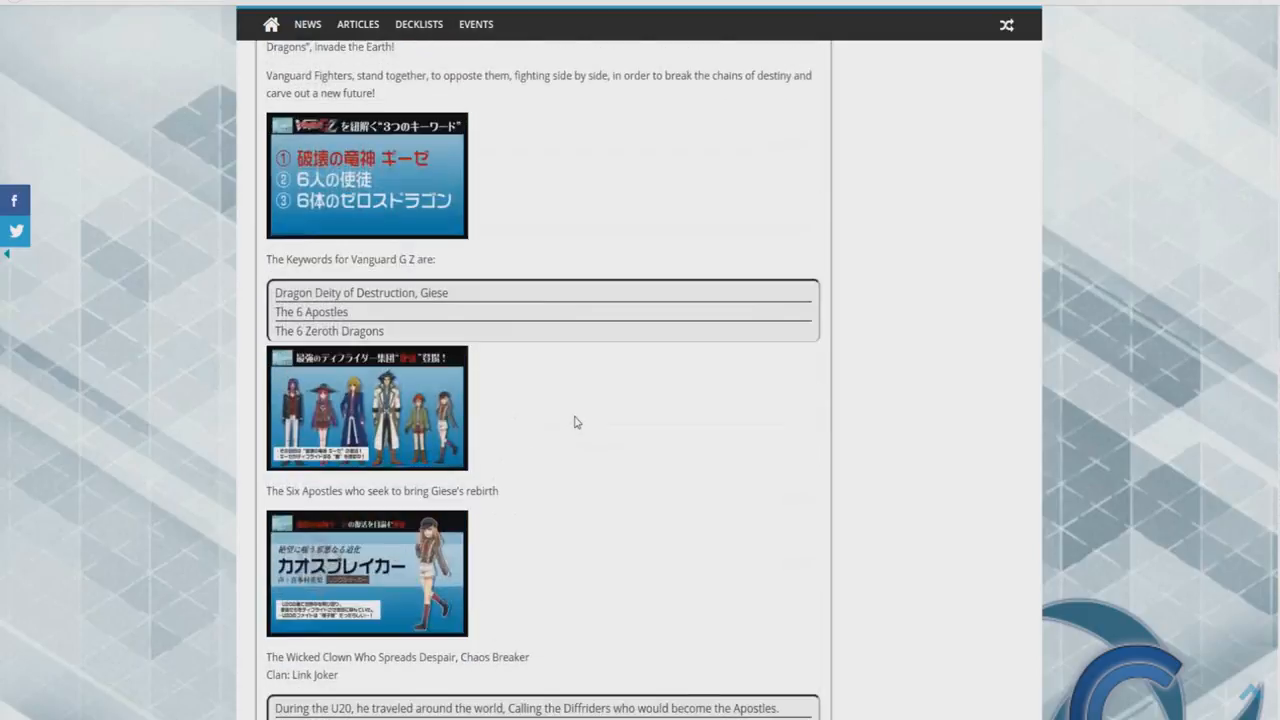
scroll("up", 3)
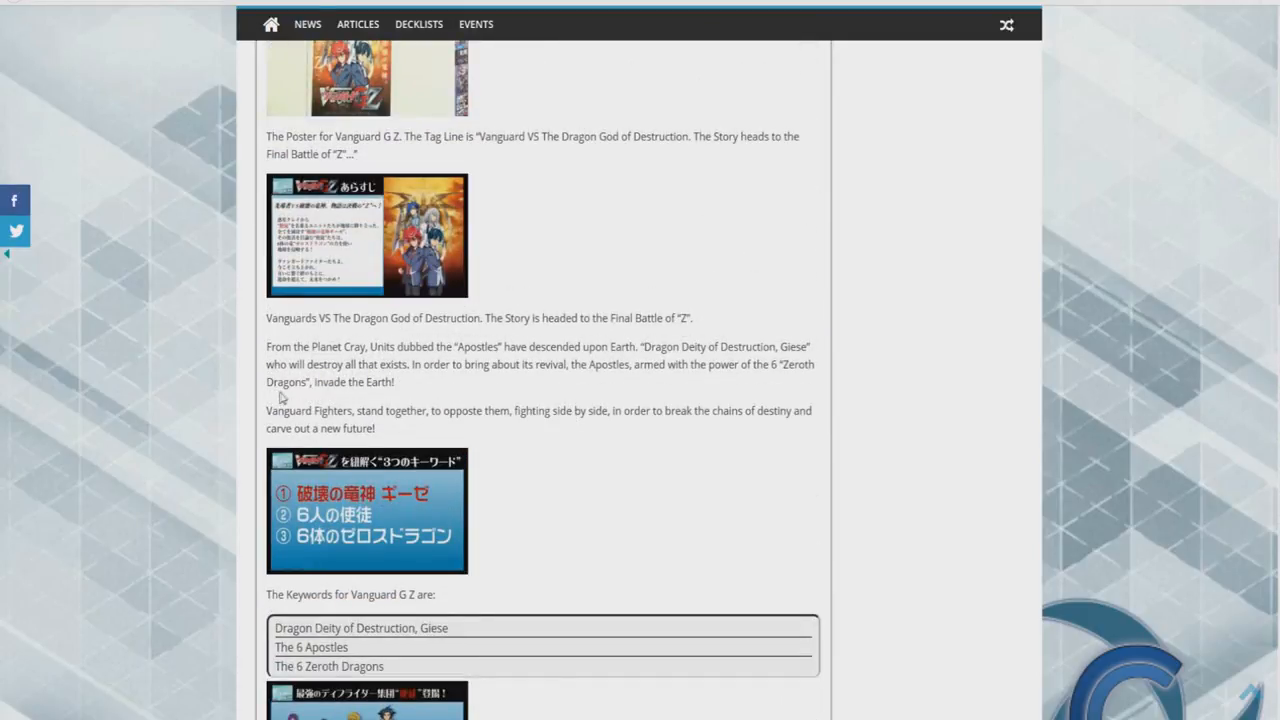
scroll("up", 3)
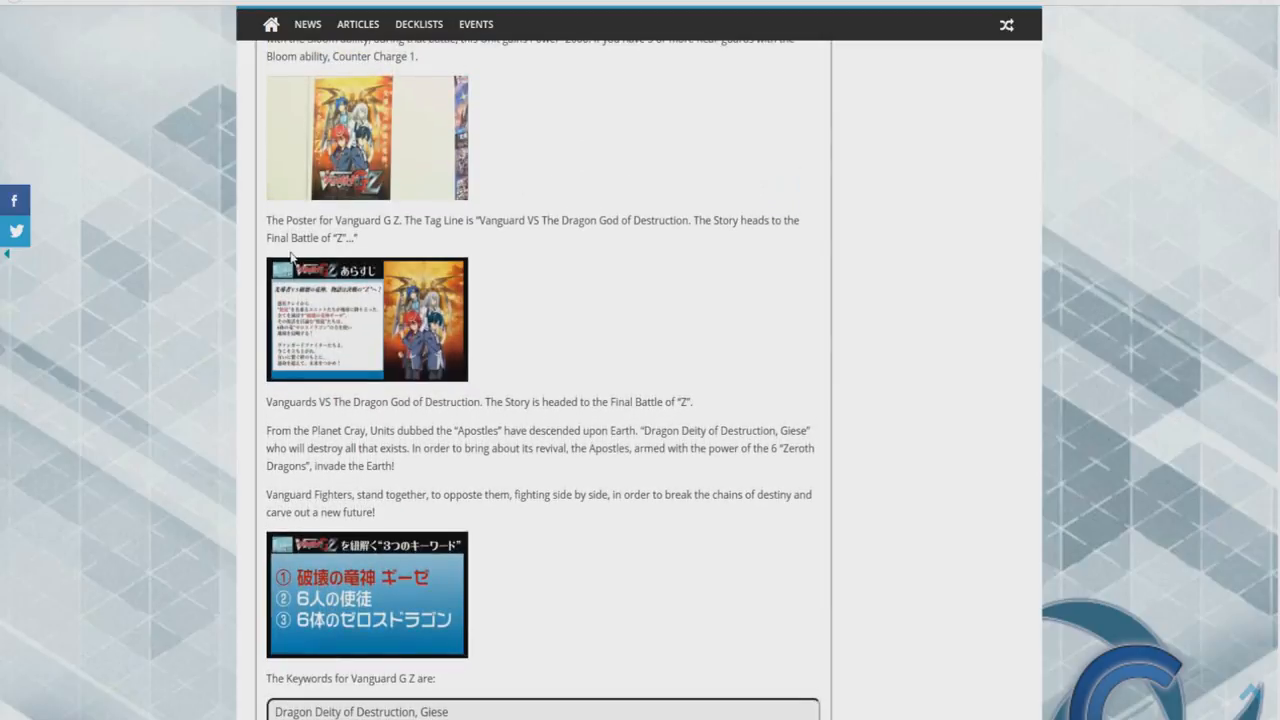
mouse_move(390, 236)
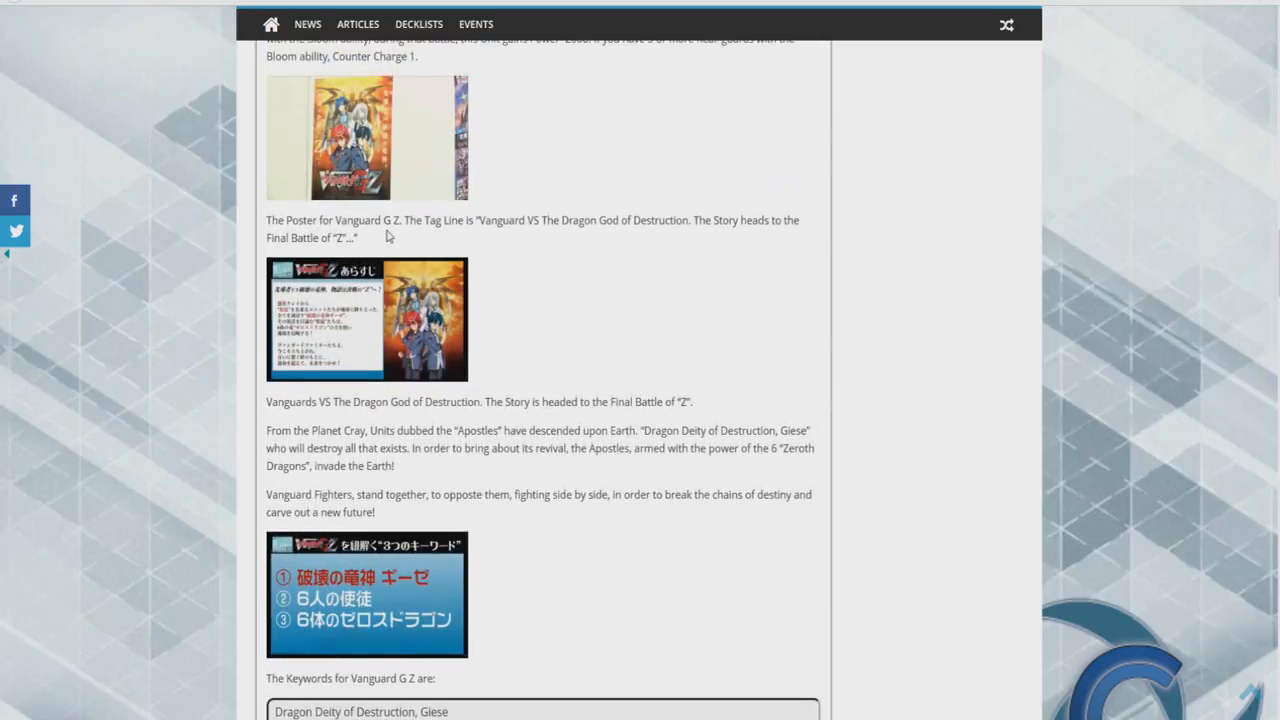
mouse_move(492, 240)
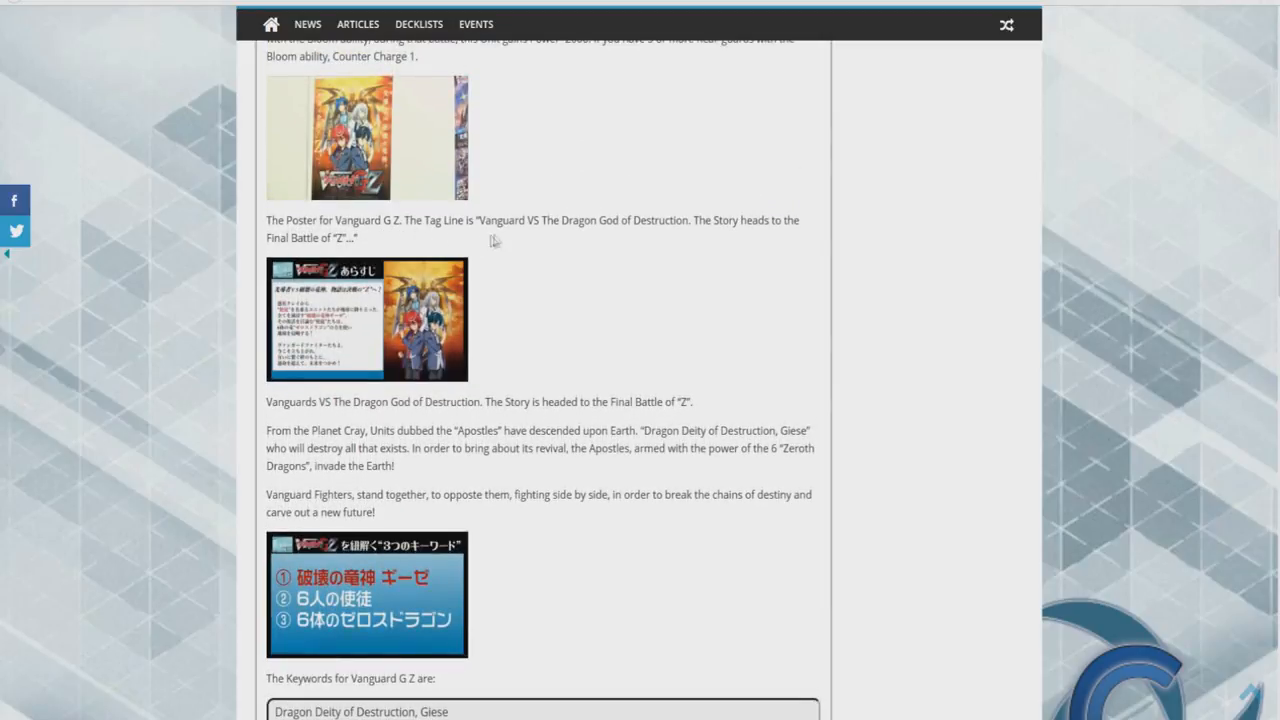
mouse_move(572, 240)
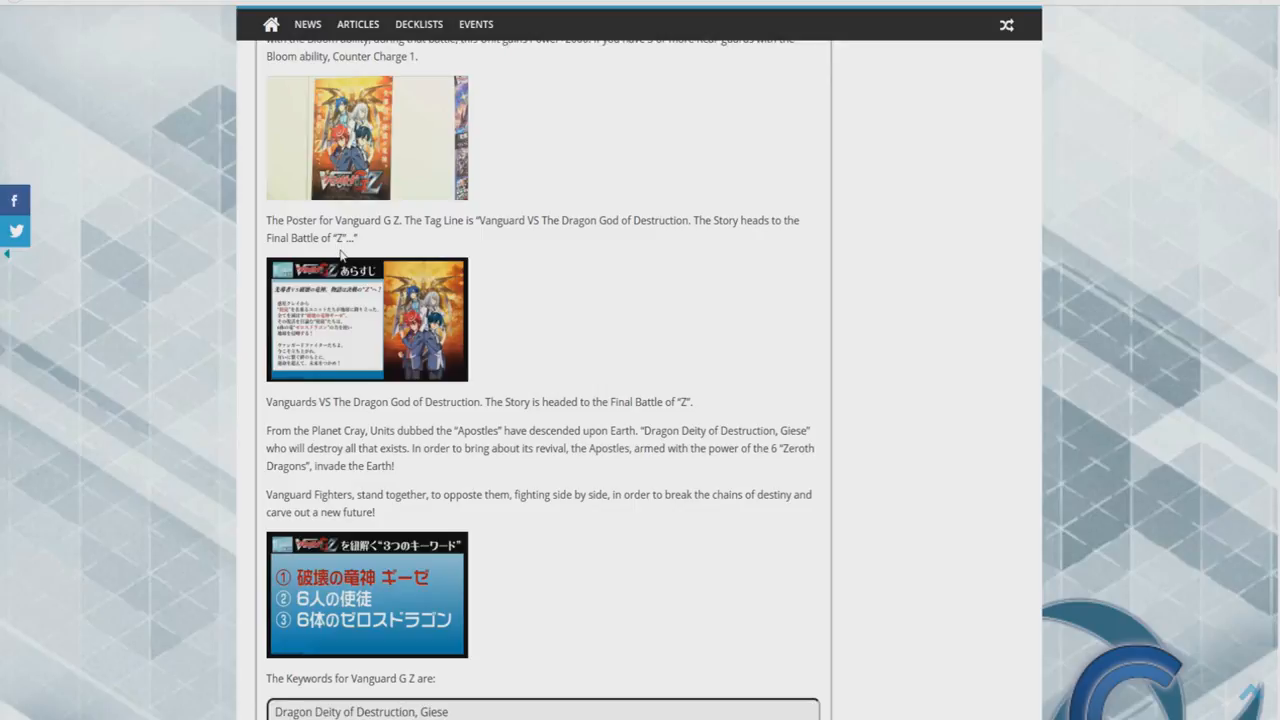
mouse_move(504, 320)
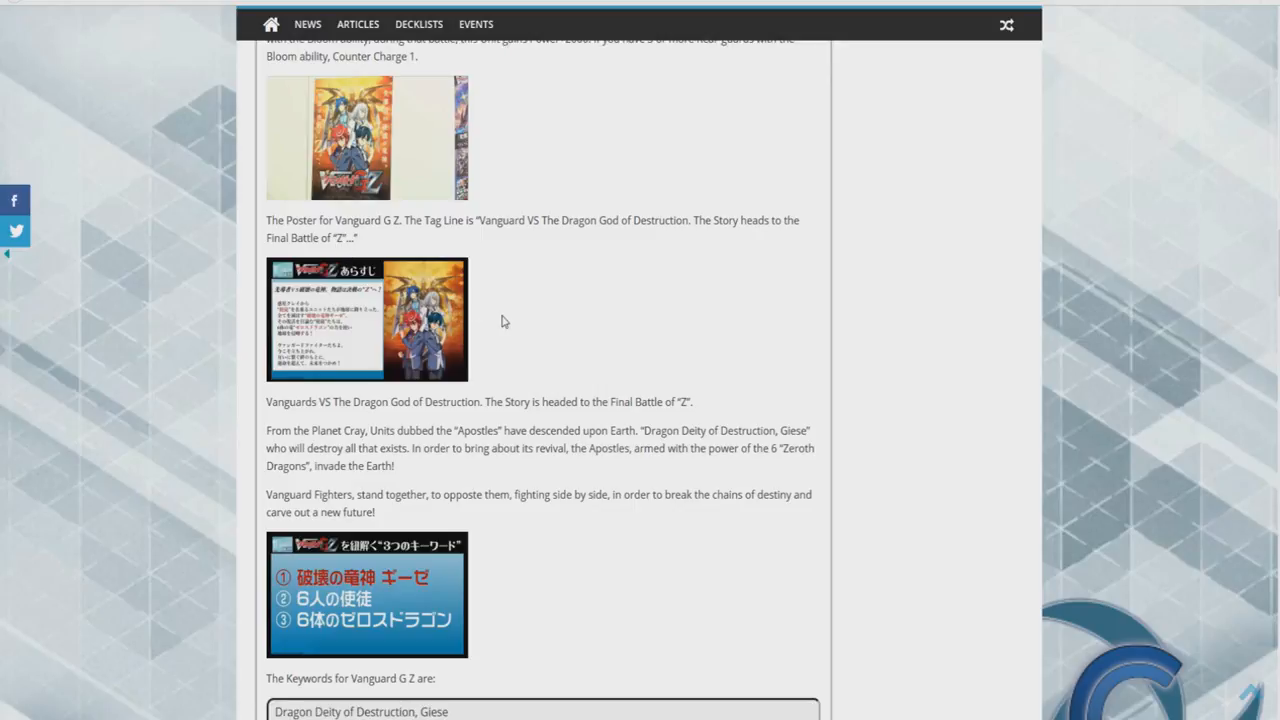
mouse_move(254, 456)
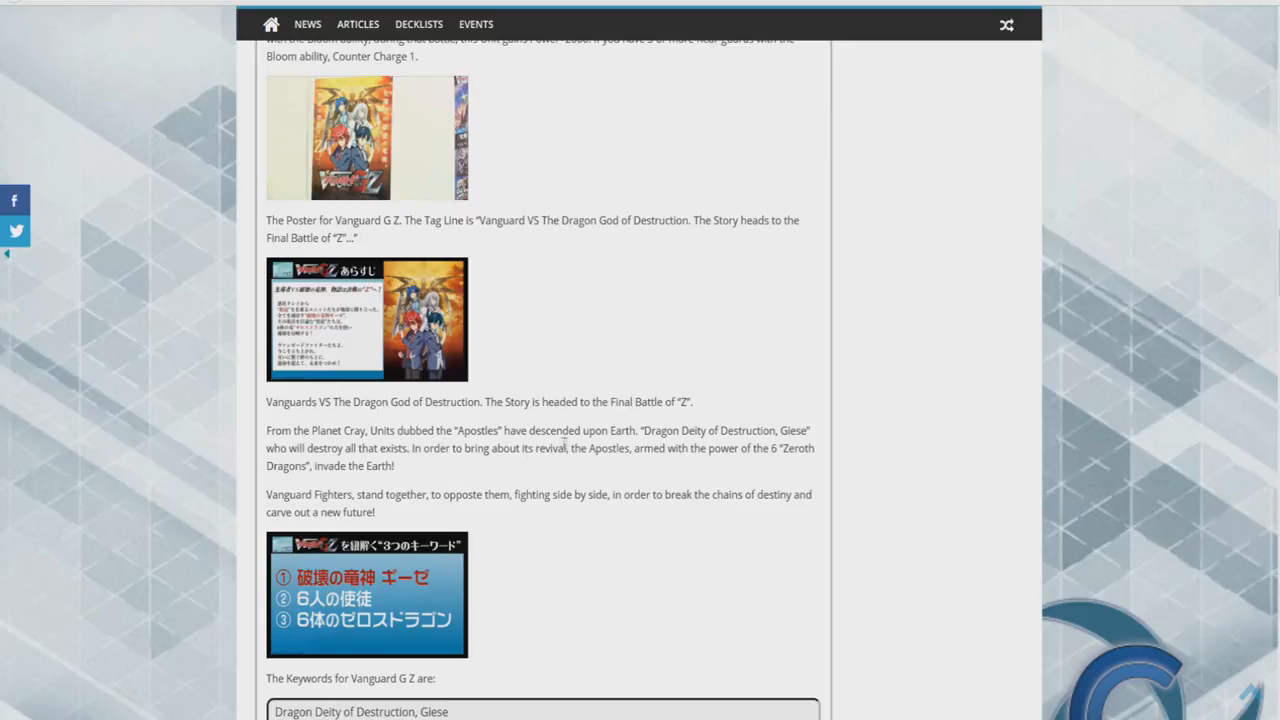
mouse_move(686, 442)
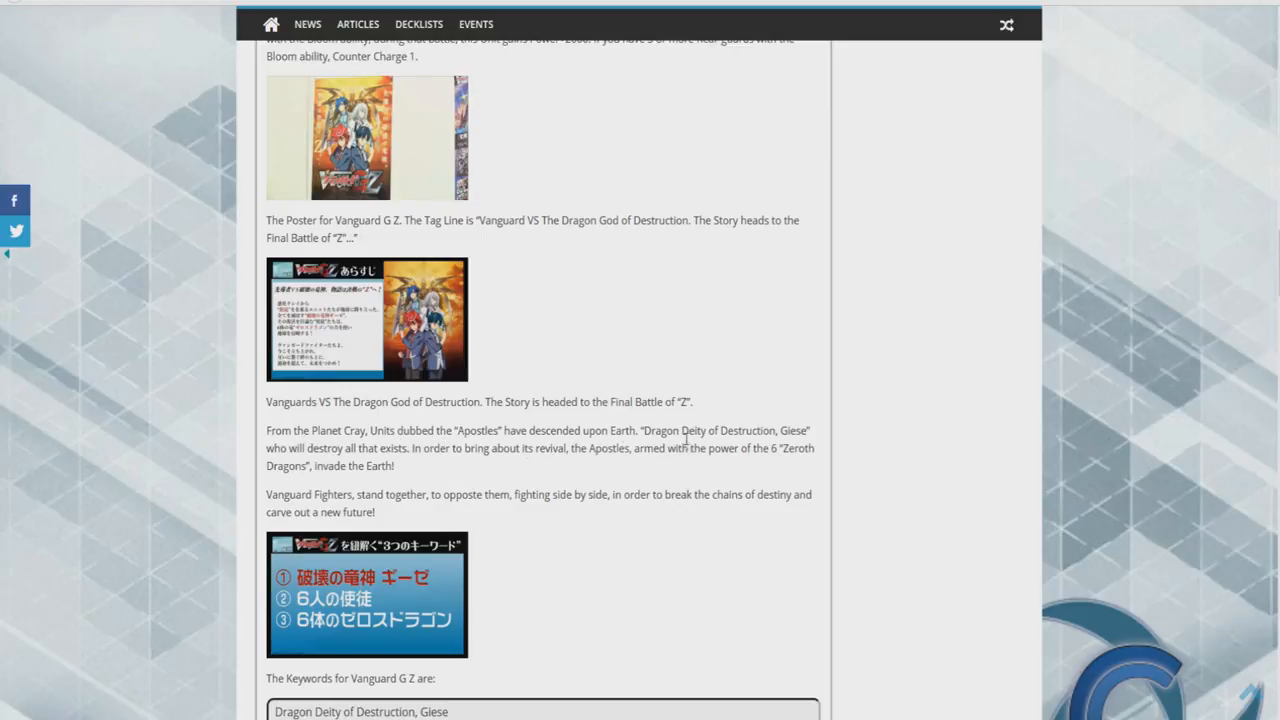
mouse_move(796, 448)
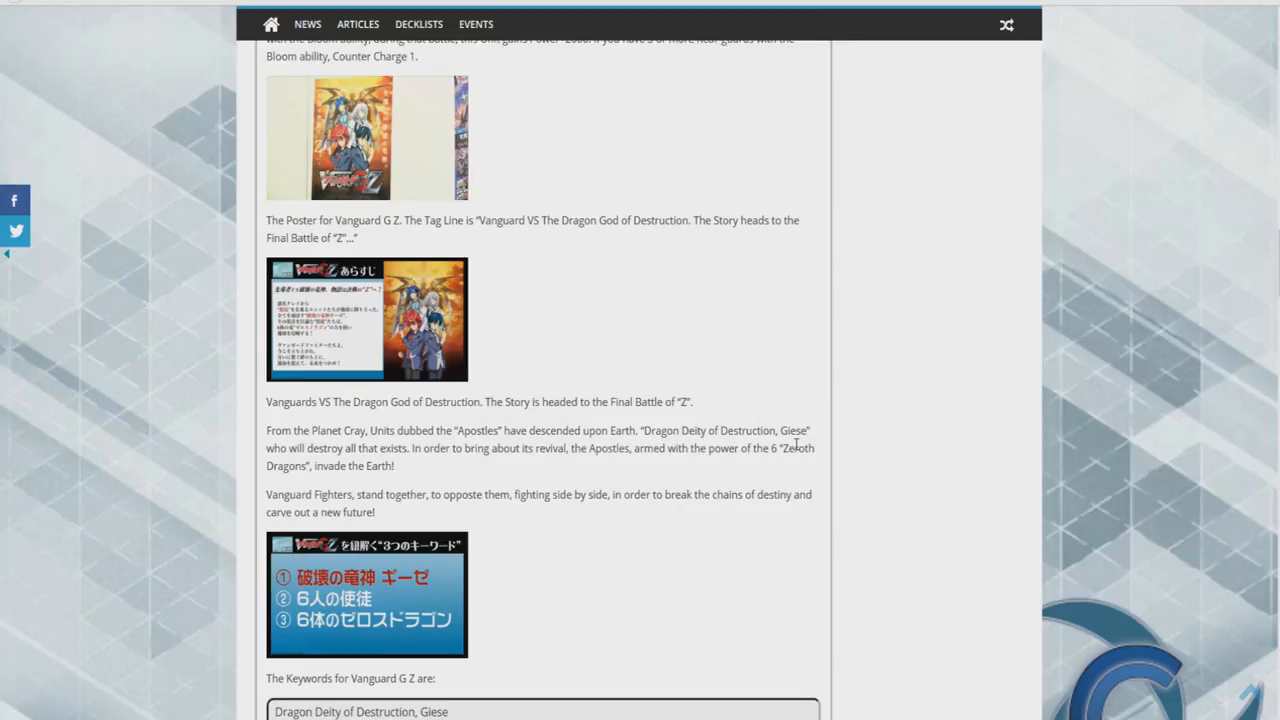
mouse_move(292, 456)
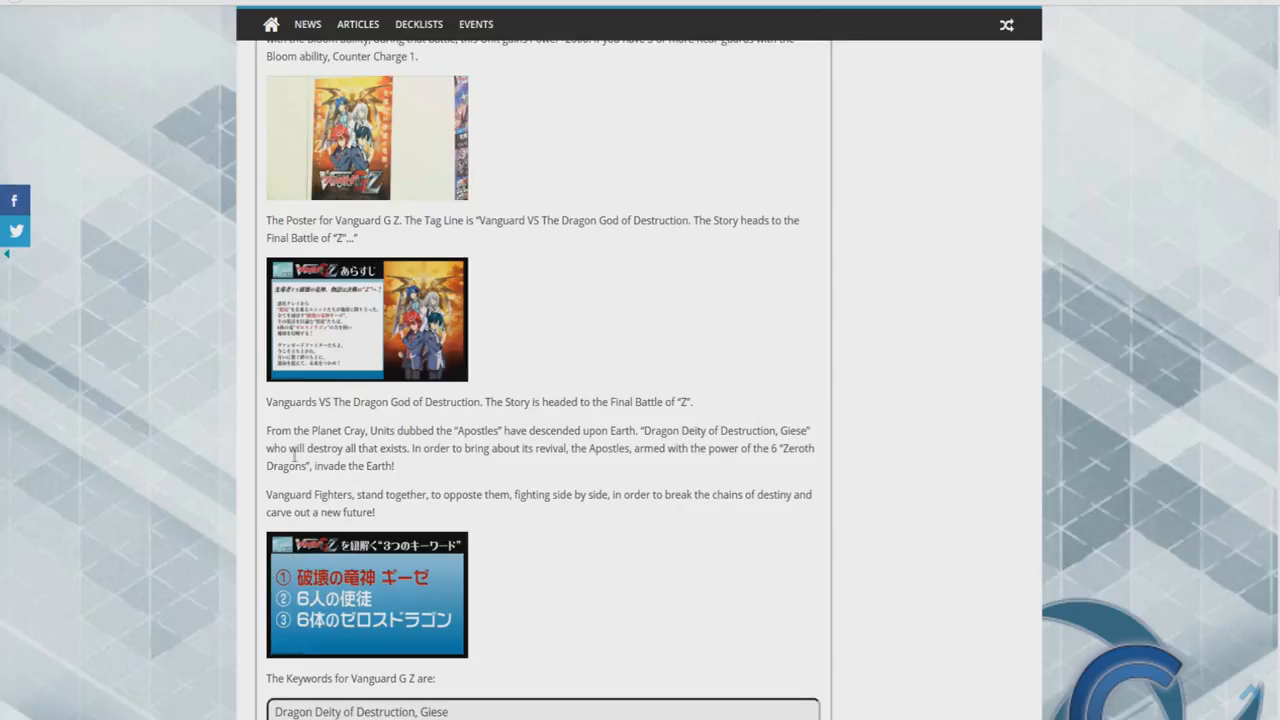
mouse_move(406, 466)
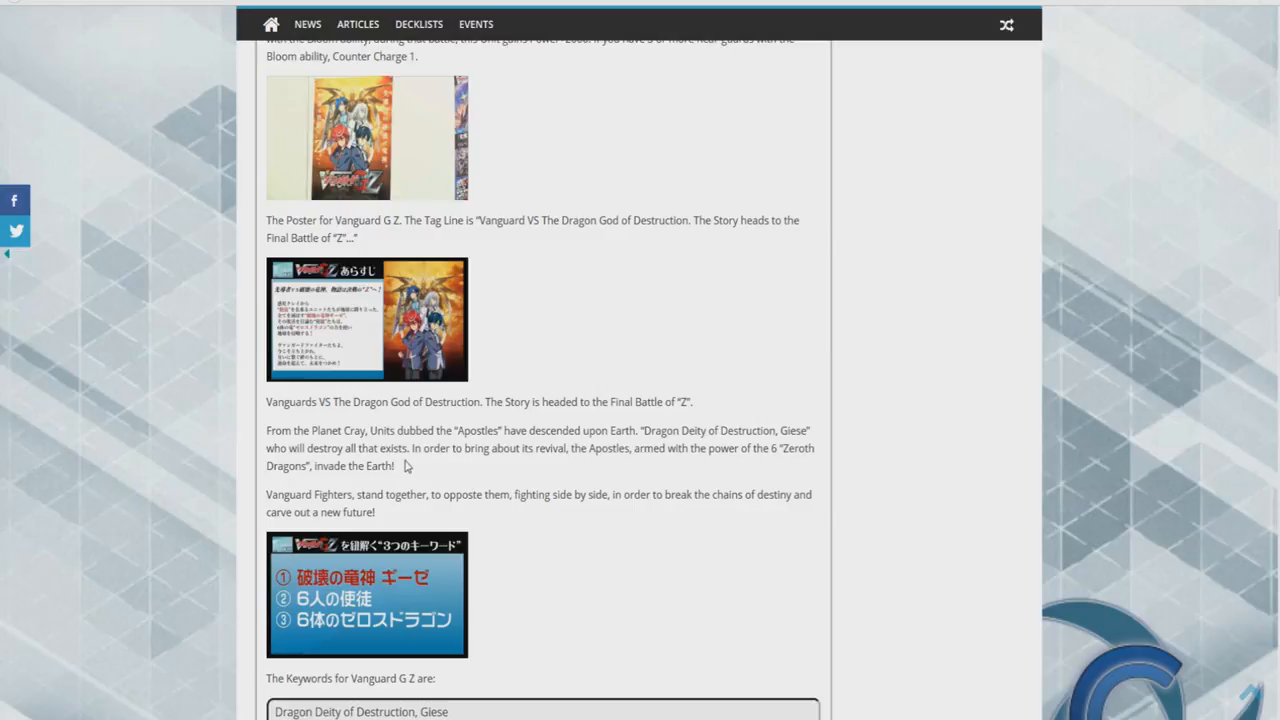
mouse_move(518, 464)
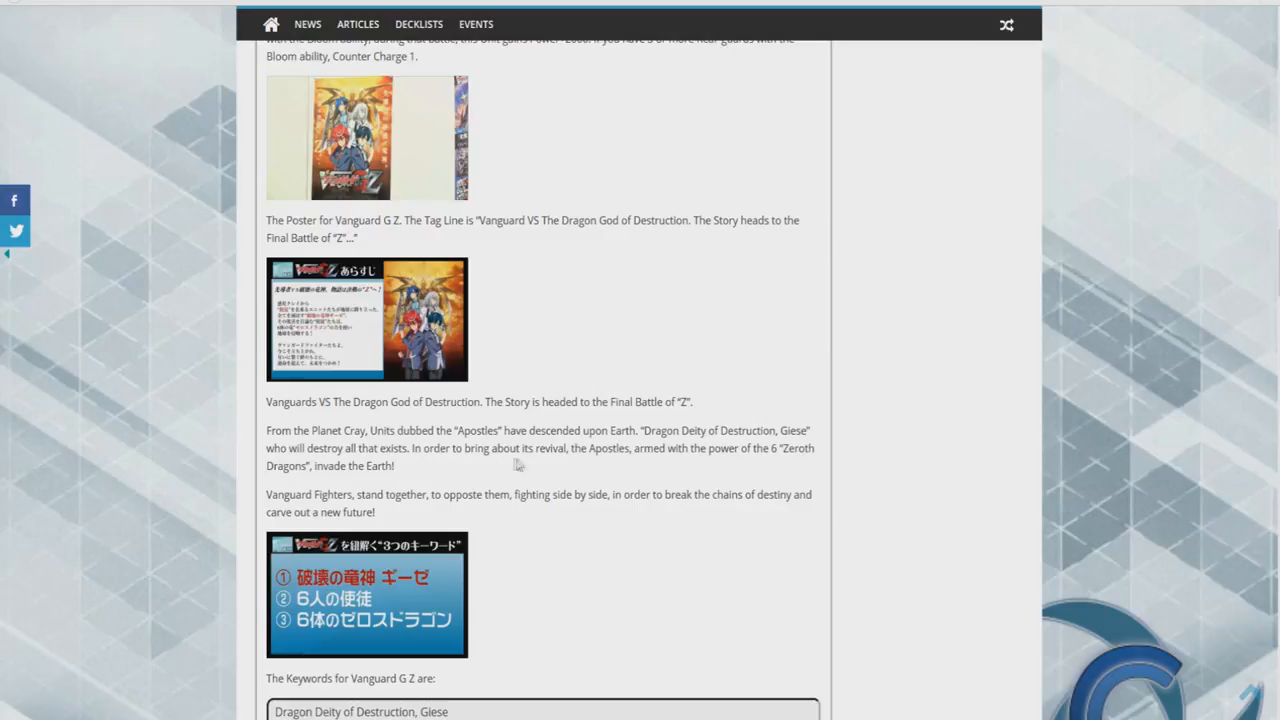
mouse_move(550, 472)
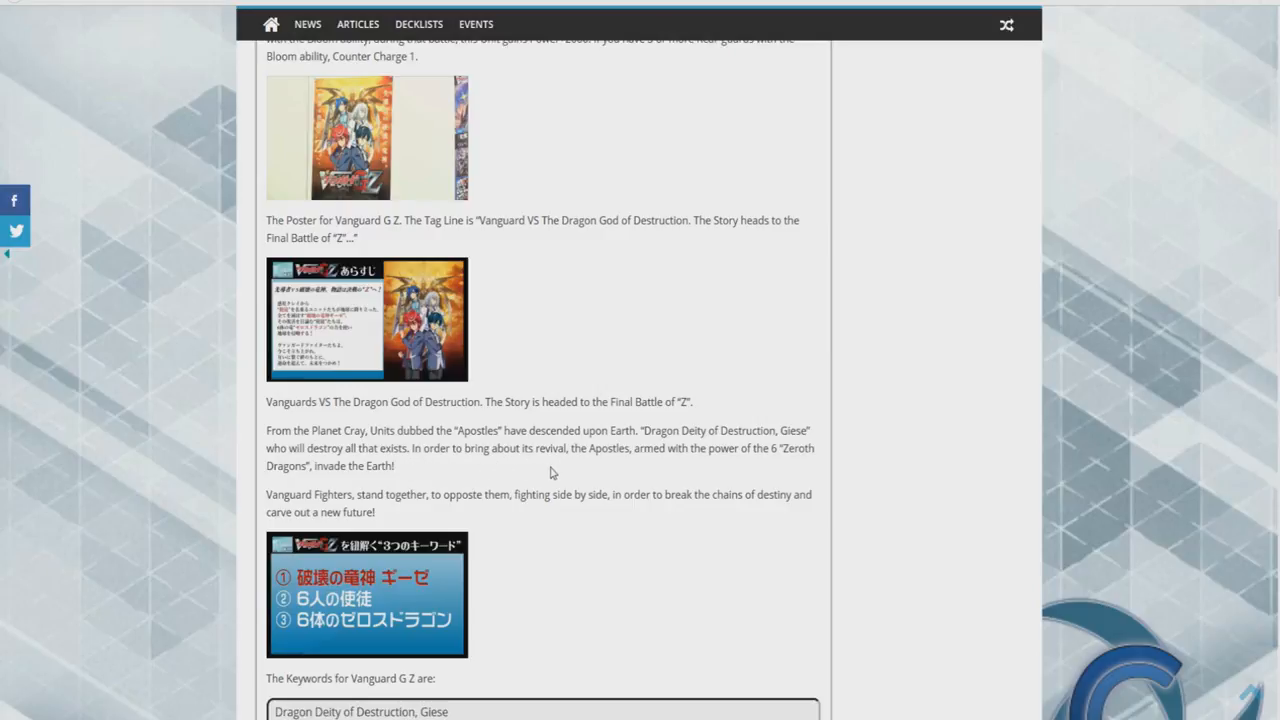
mouse_move(790, 486)
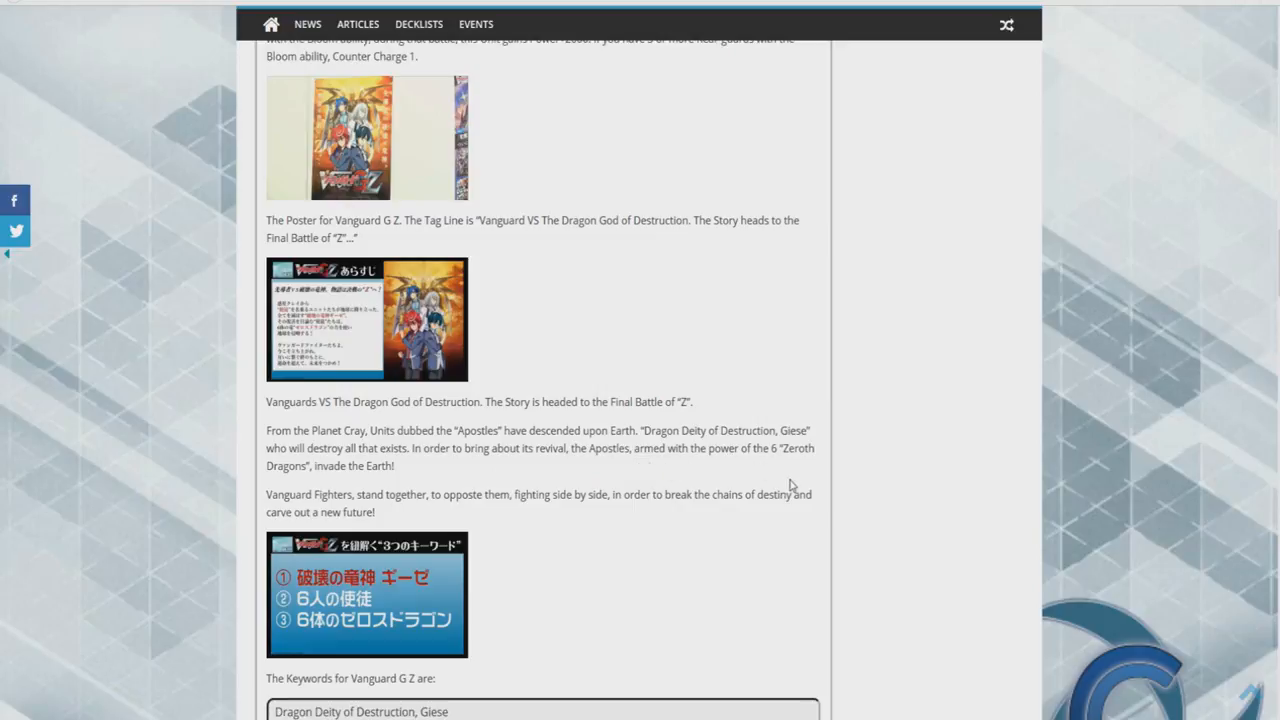
mouse_move(416, 518)
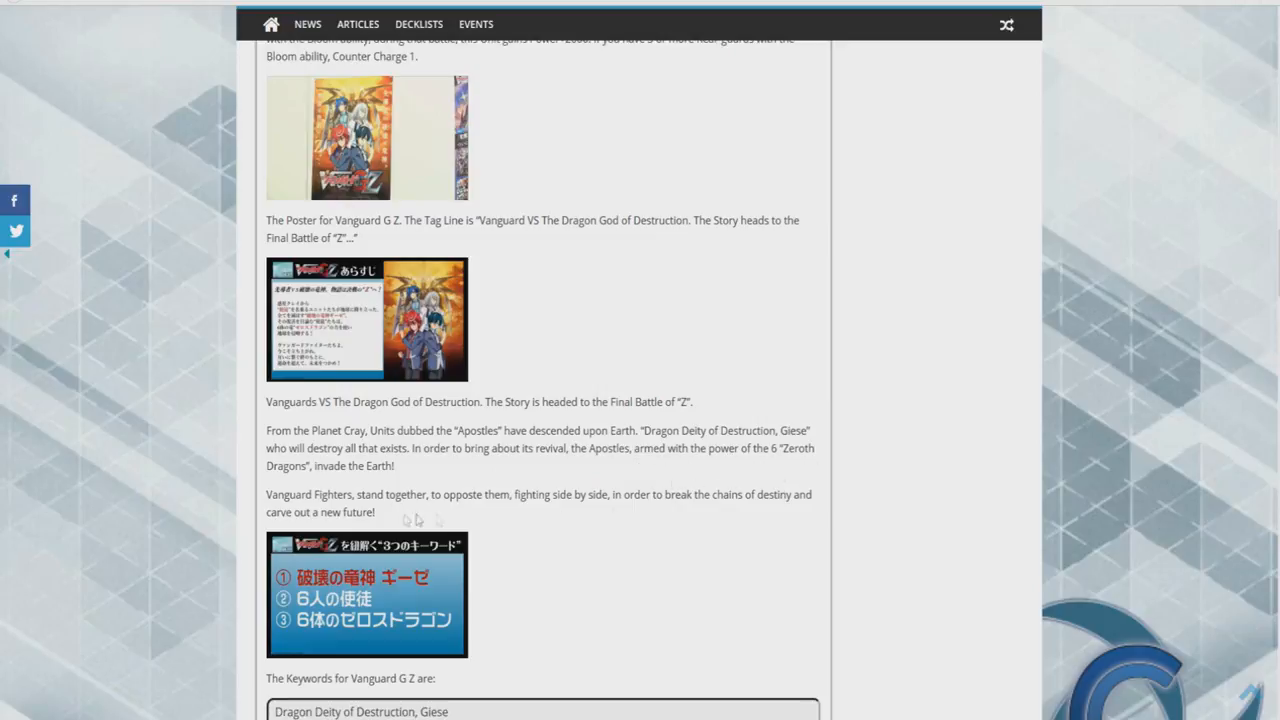
mouse_move(318, 510)
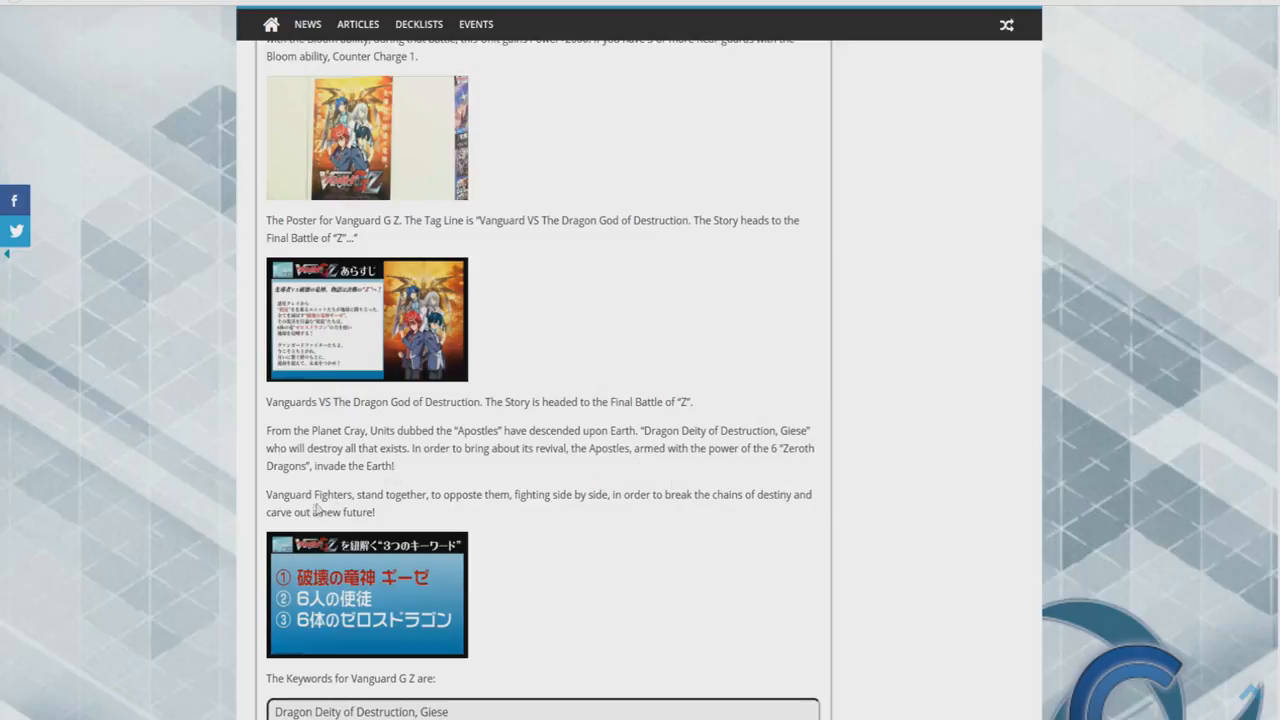
mouse_move(410, 512)
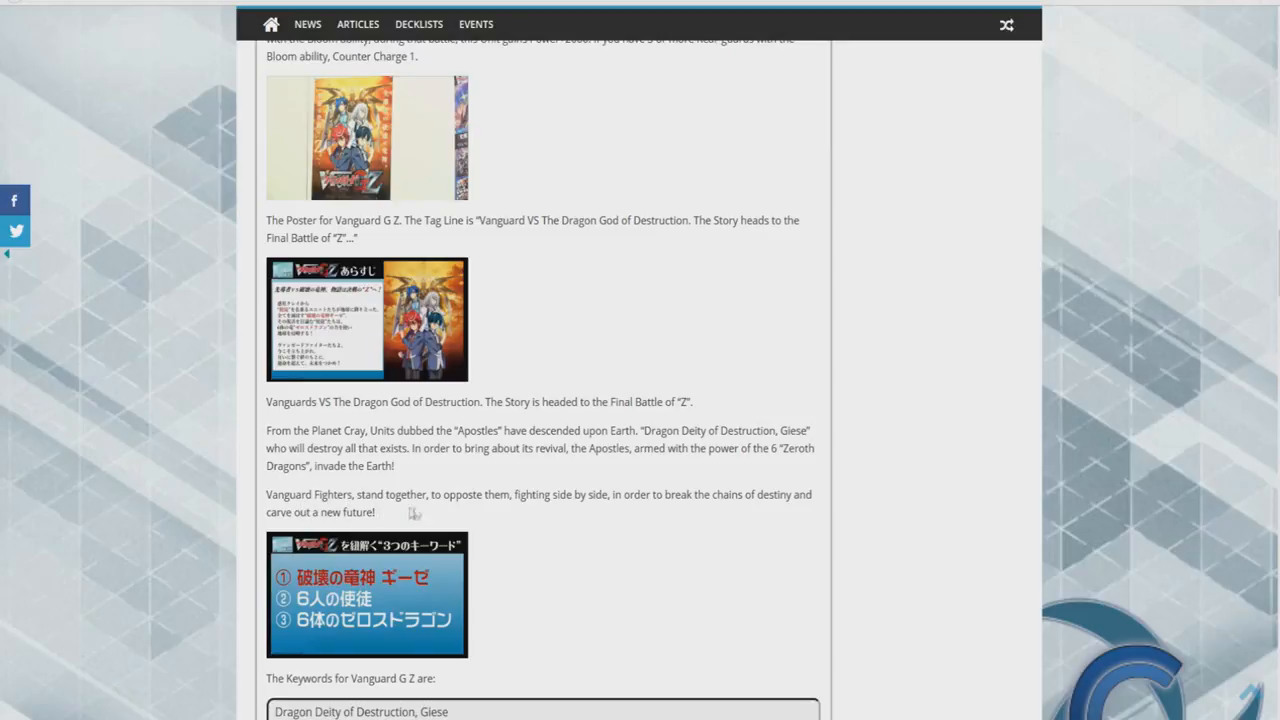
mouse_move(570, 512)
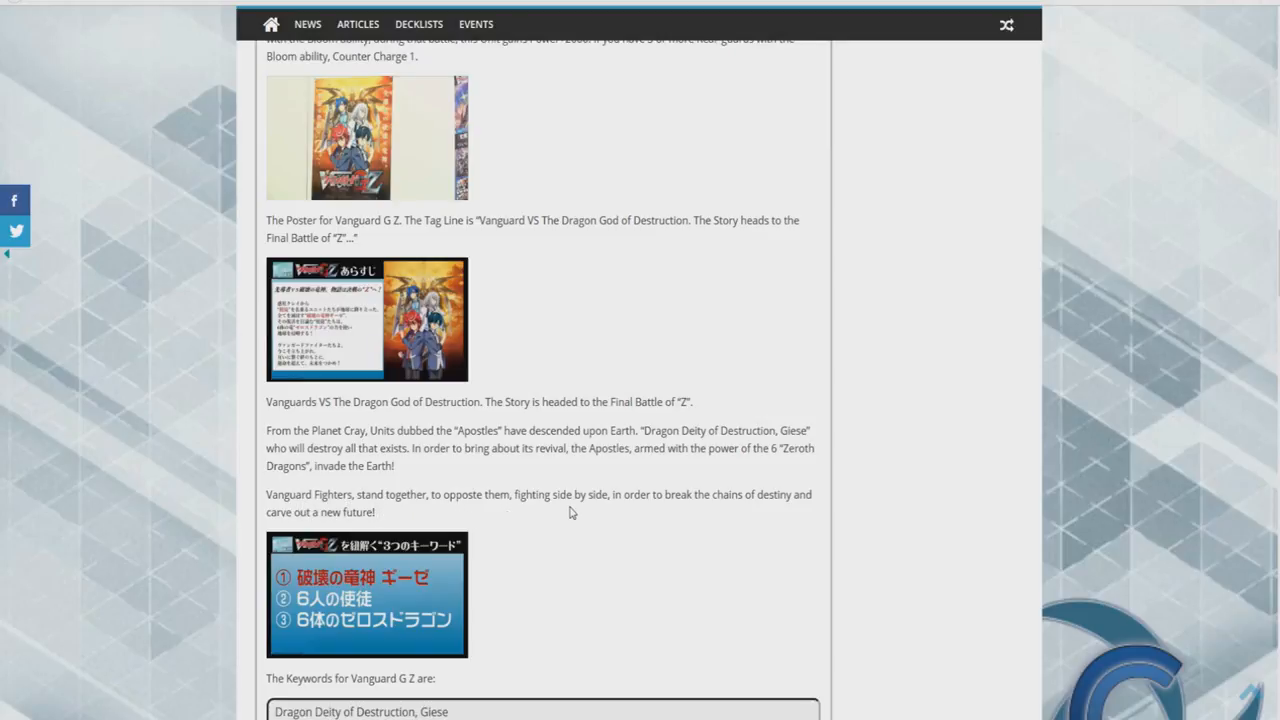
mouse_move(788, 510)
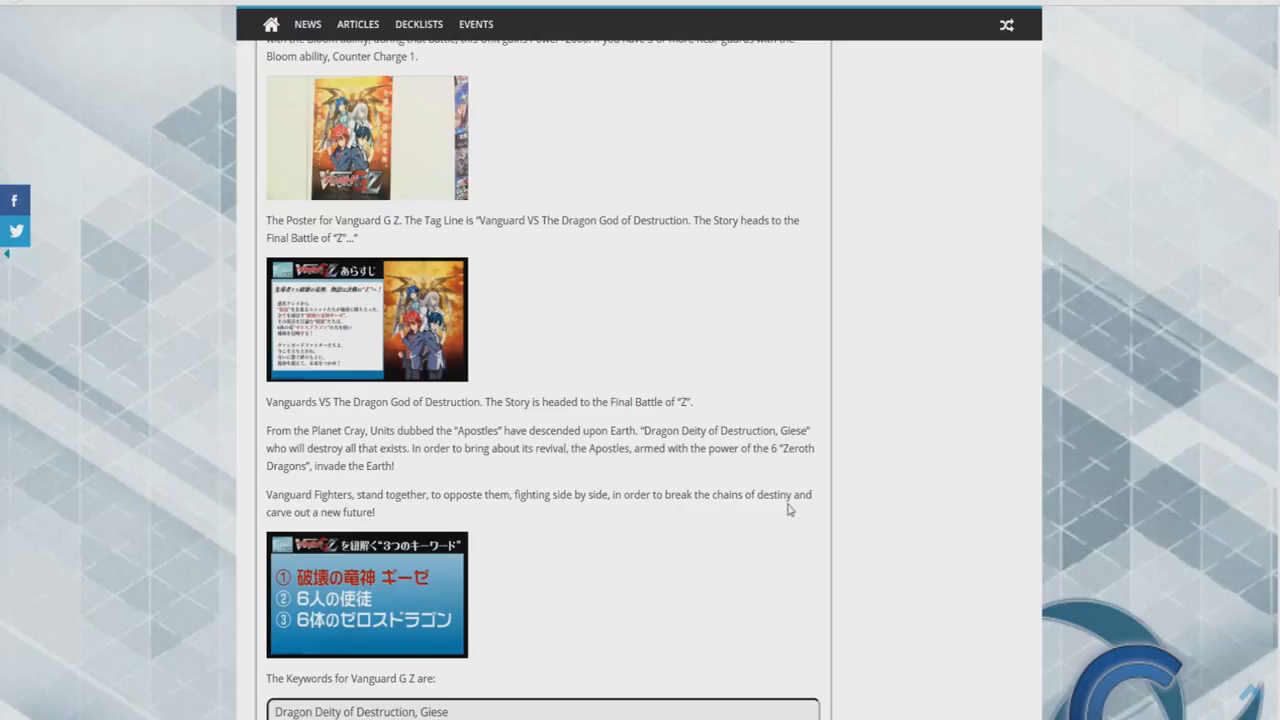
mouse_move(668, 532)
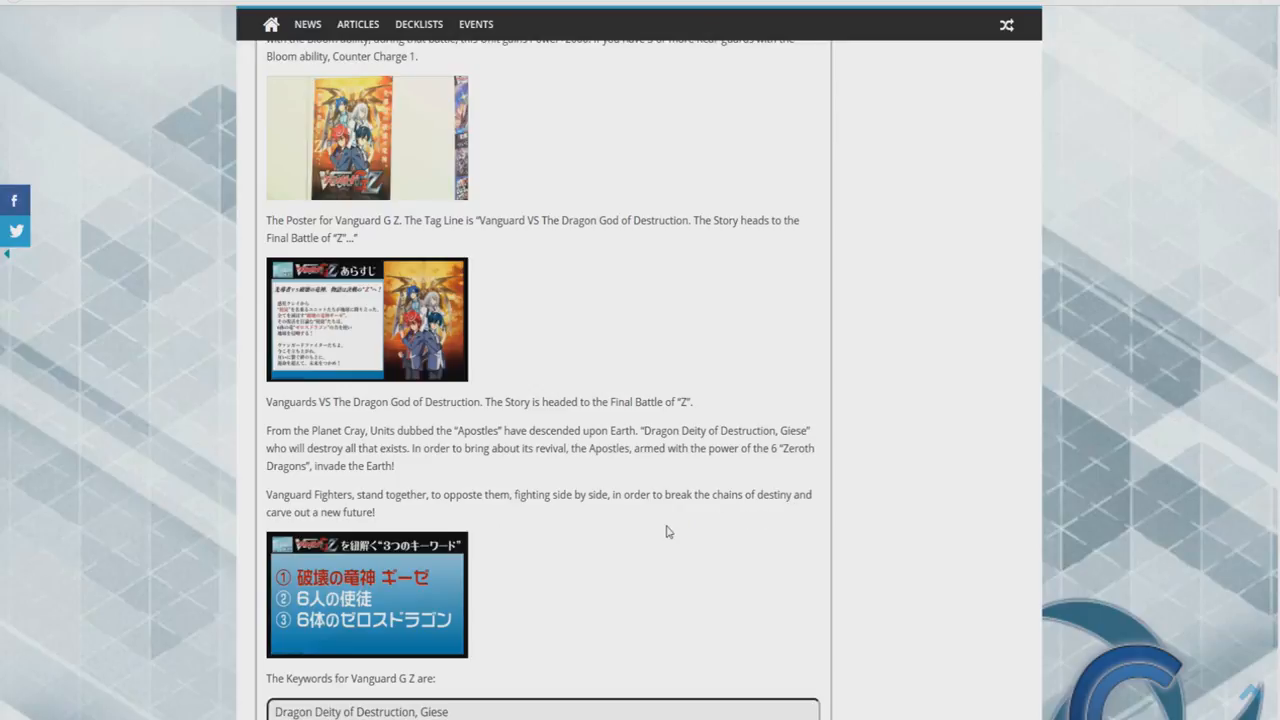
Step: Scroll down to the three Vanguard G Z keywords and the Six Apostles image
scroll("down", 3)
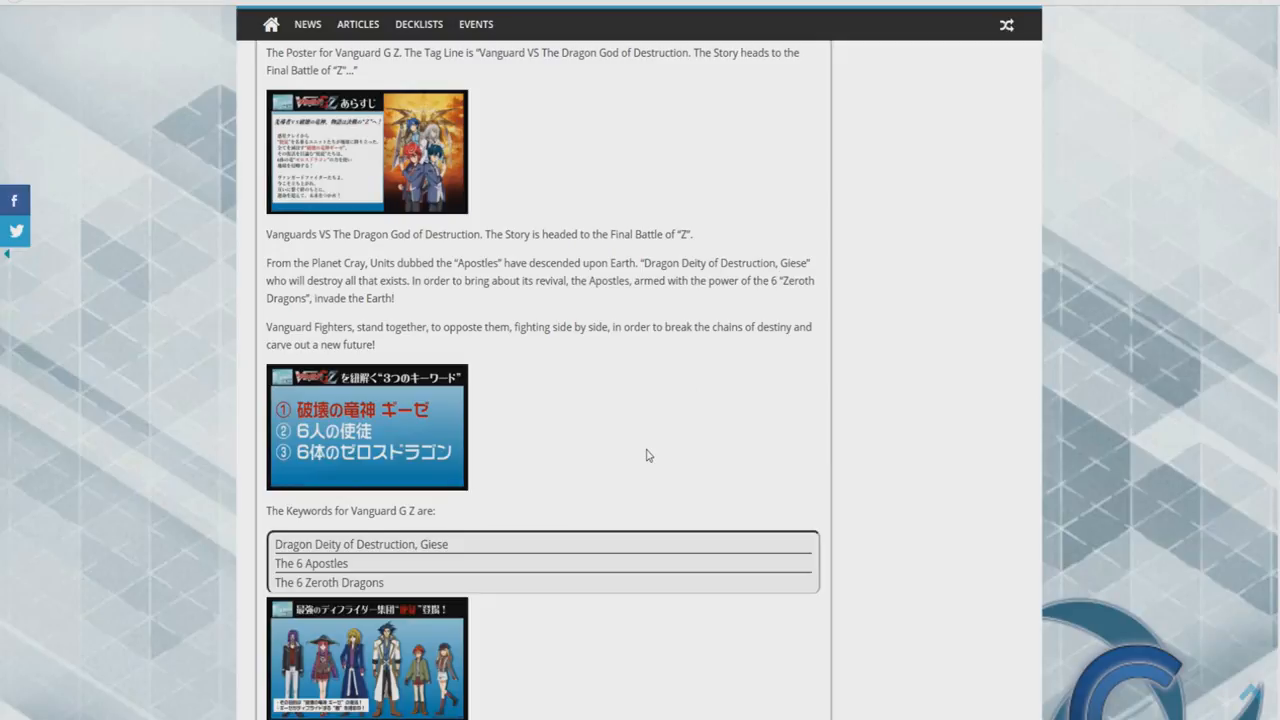
mouse_move(516, 444)
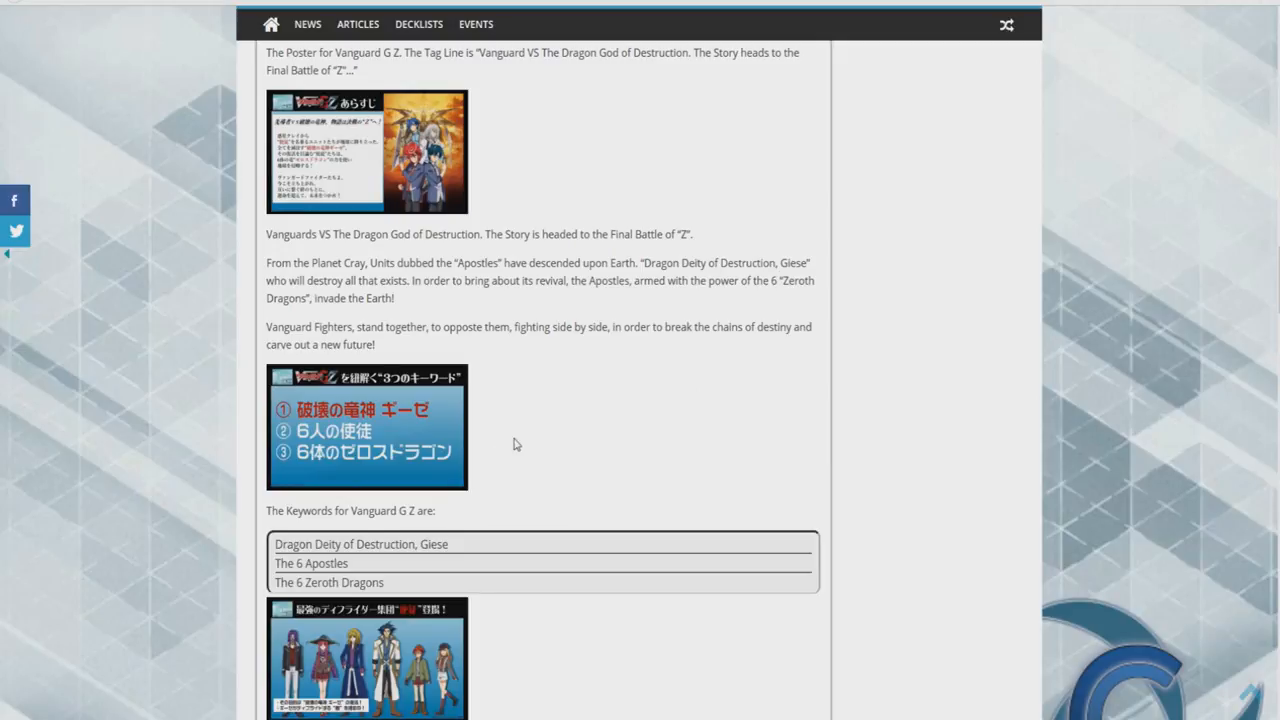
scroll("down", 3)
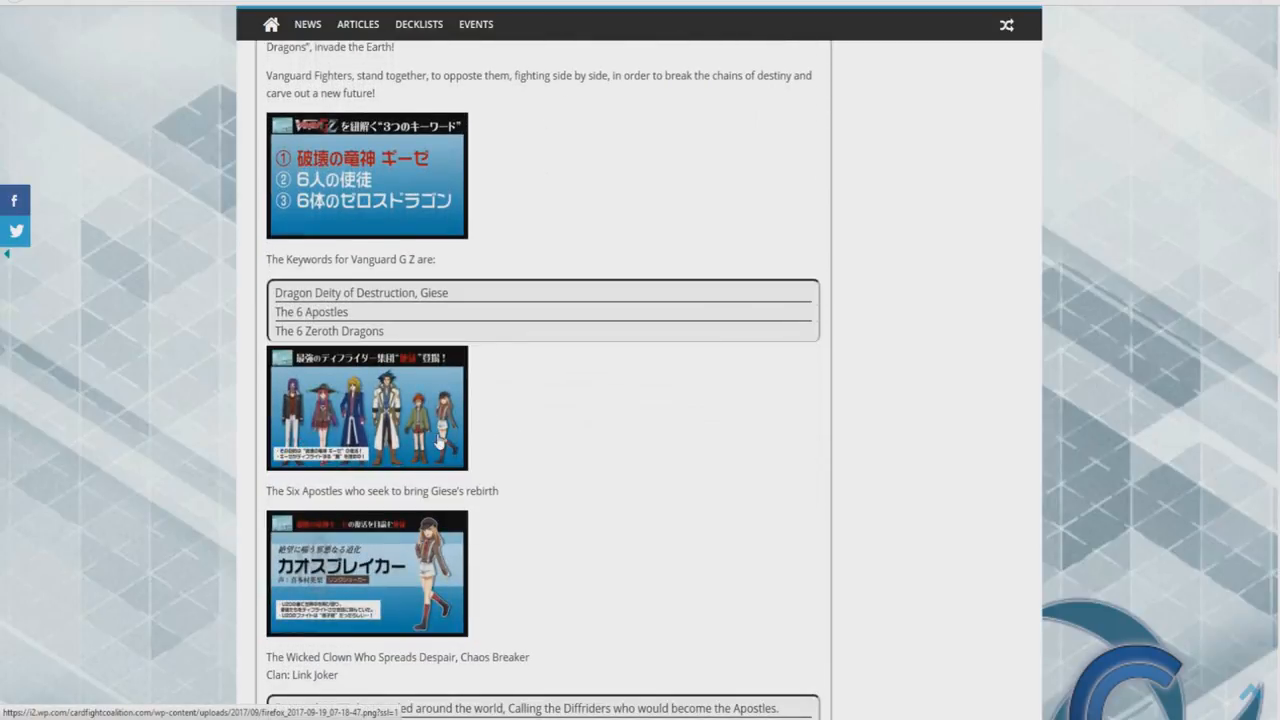
left_click(366, 408)
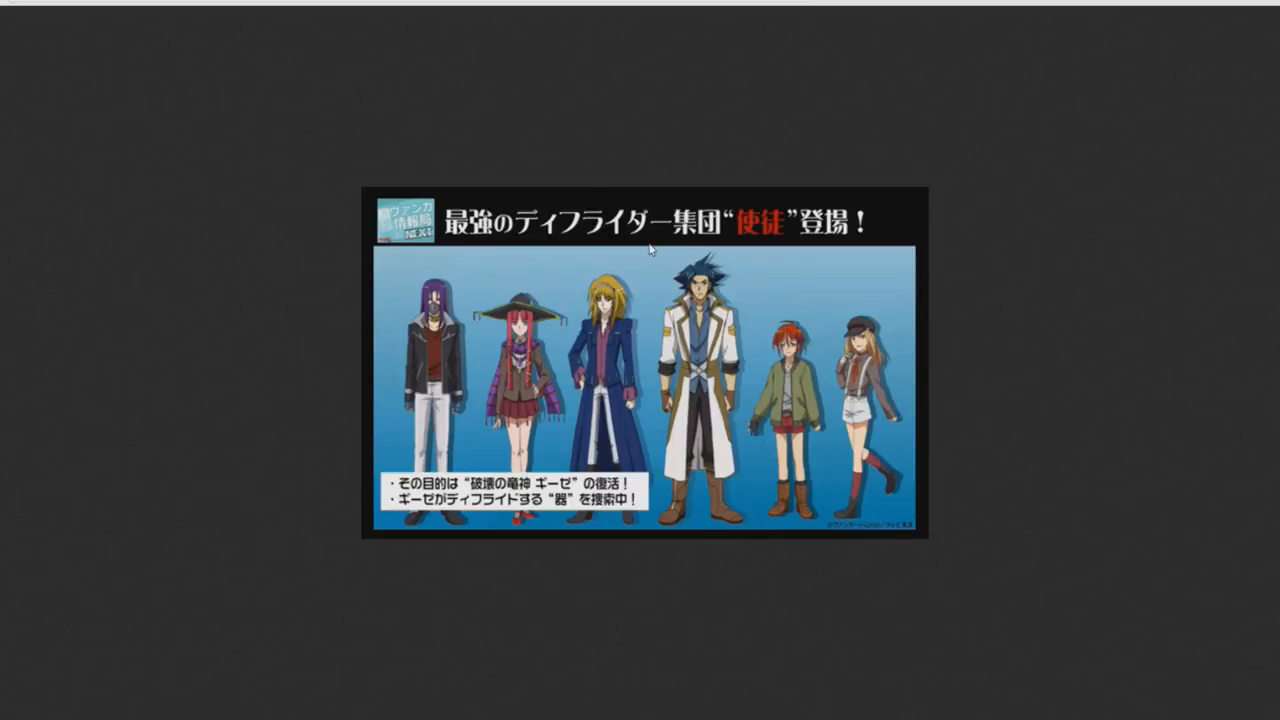
mouse_move(818, 368)
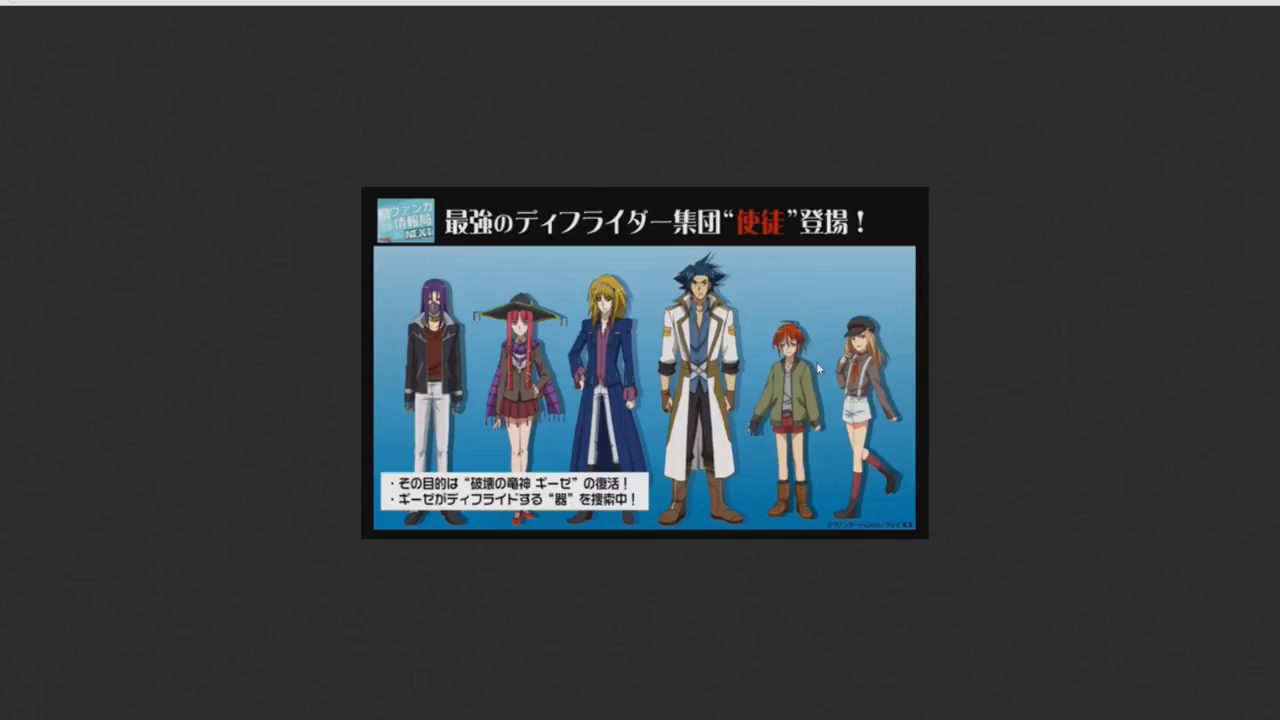
mouse_move(772, 370)
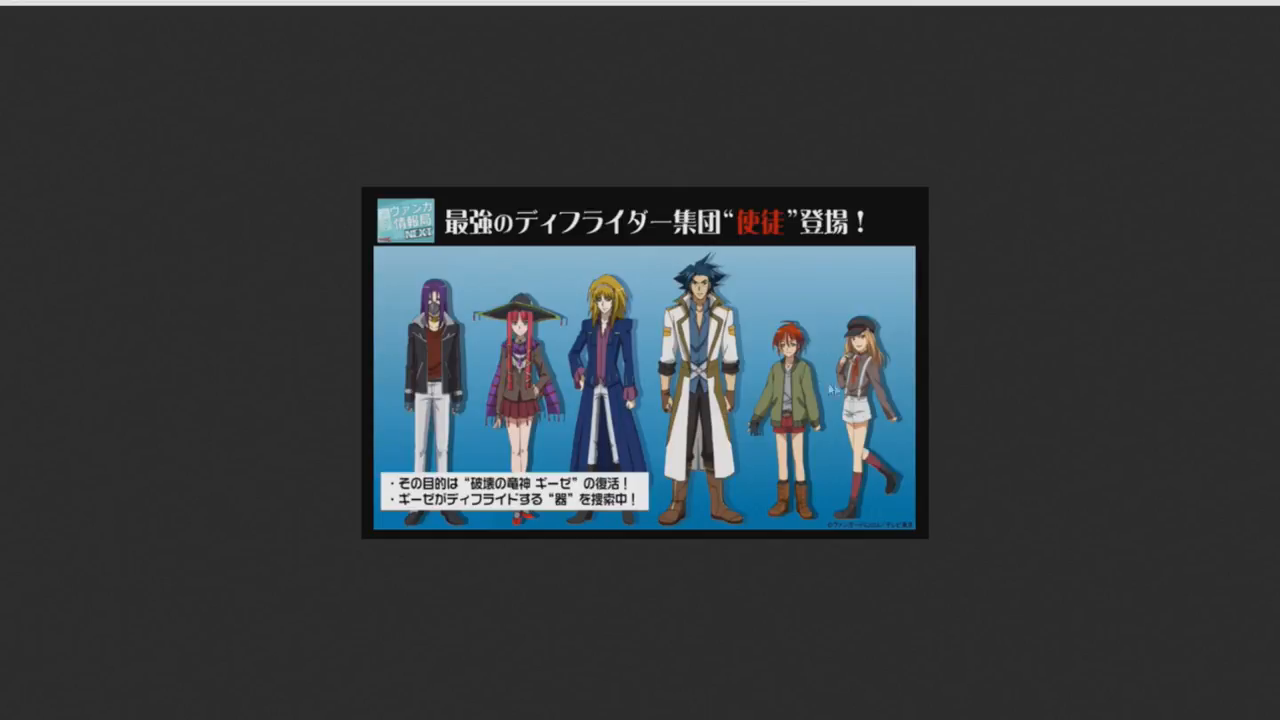
mouse_move(516, 366)
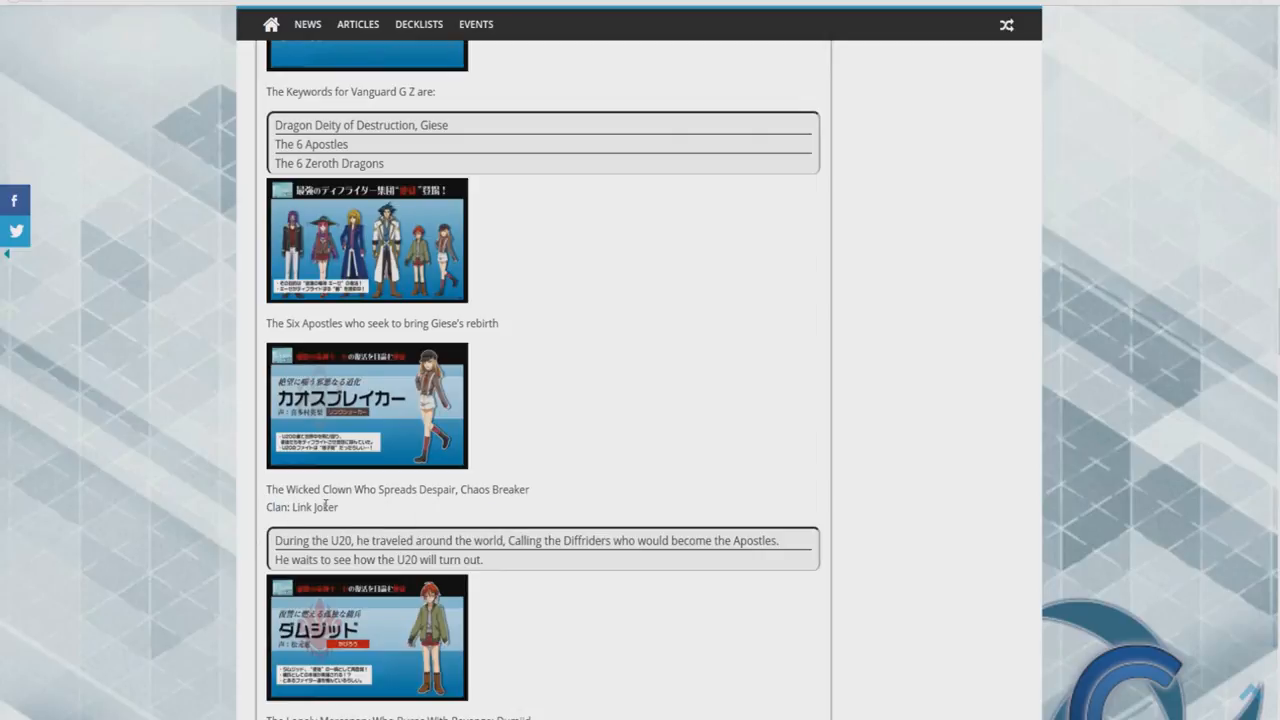
mouse_move(490, 508)
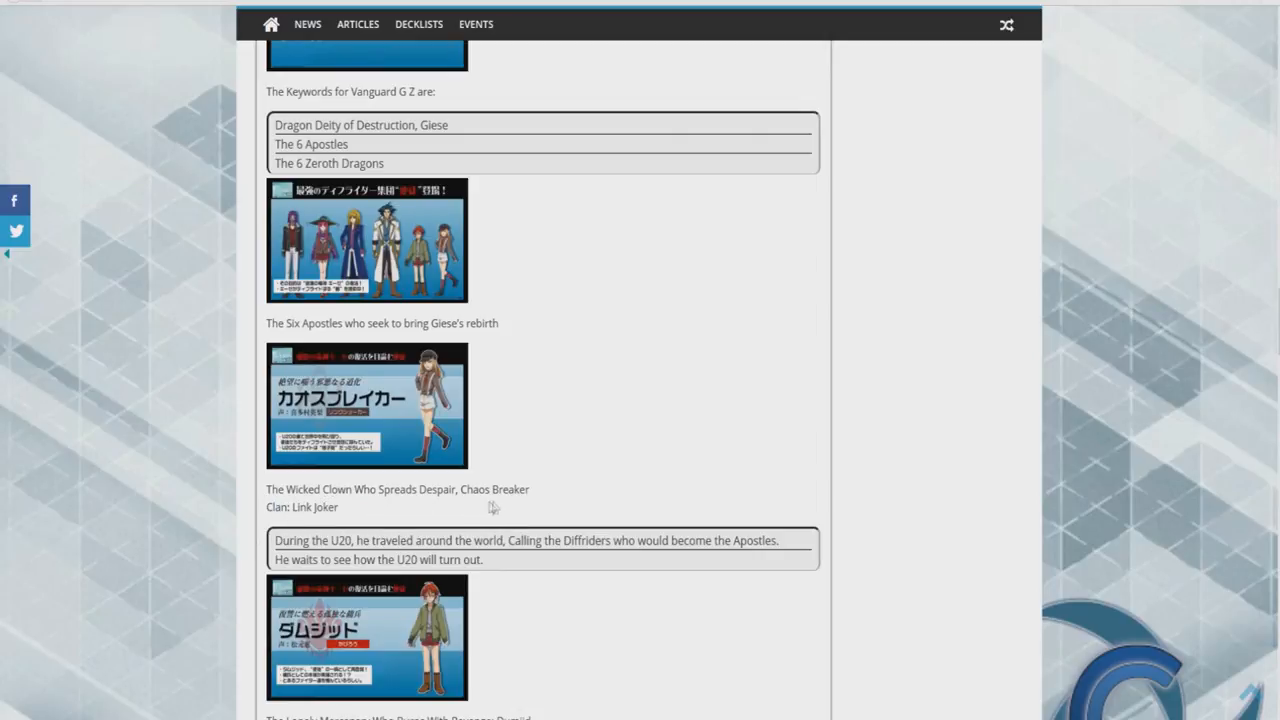
Step: Scroll through the Apostle profiles for Chaos Breaker, Dumjid, Gredia and Darkface
scroll("down", 3)
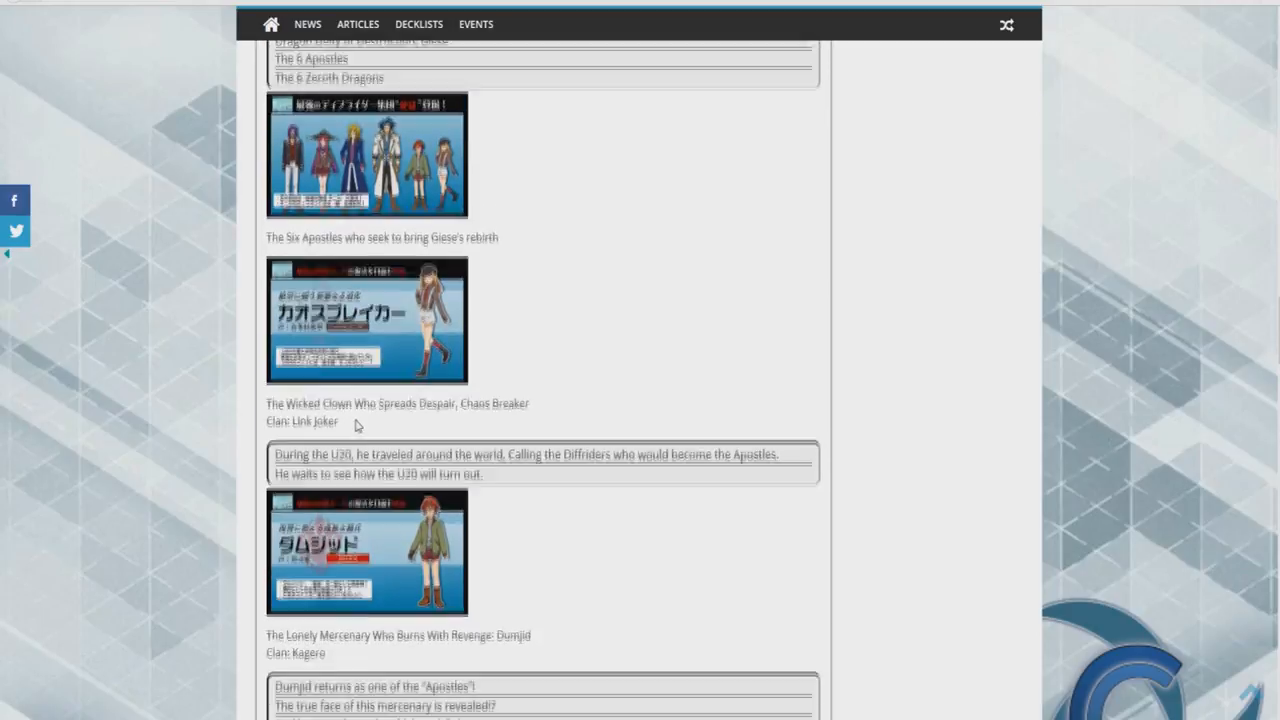
scroll("down", 3)
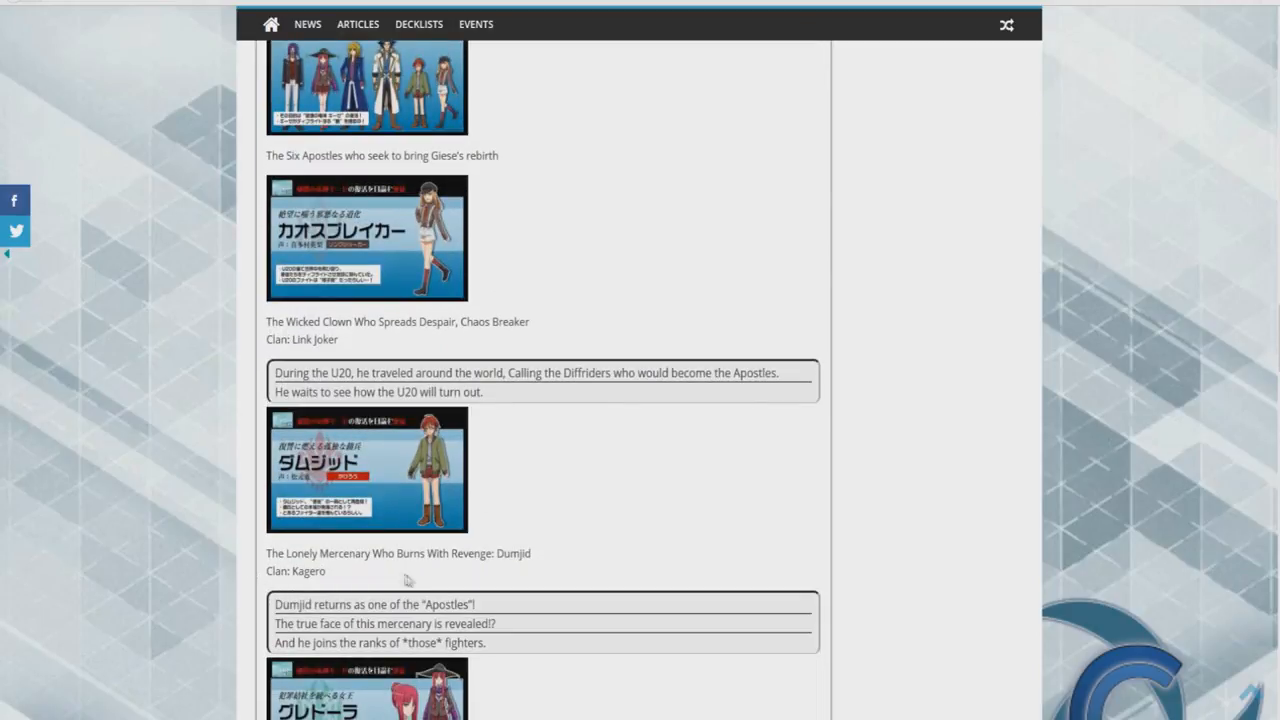
mouse_move(518, 580)
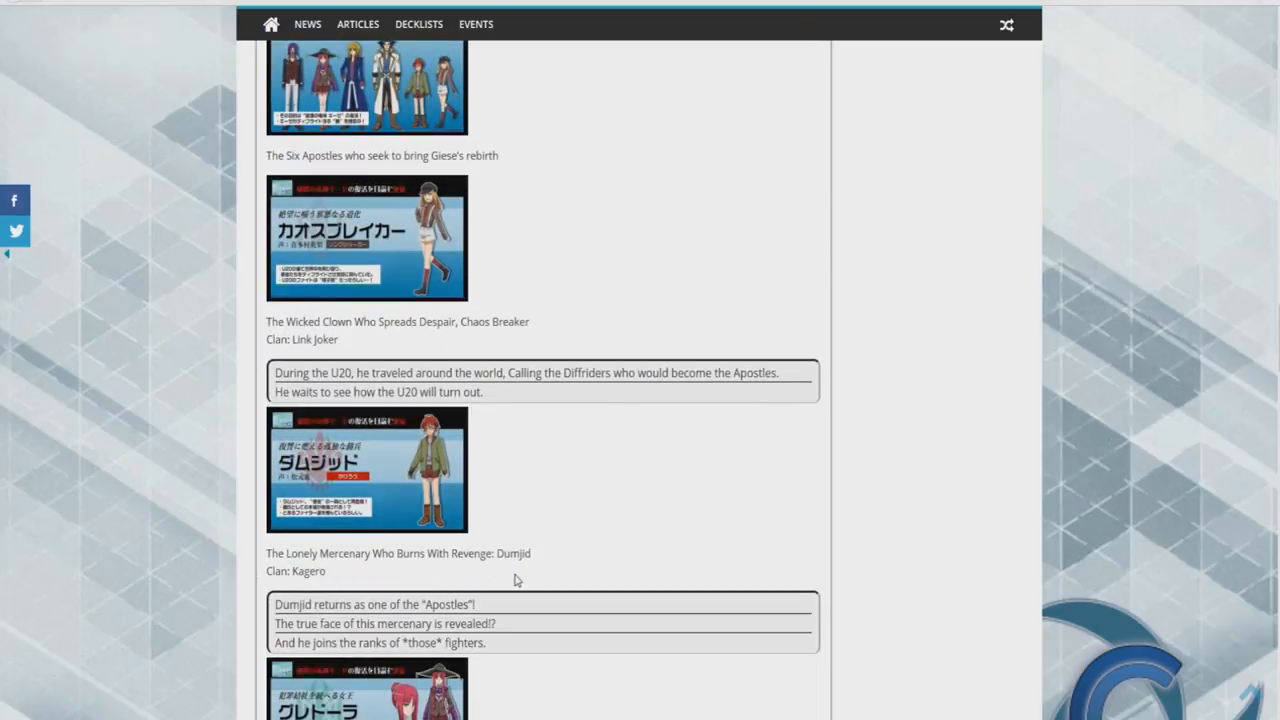
scroll("down", 3)
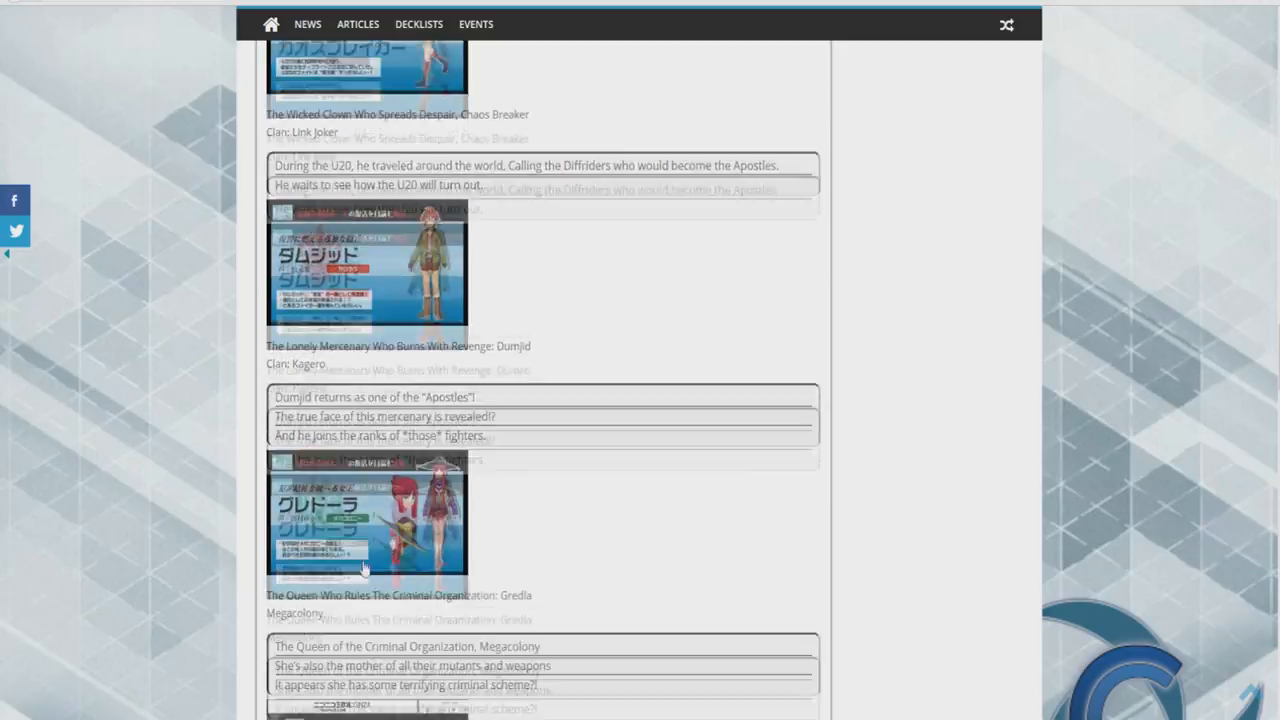
scroll("down", 3)
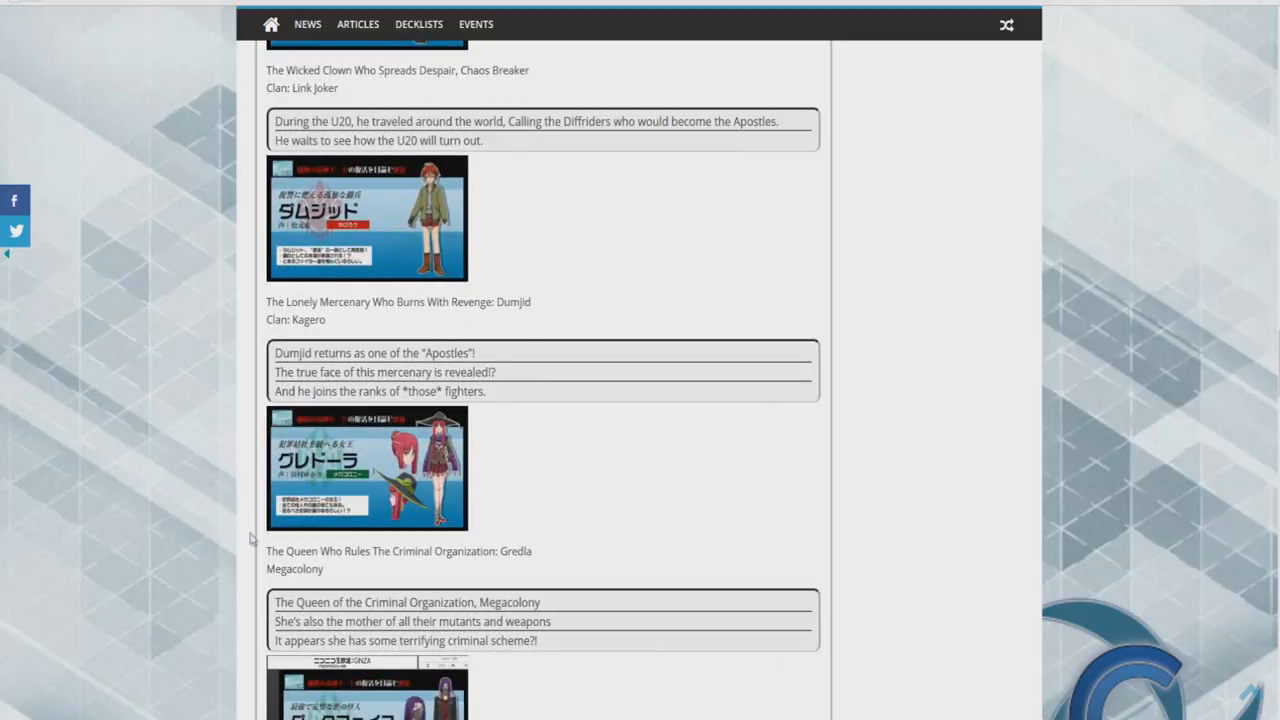
mouse_move(464, 568)
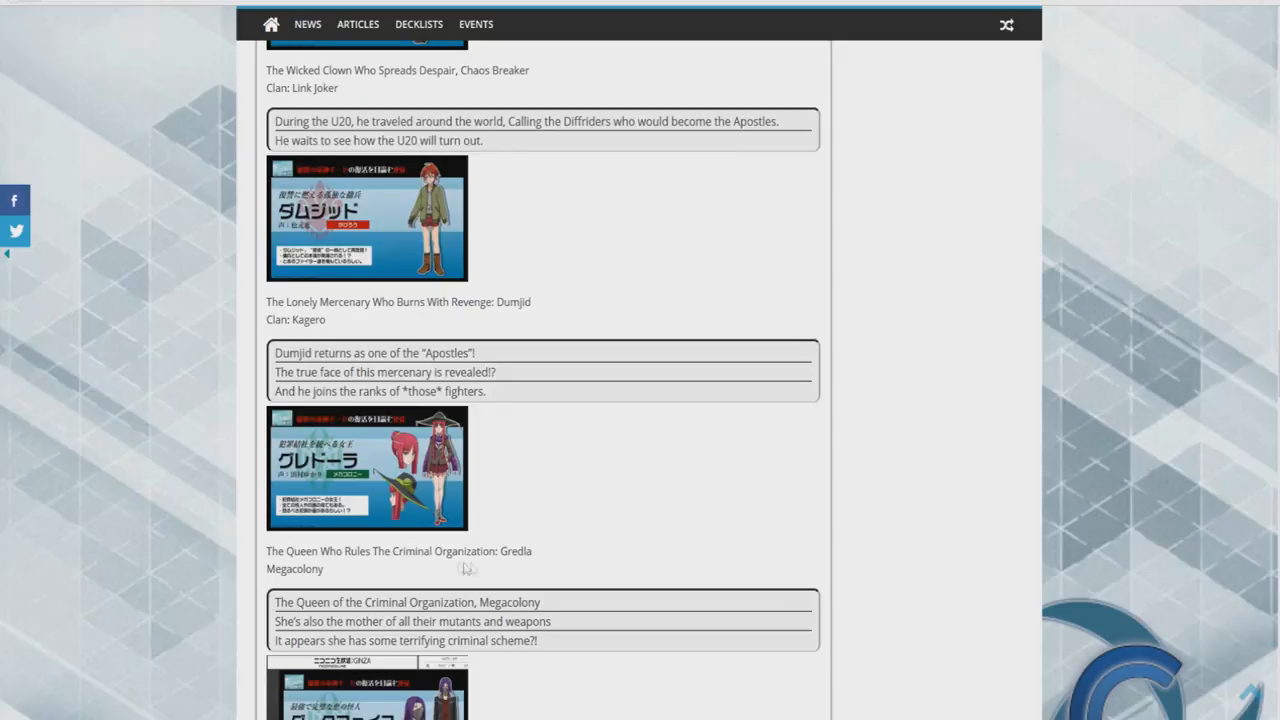
mouse_move(310, 592)
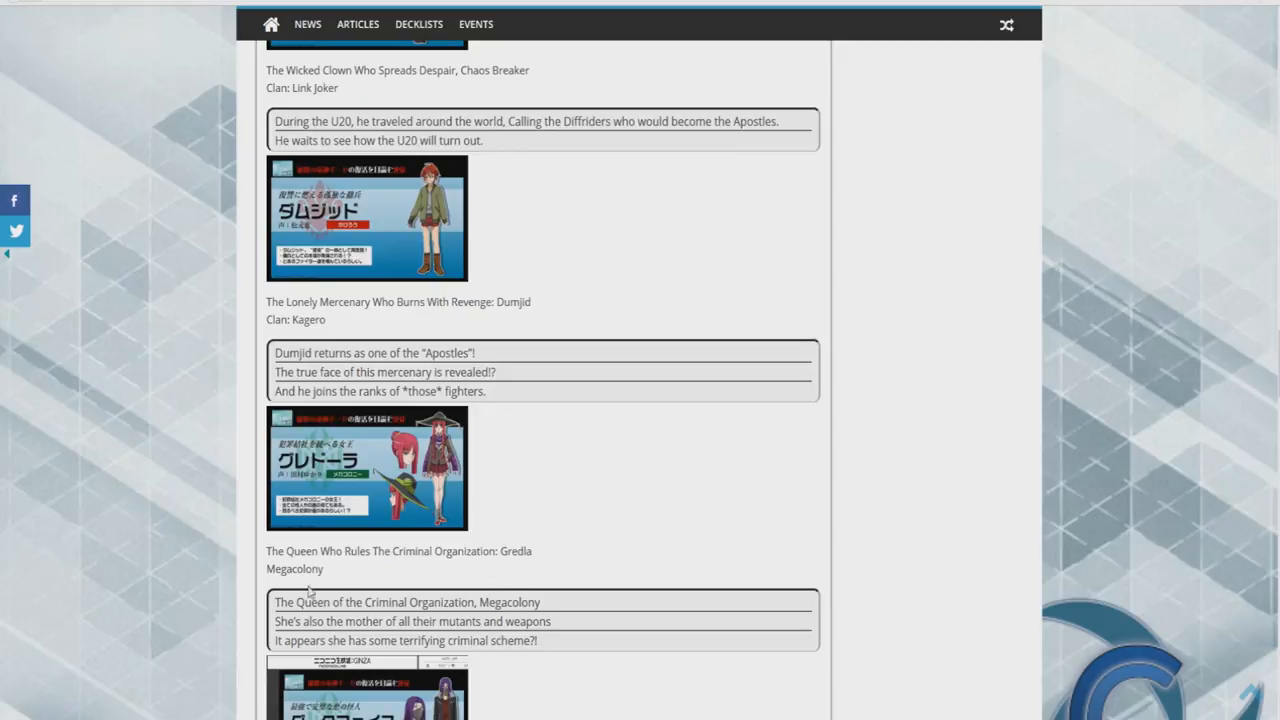
scroll("down", 3)
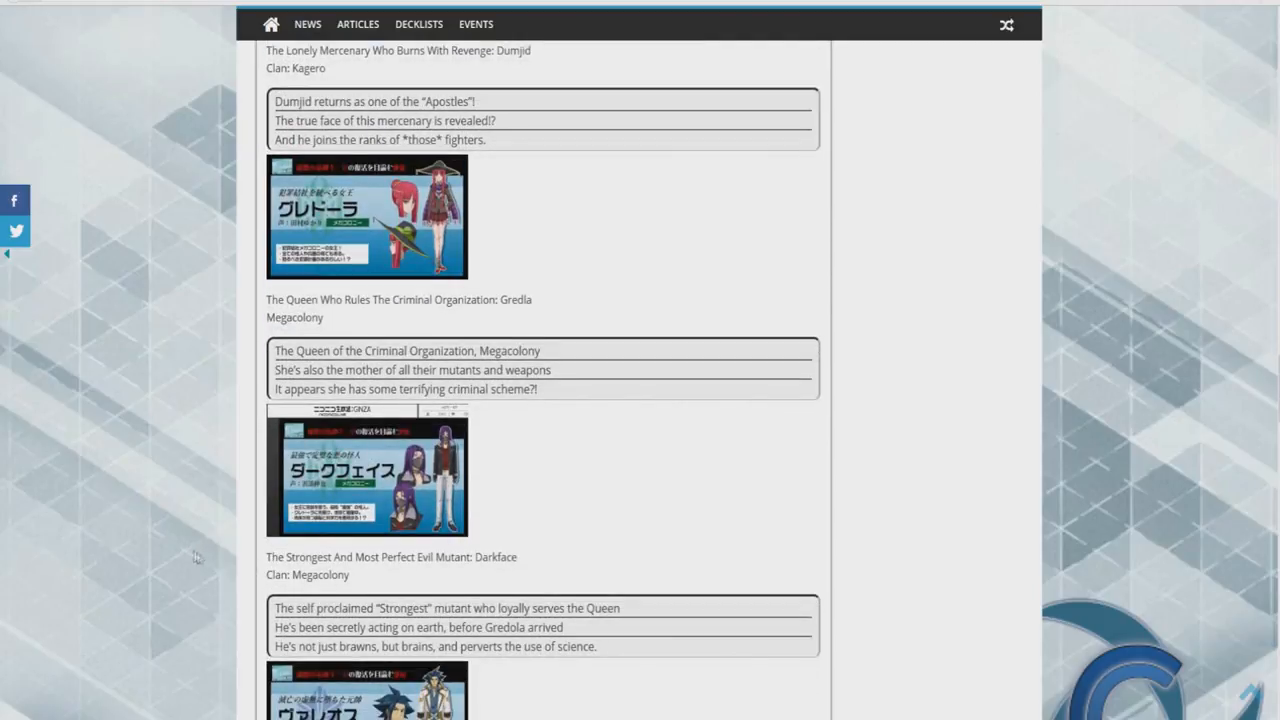
mouse_move(240, 572)
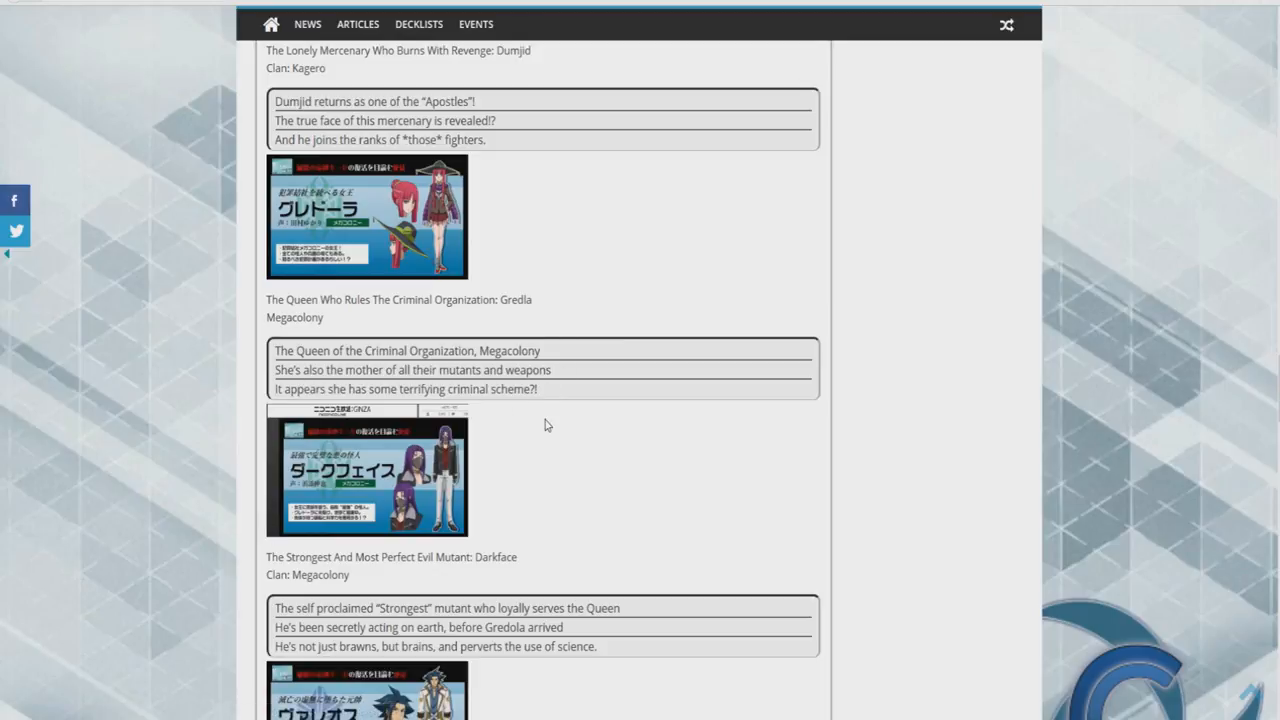
mouse_move(474, 440)
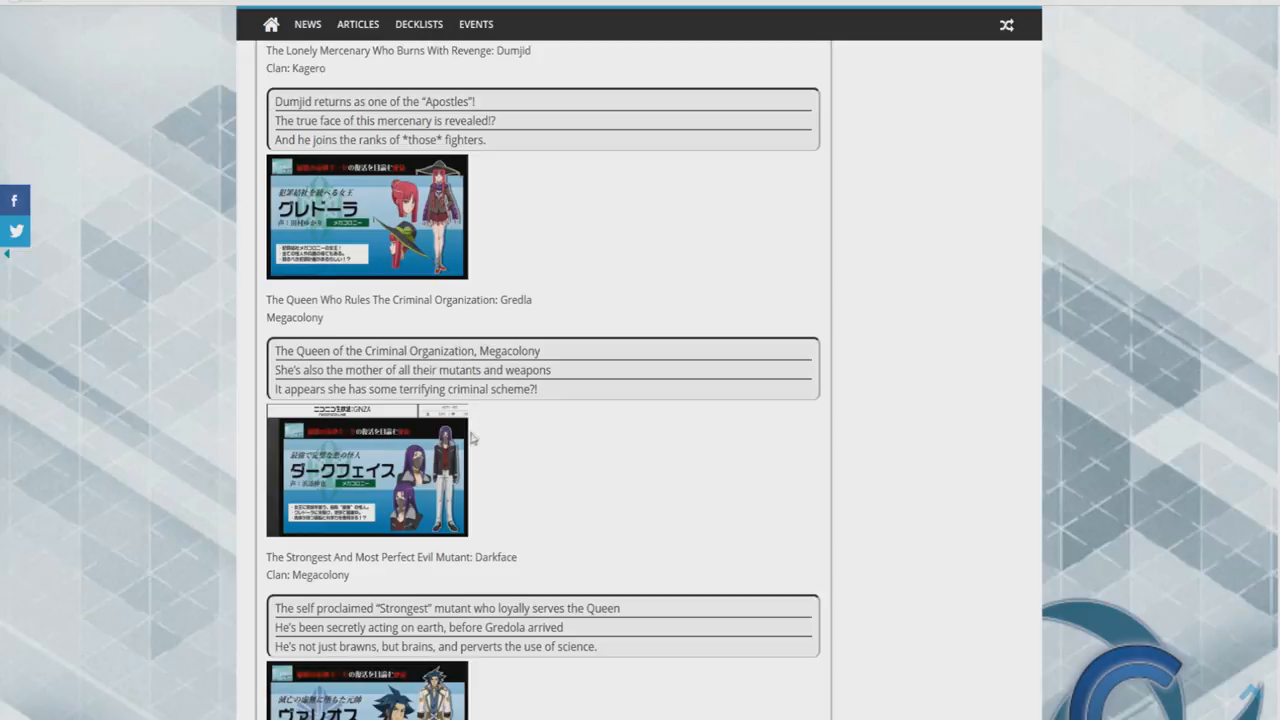
mouse_move(468, 332)
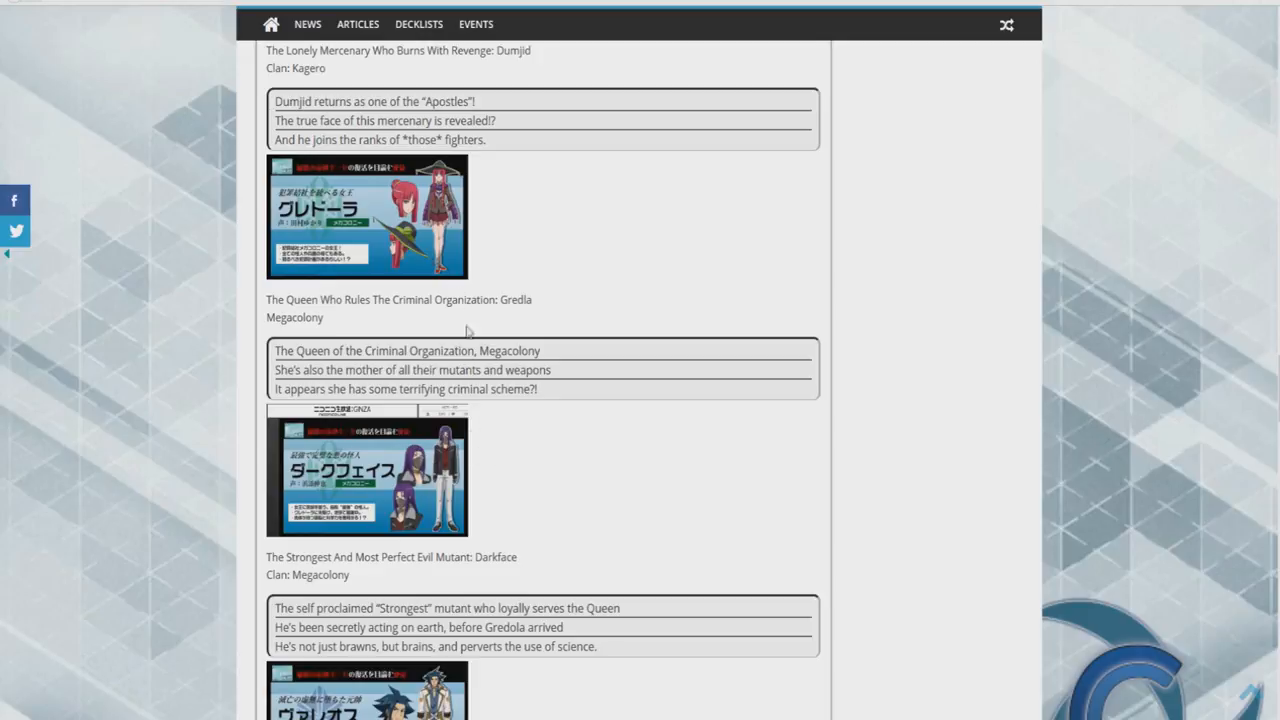
mouse_move(282, 572)
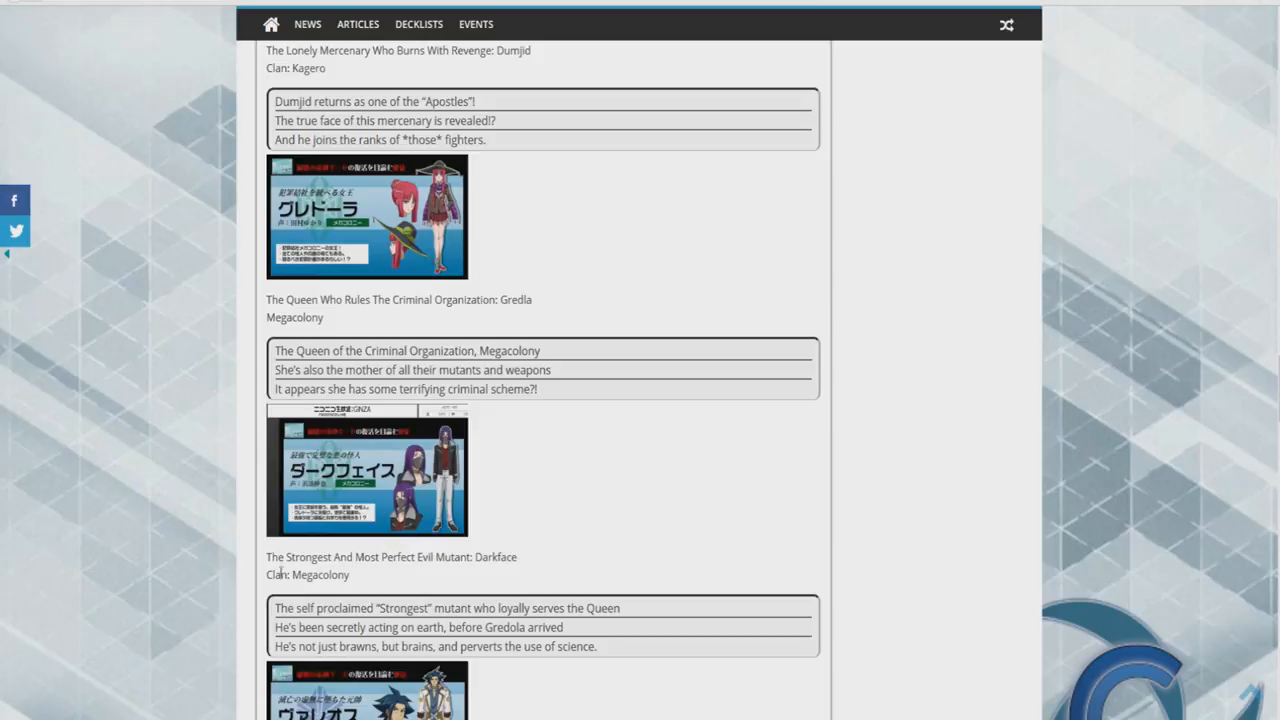
mouse_move(390, 568)
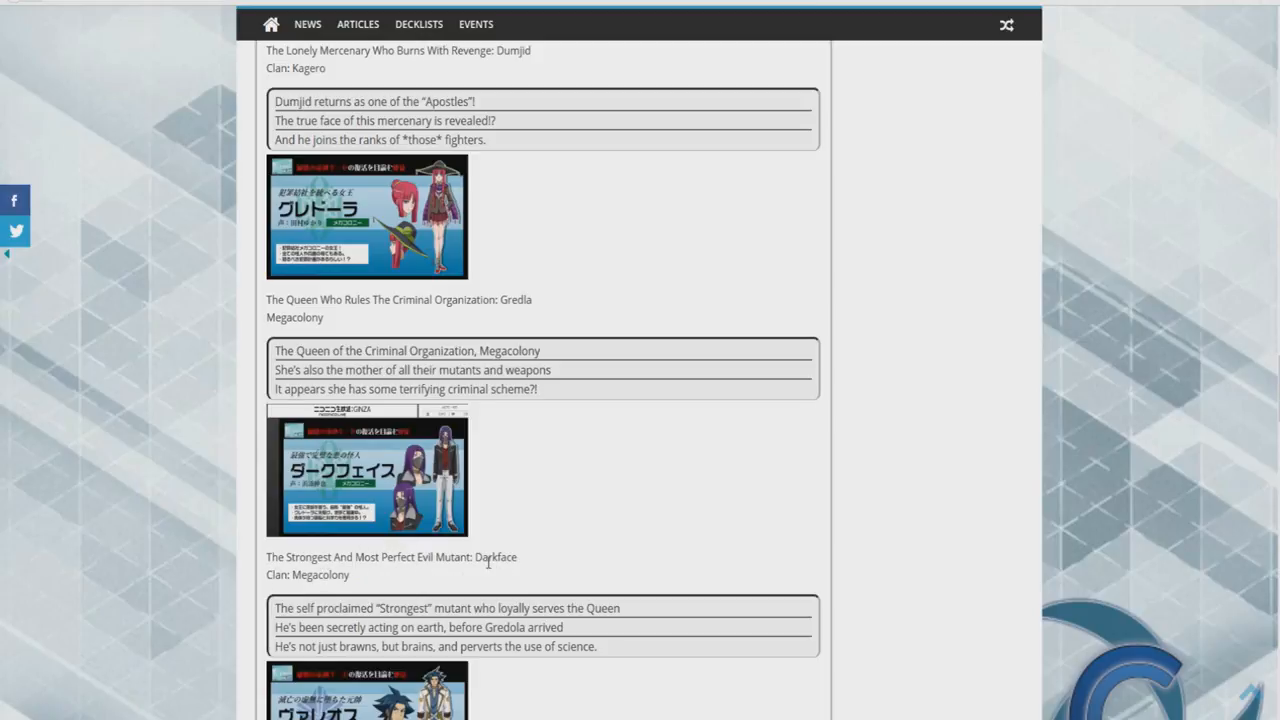
Step: Scroll past the Vorea/Valeos Aqua Force entry to Gastille of Dark Irregulars and the next image
scroll("down", 3)
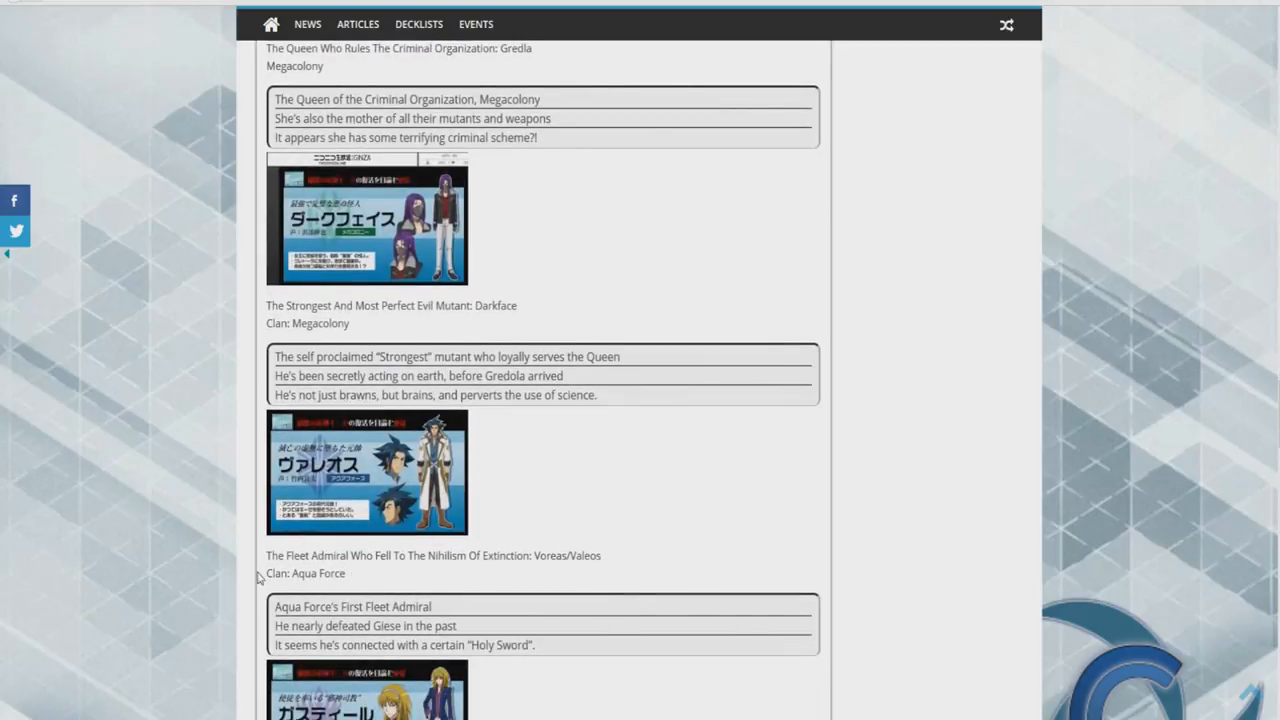
mouse_move(450, 572)
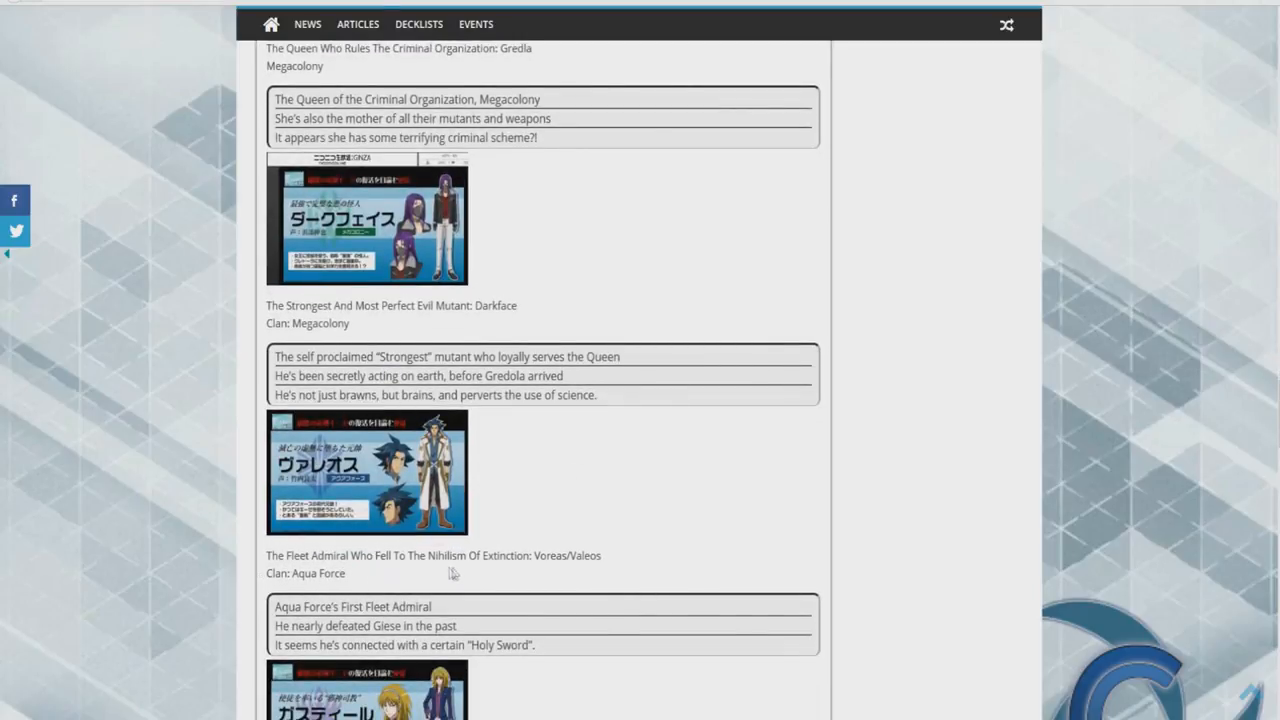
scroll("down", 3)
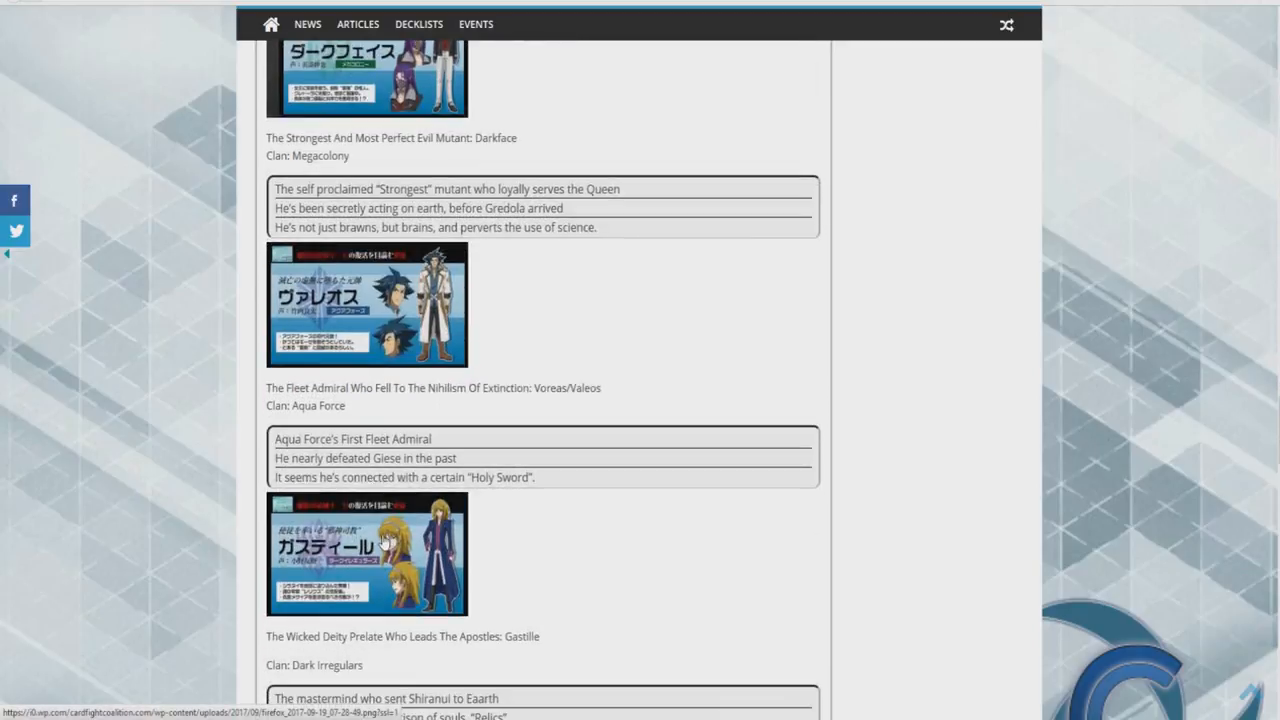
scroll("down", 3)
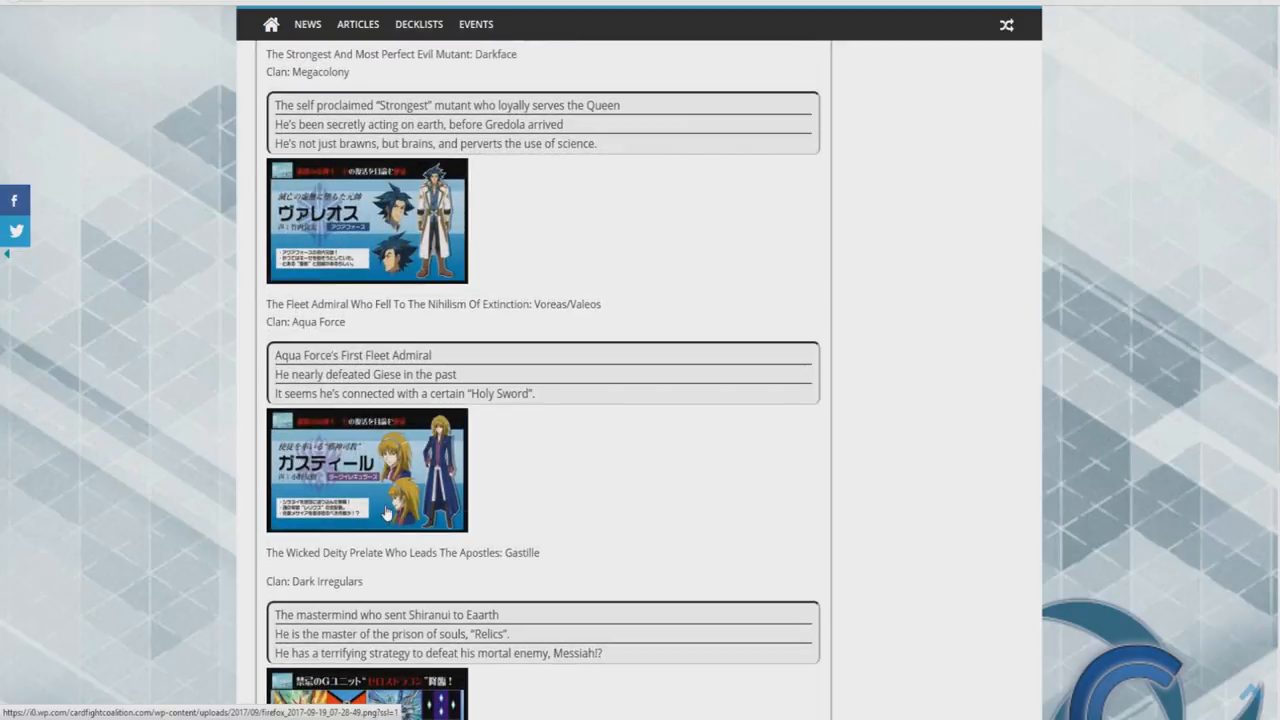
mouse_move(398, 374)
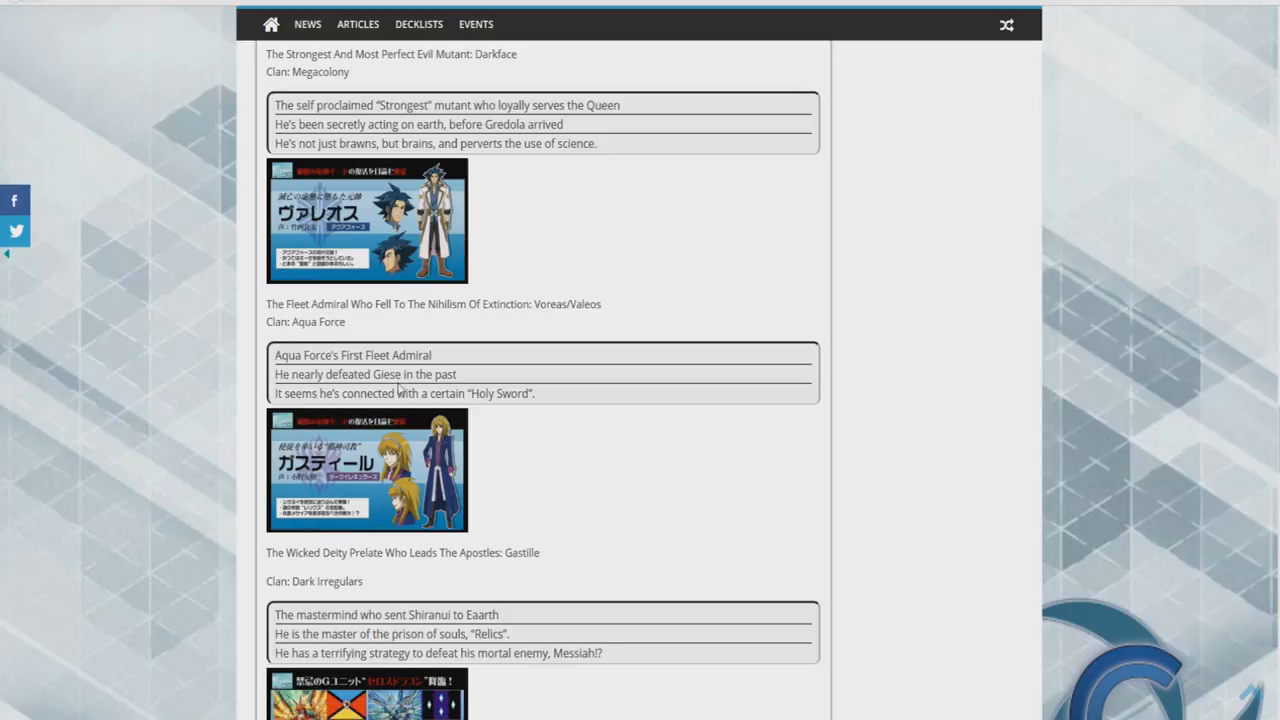
mouse_move(358, 568)
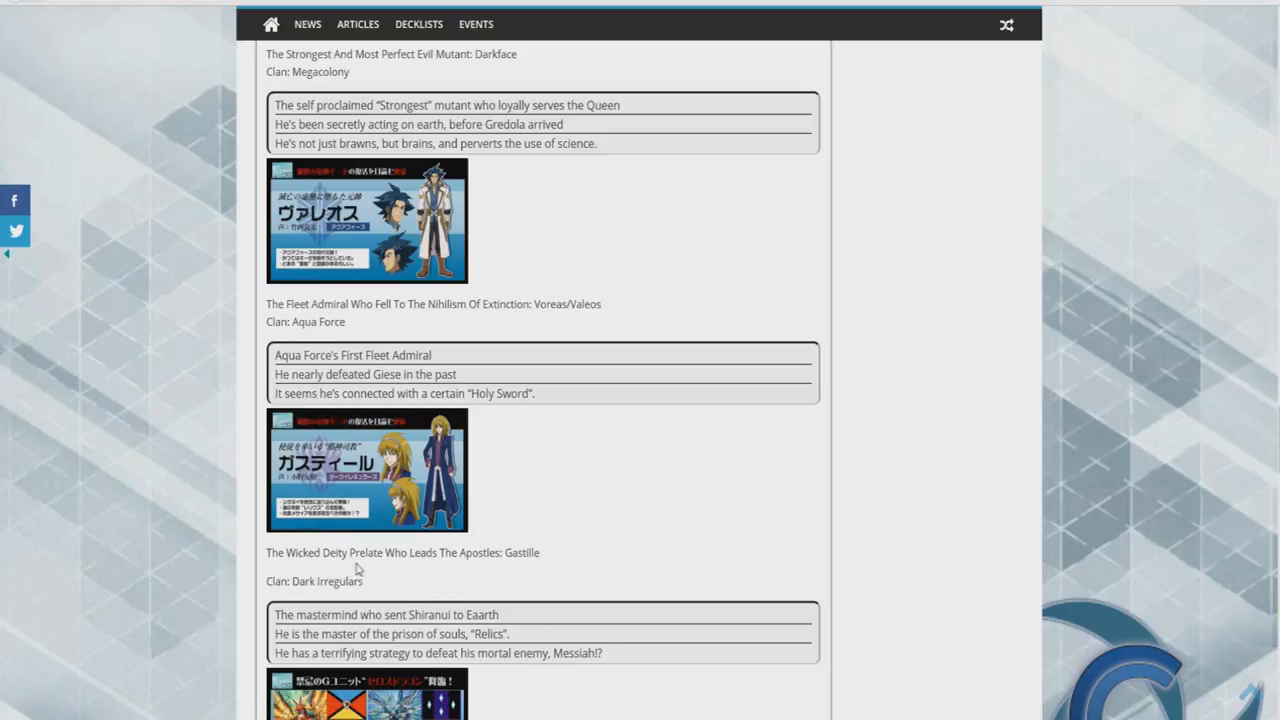
mouse_move(410, 570)
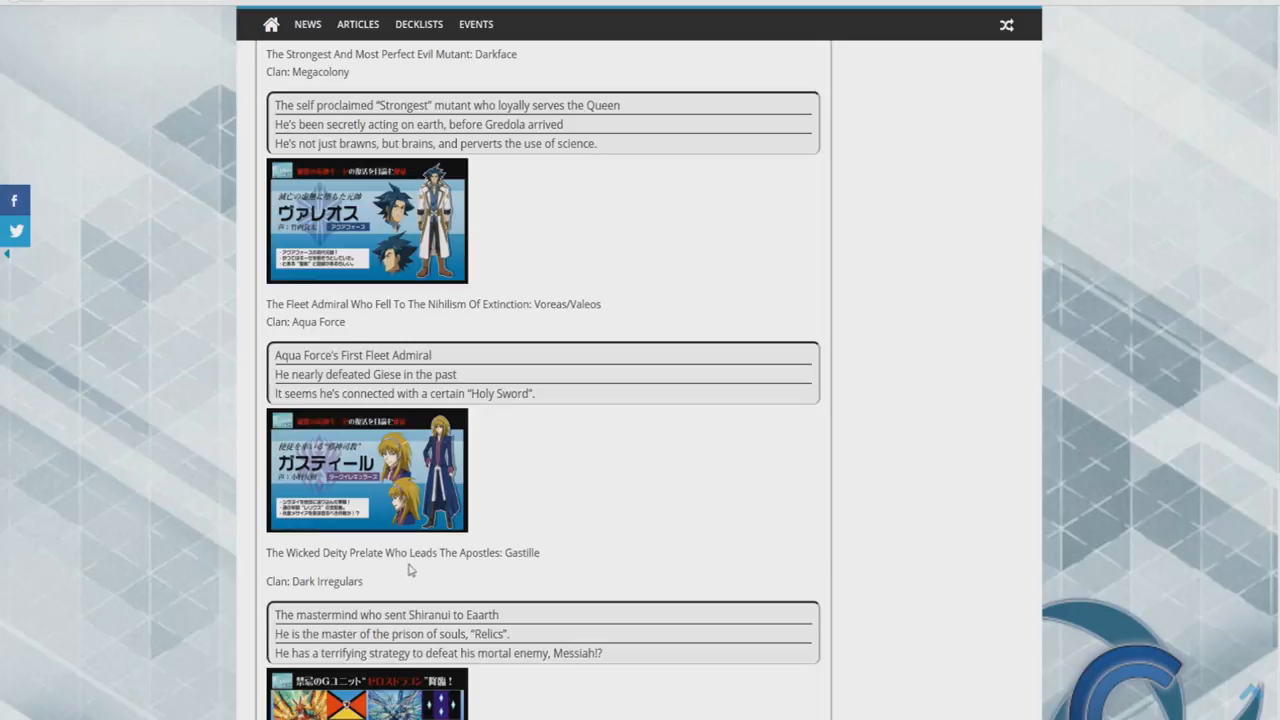
scroll("down", 3)
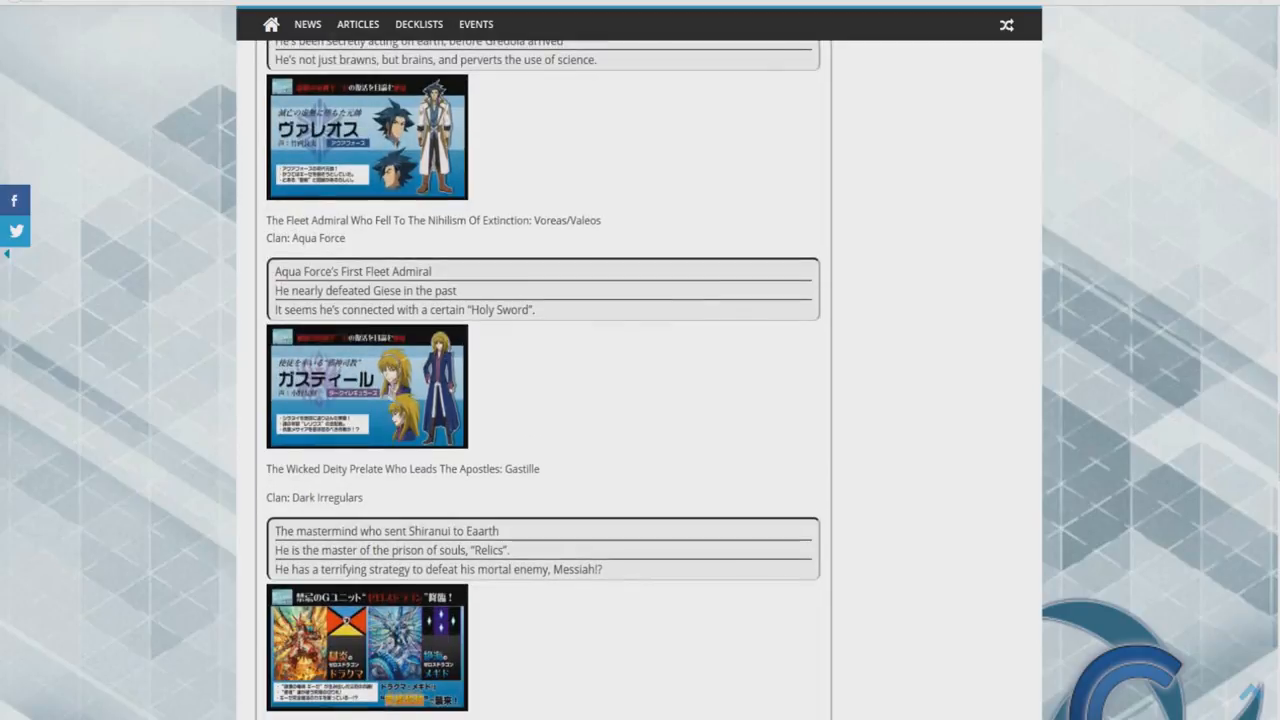
mouse_move(456, 468)
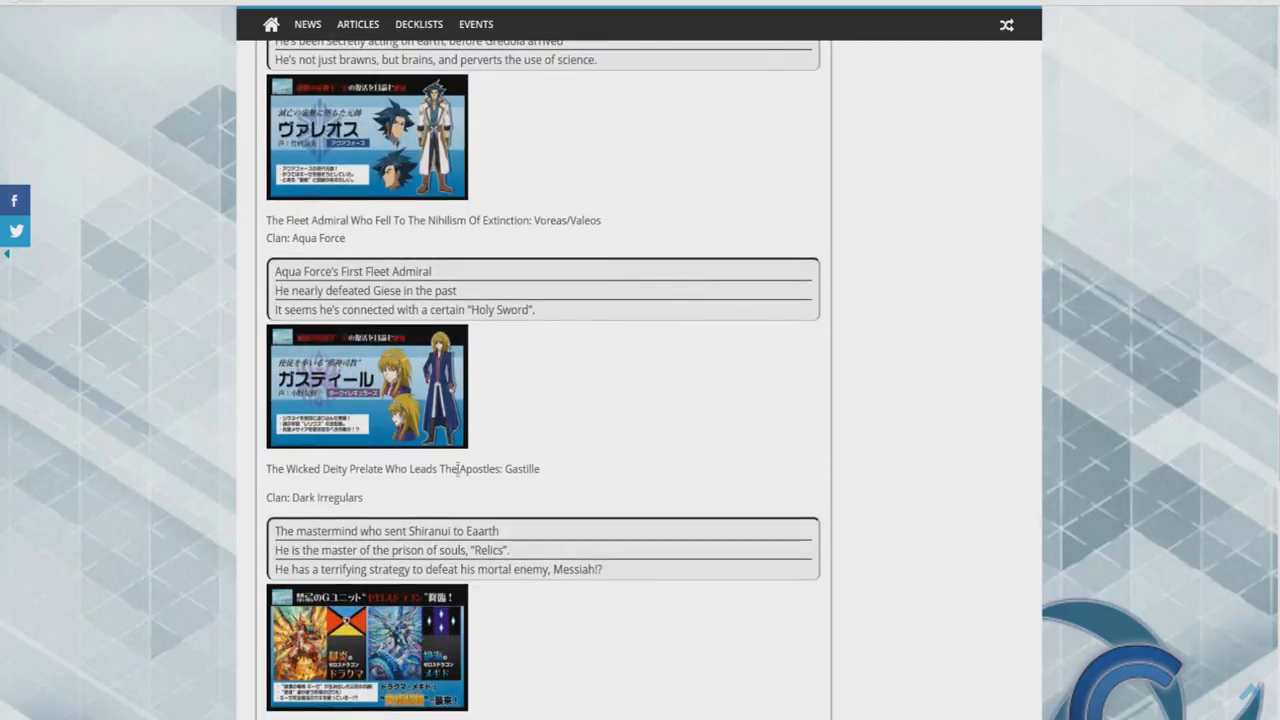
Step: Scroll into the Zeroth Dragons section, highlighting the word 'Messiah!?' while reading
scroll("down", 3)
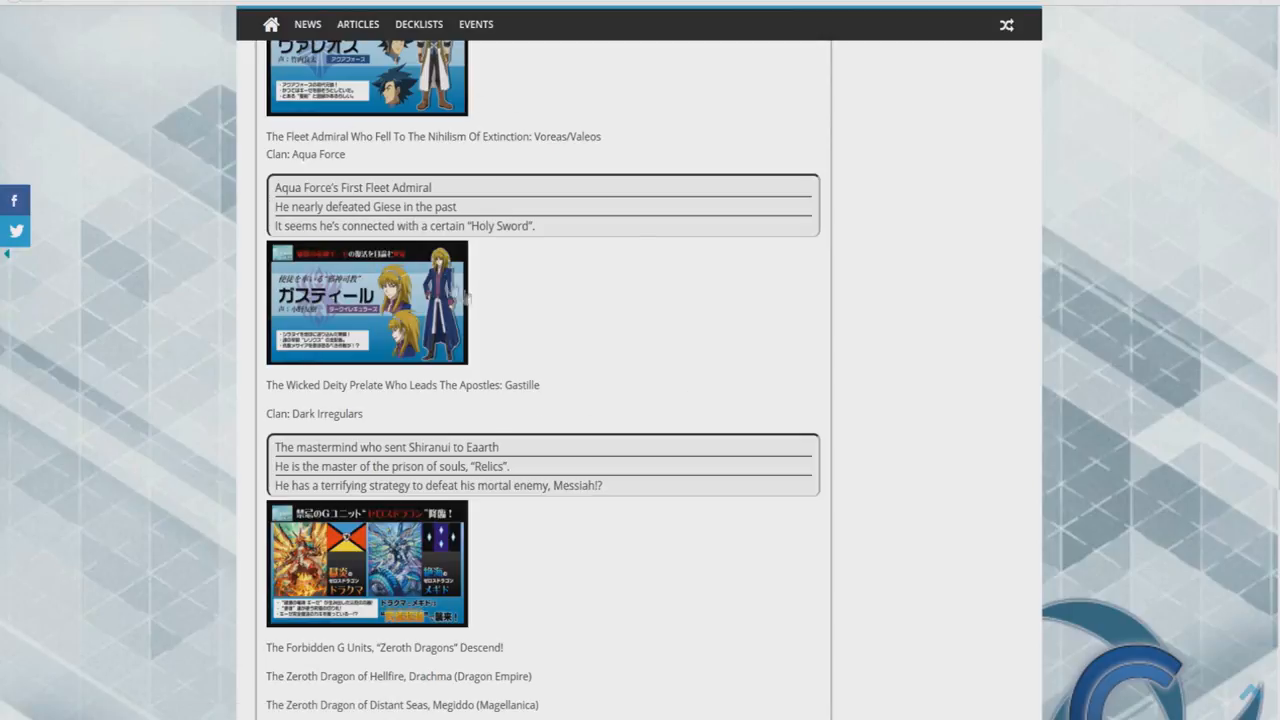
mouse_move(396, 256)
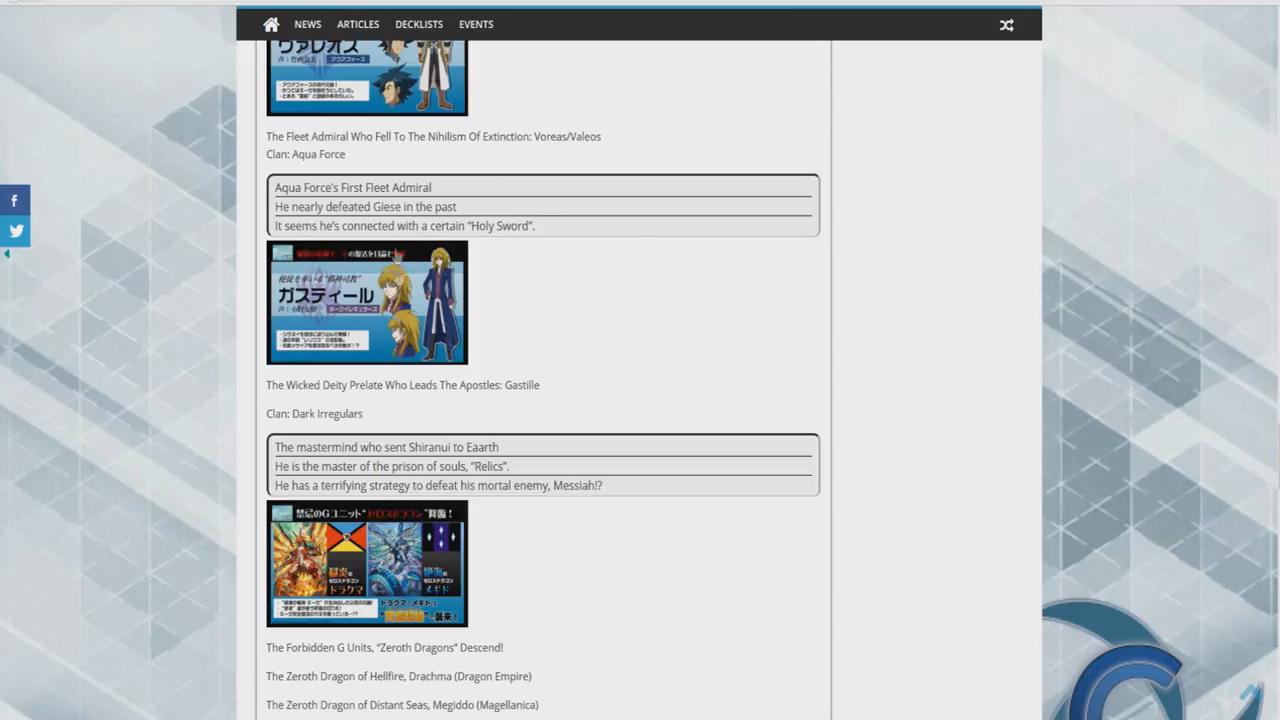
mouse_move(416, 440)
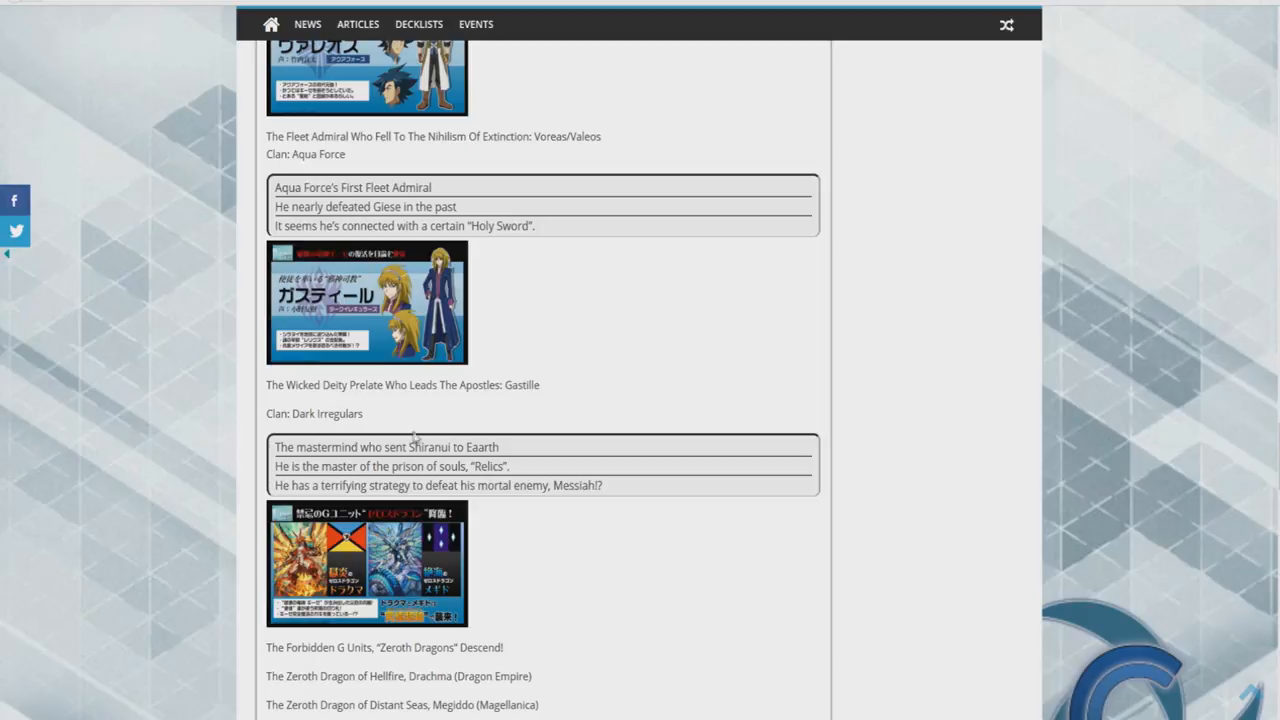
mouse_move(490, 462)
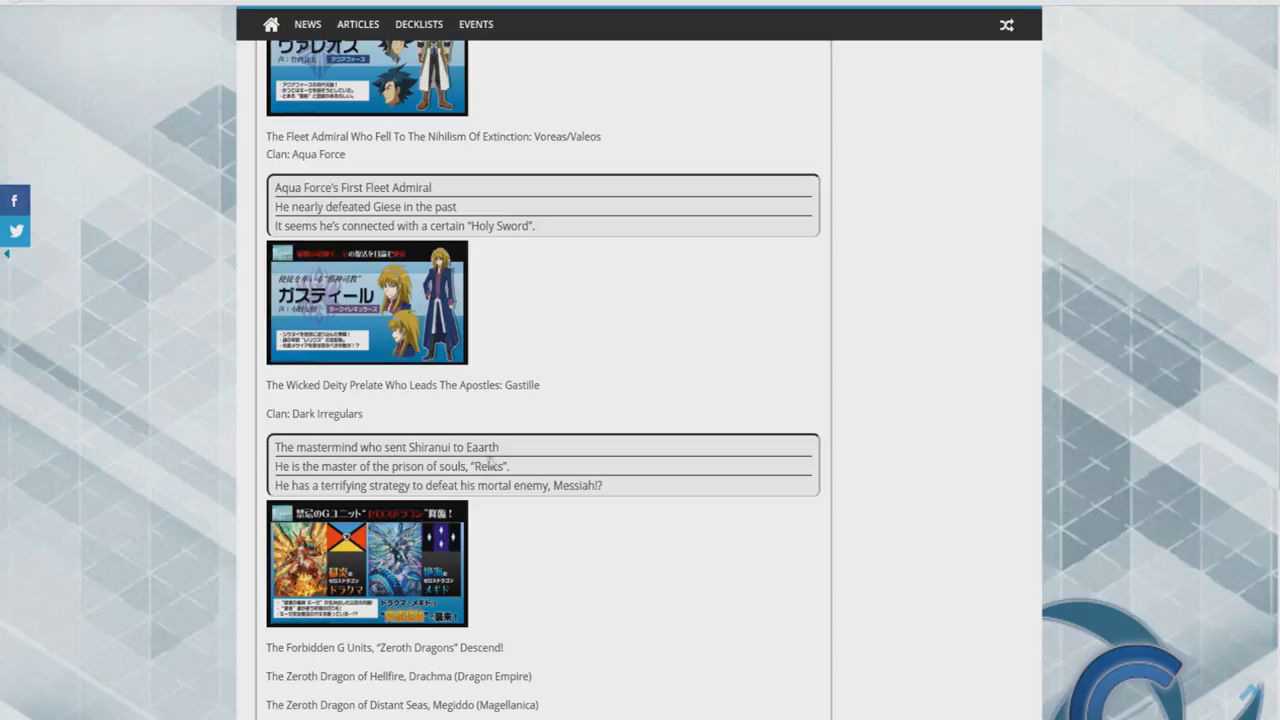
scroll("down", 3)
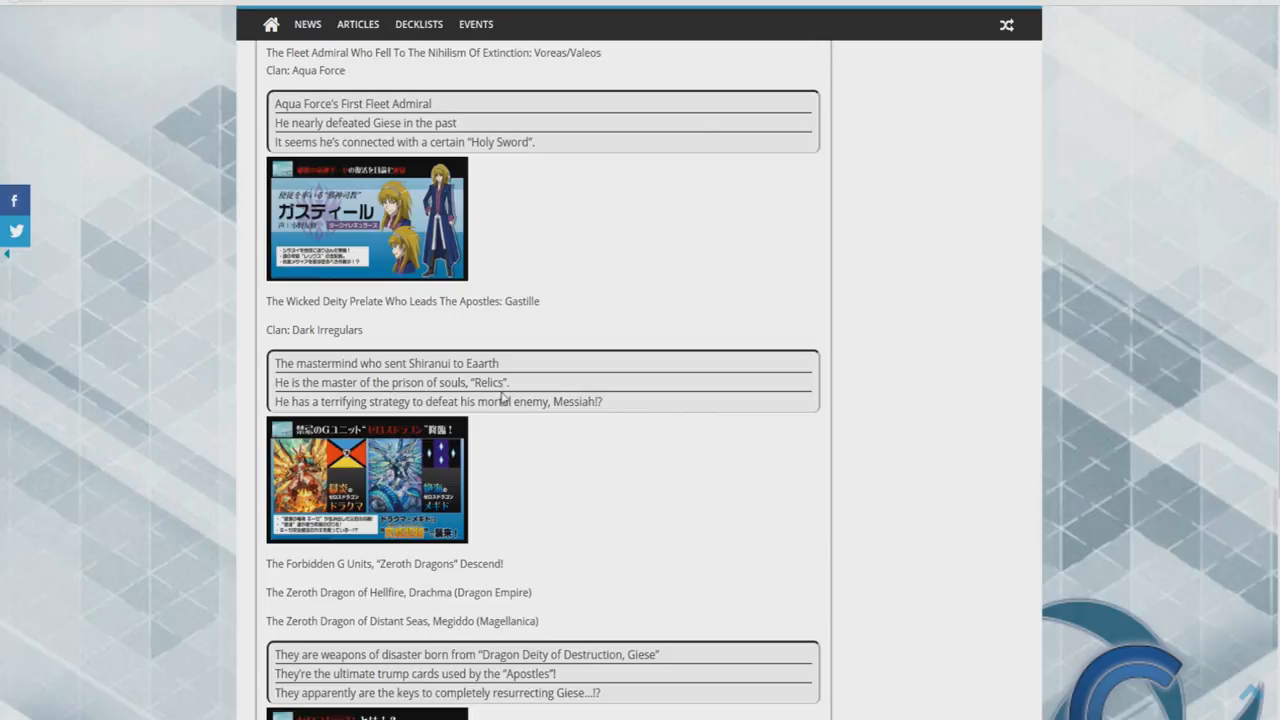
mouse_move(504, 390)
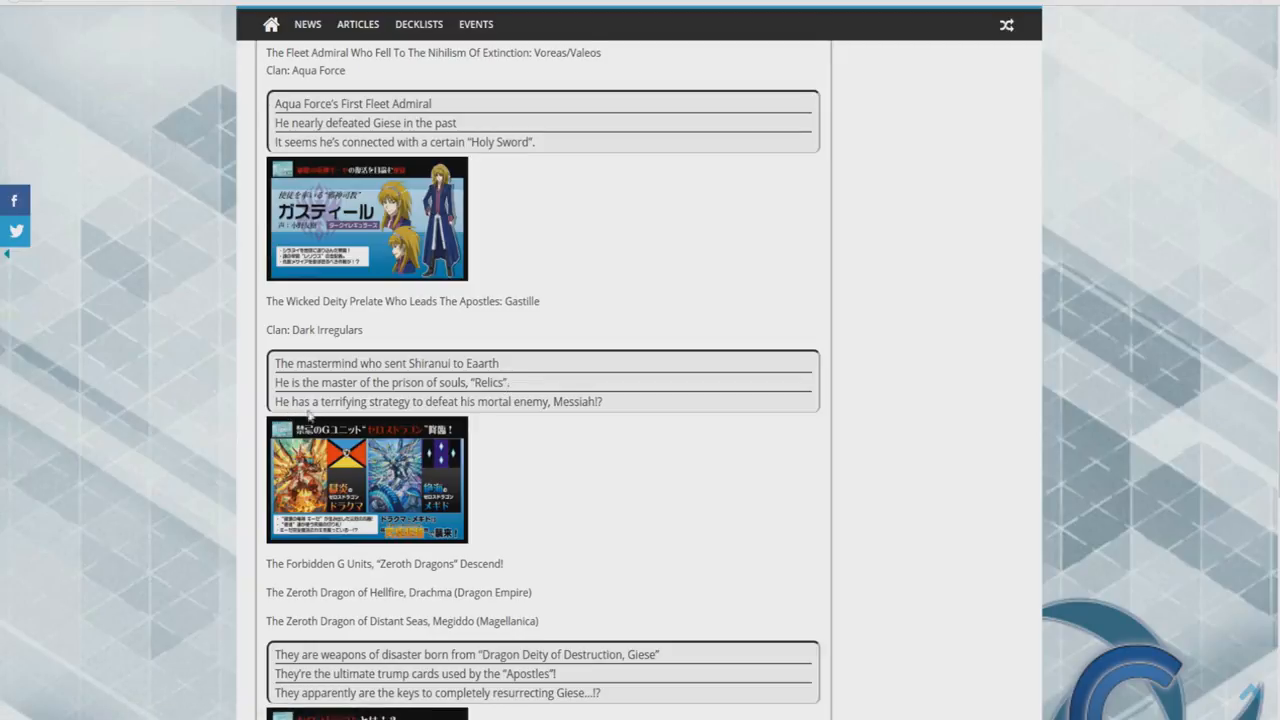
mouse_move(518, 410)
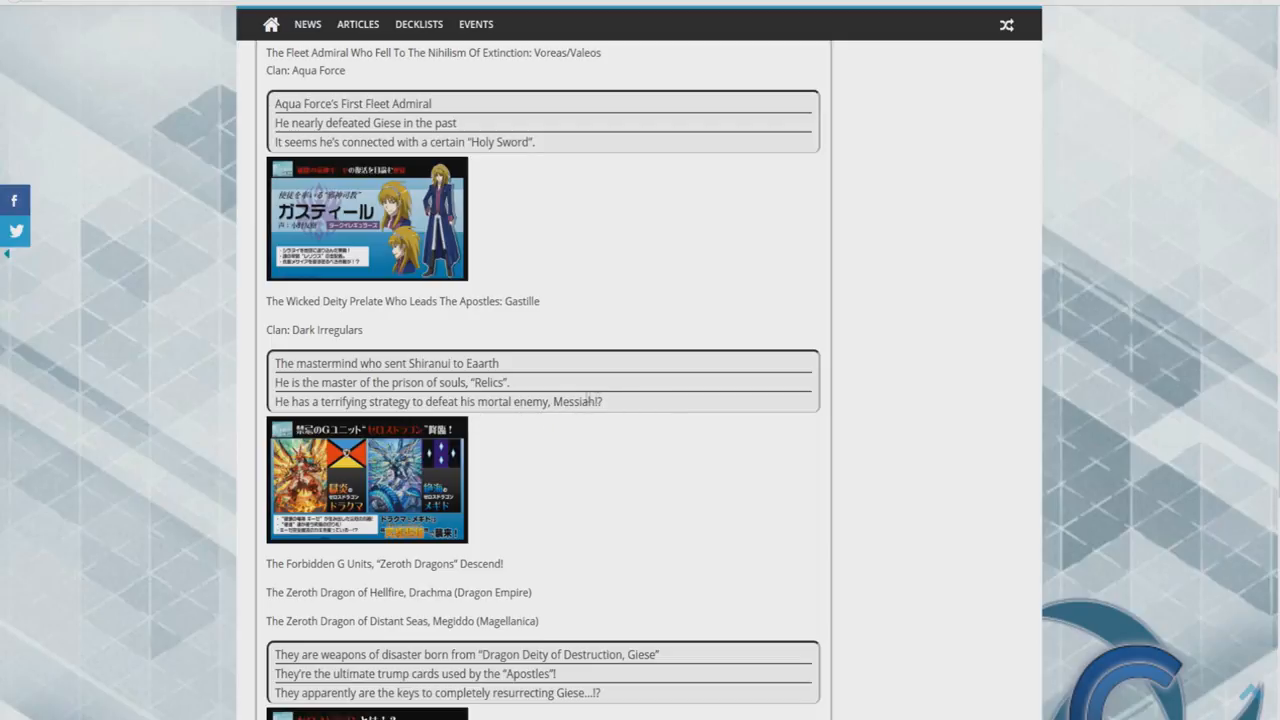
double_click(576, 400)
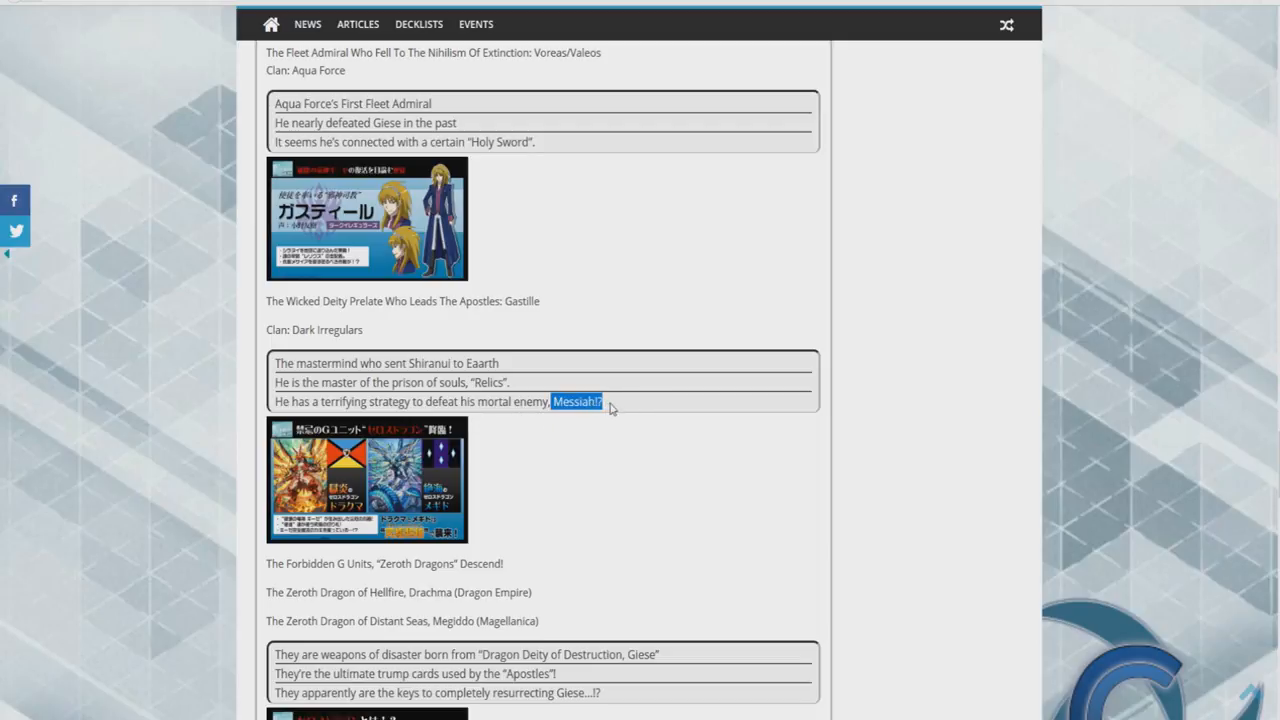
mouse_move(556, 8)
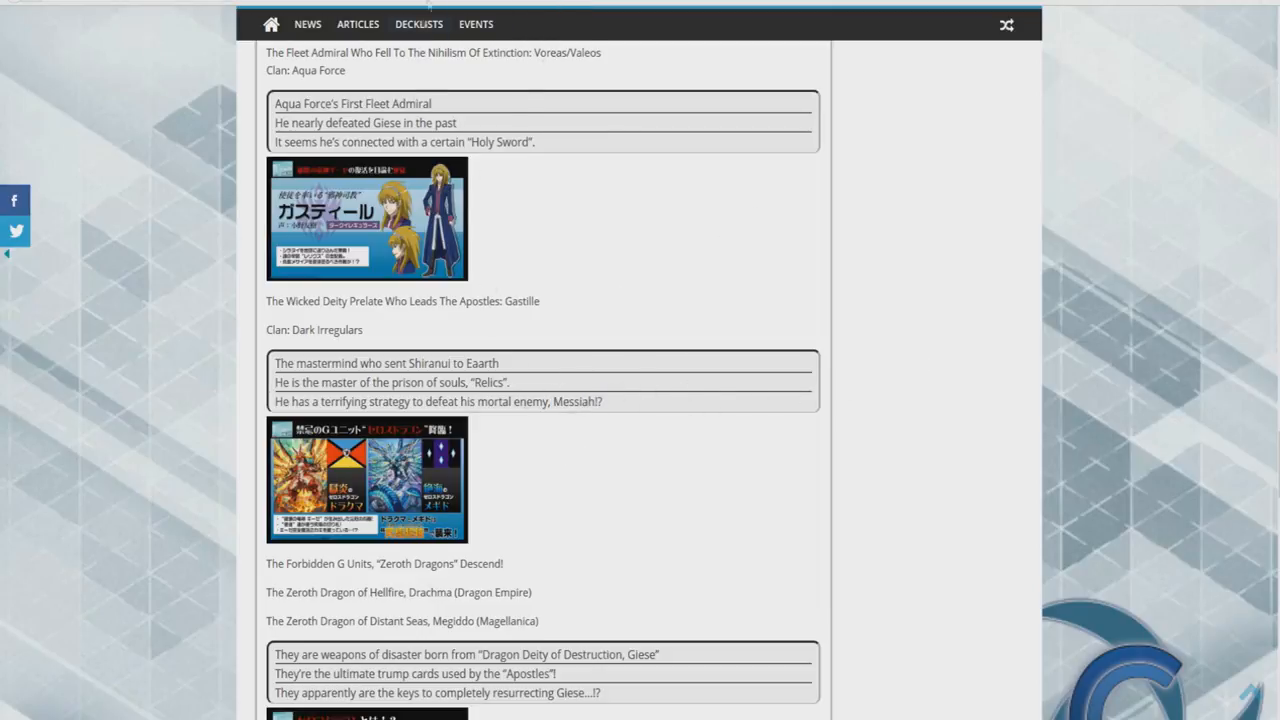
mouse_move(736, 590)
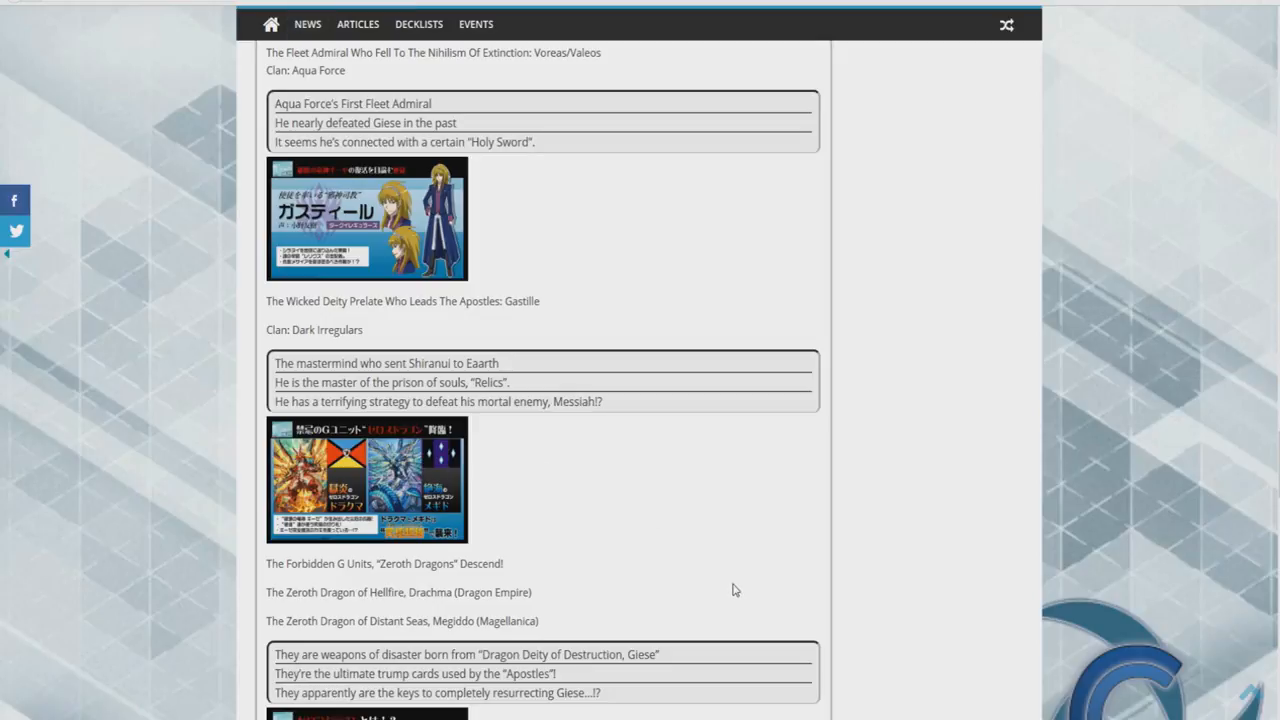
mouse_move(728, 570)
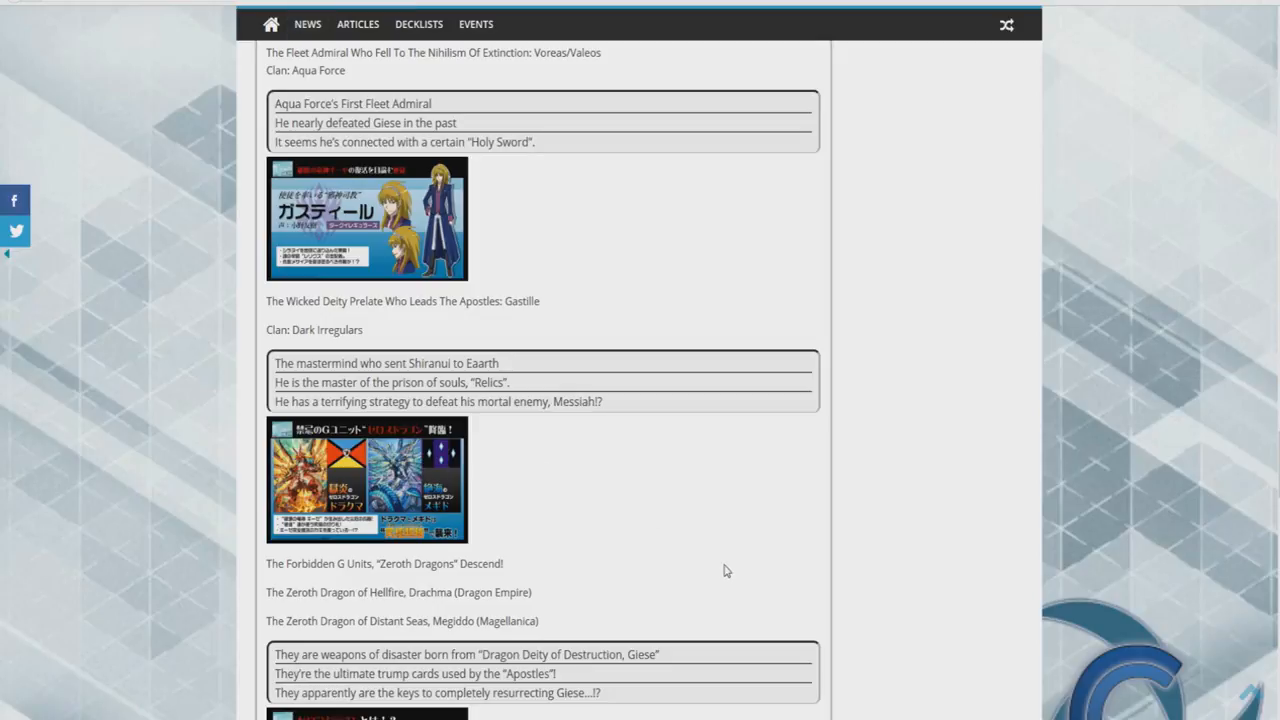
Step: Read the Drachma and Megiddo entries, briefly highlighting 'Dragon Deity of Destruction, Giese'
scroll("down", 3)
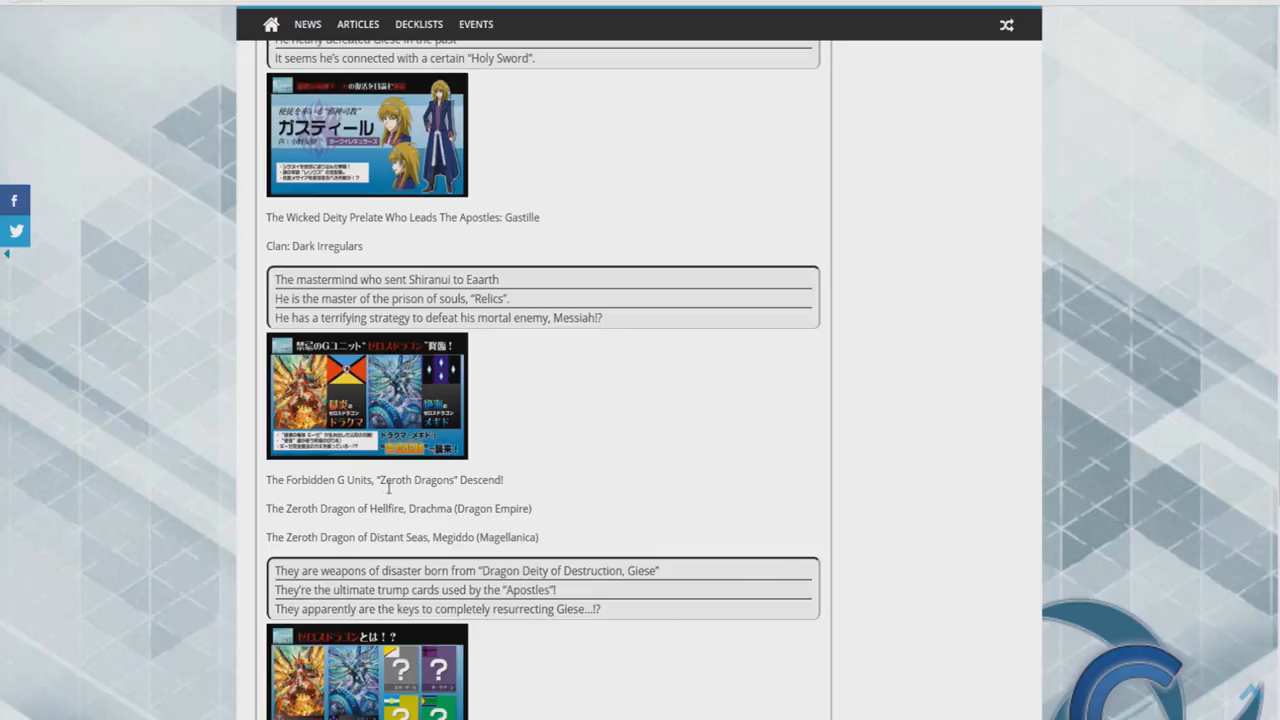
mouse_move(370, 528)
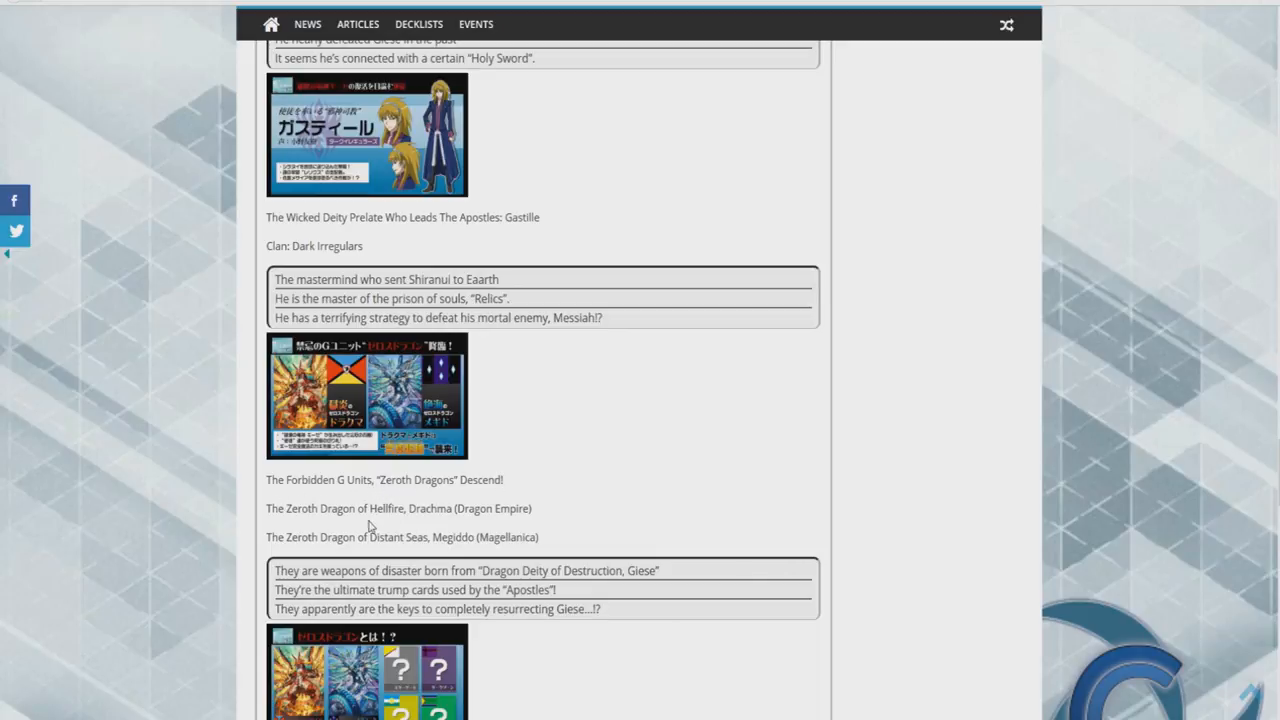
scroll("down", 3)
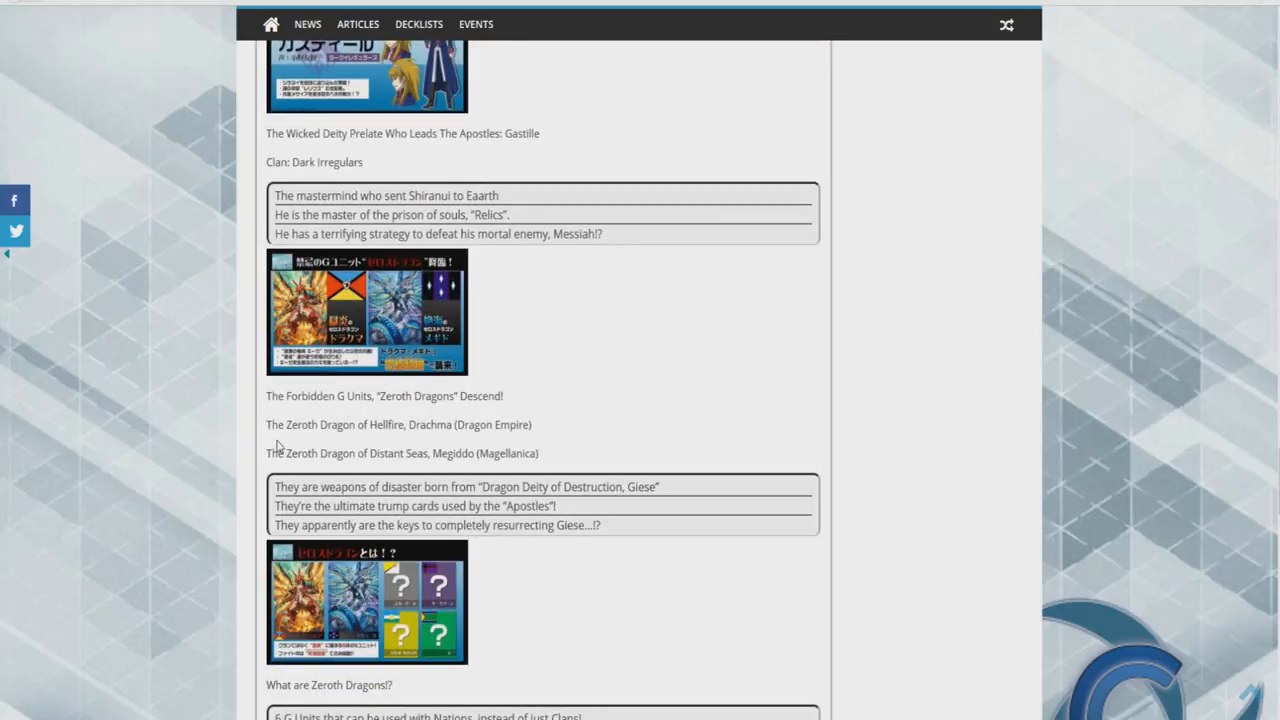
mouse_move(356, 458)
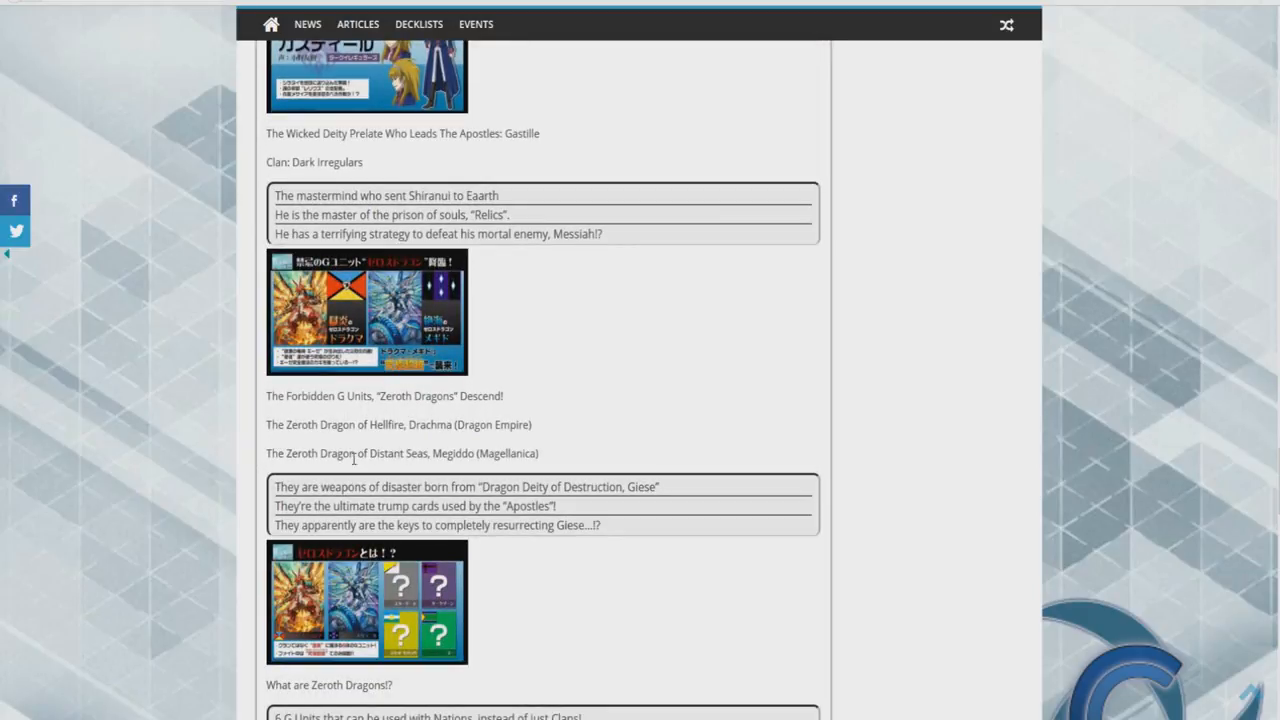
mouse_move(352, 468)
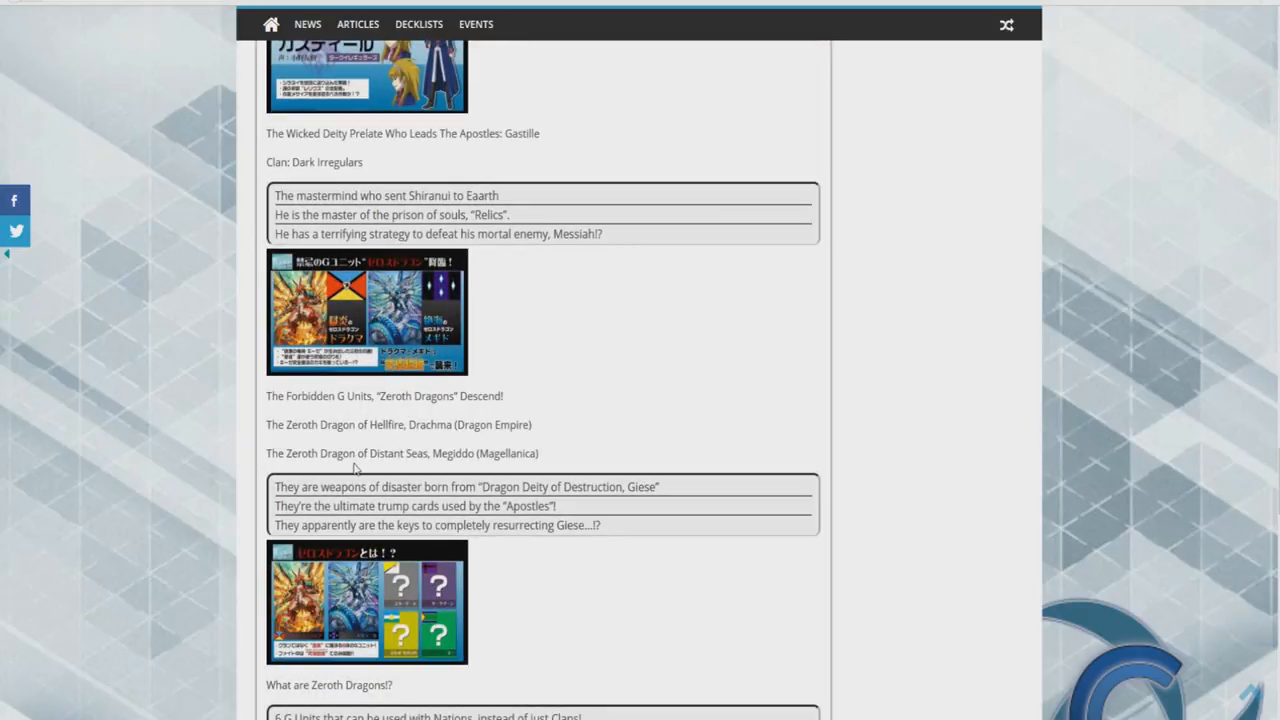
mouse_move(408, 444)
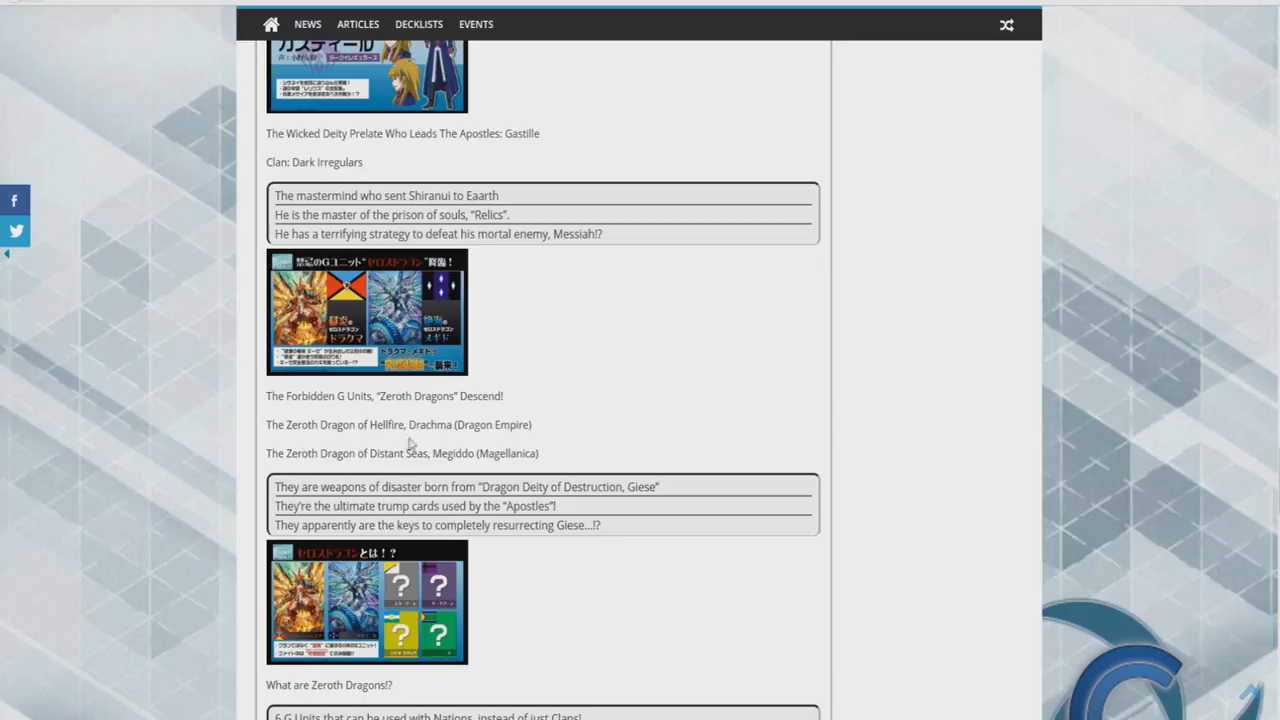
mouse_move(372, 470)
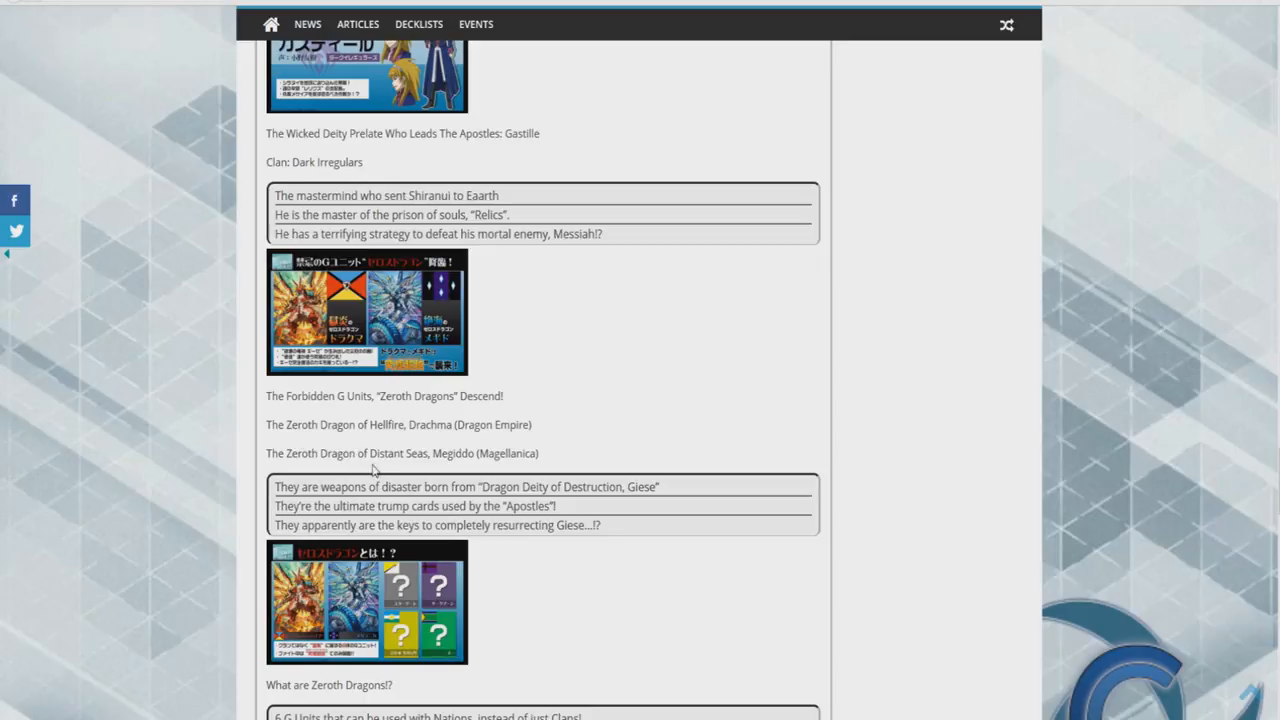
mouse_move(252, 494)
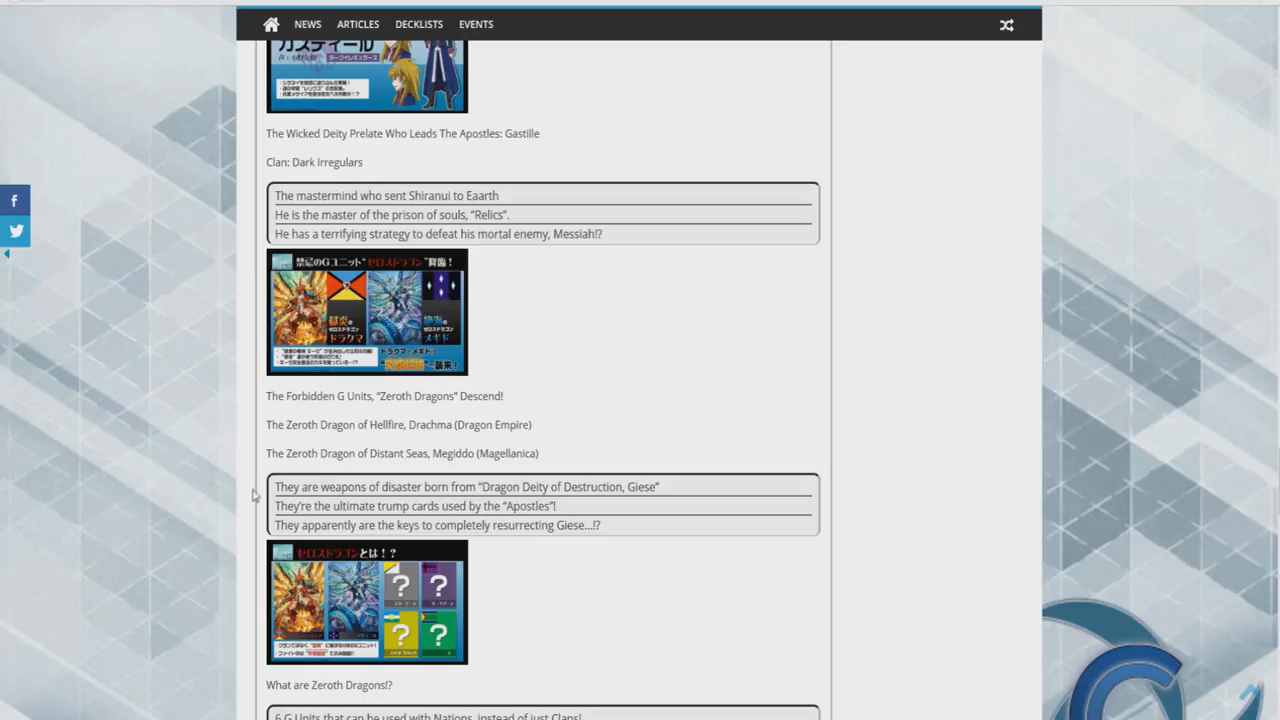
mouse_move(424, 488)
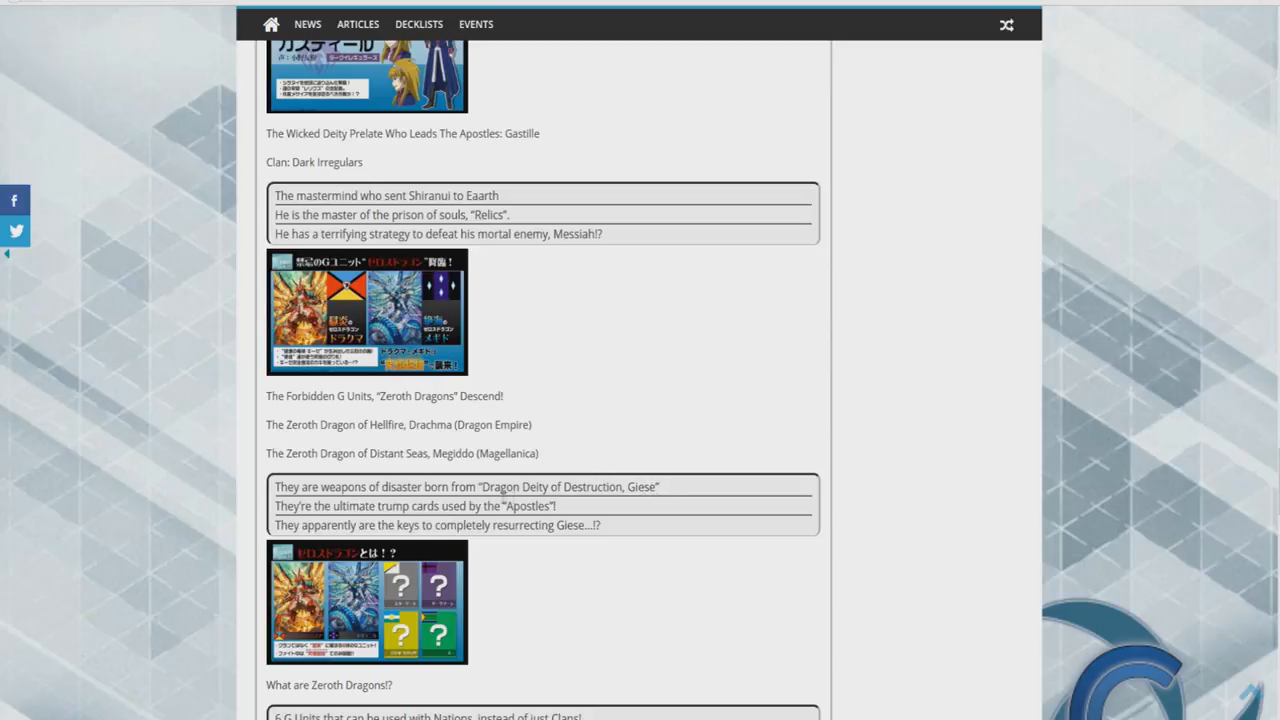
double_click(568, 488)
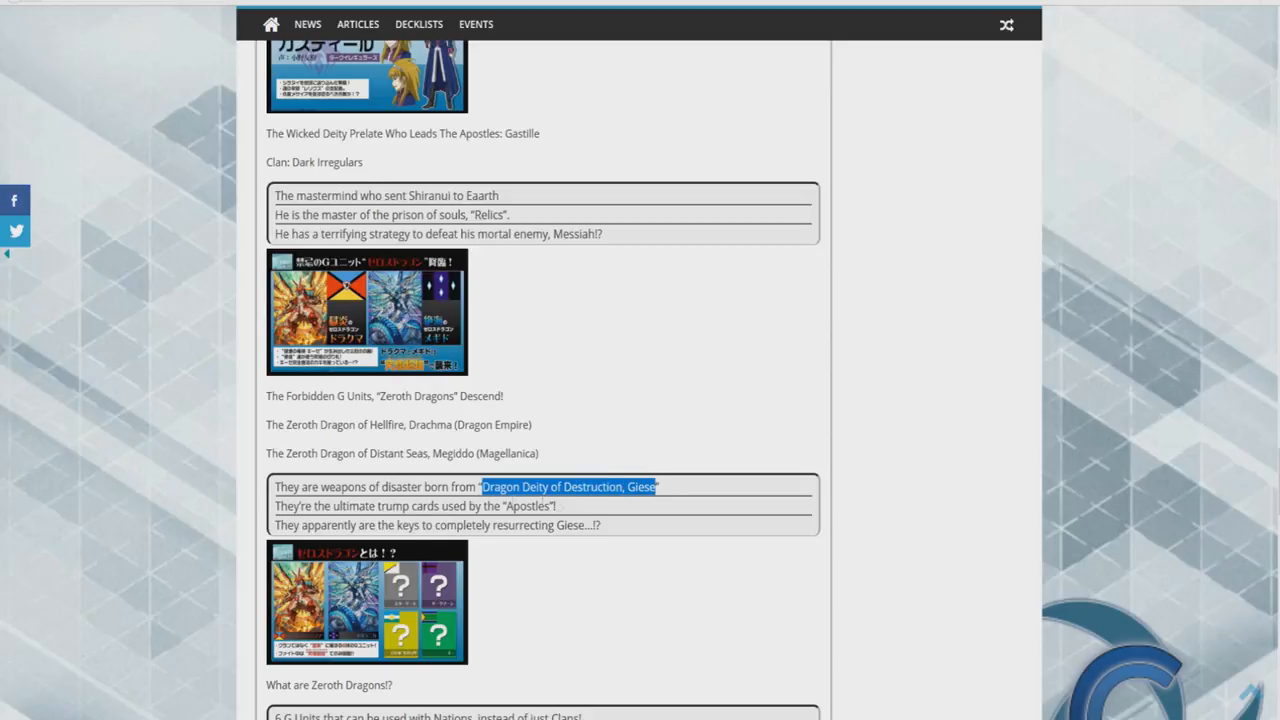
left_click(668, 512)
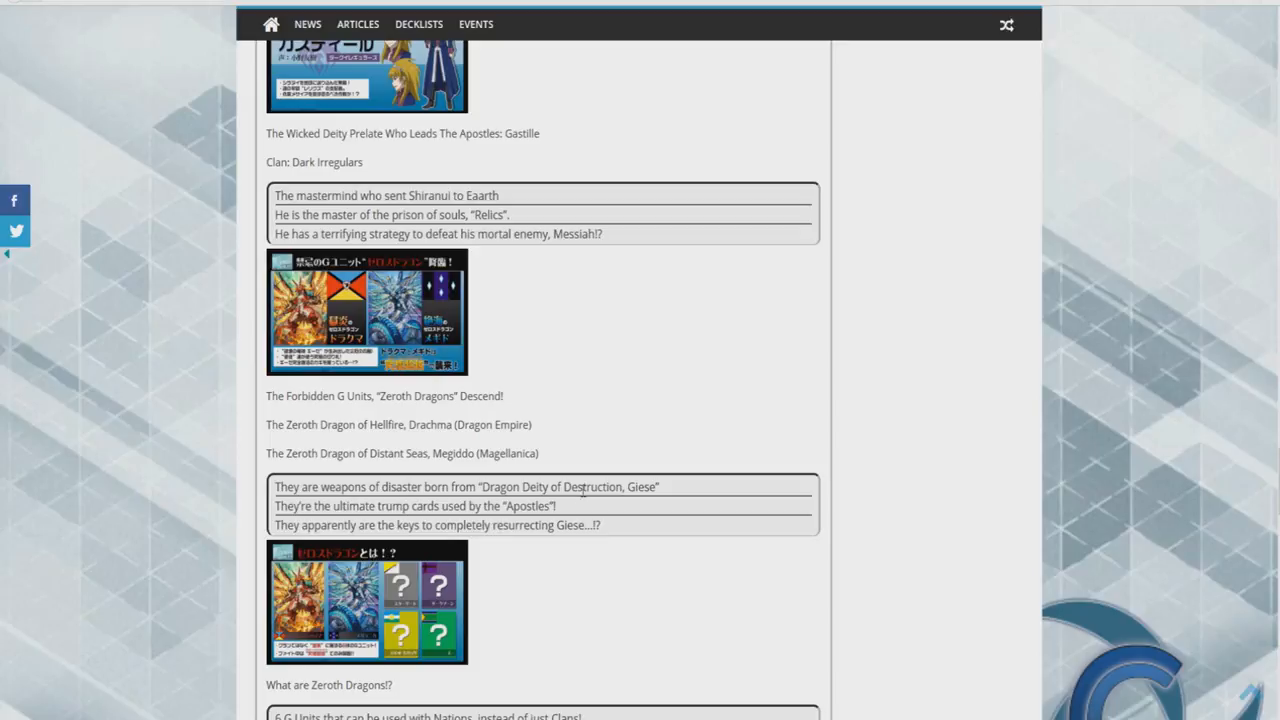
scroll("down", 3)
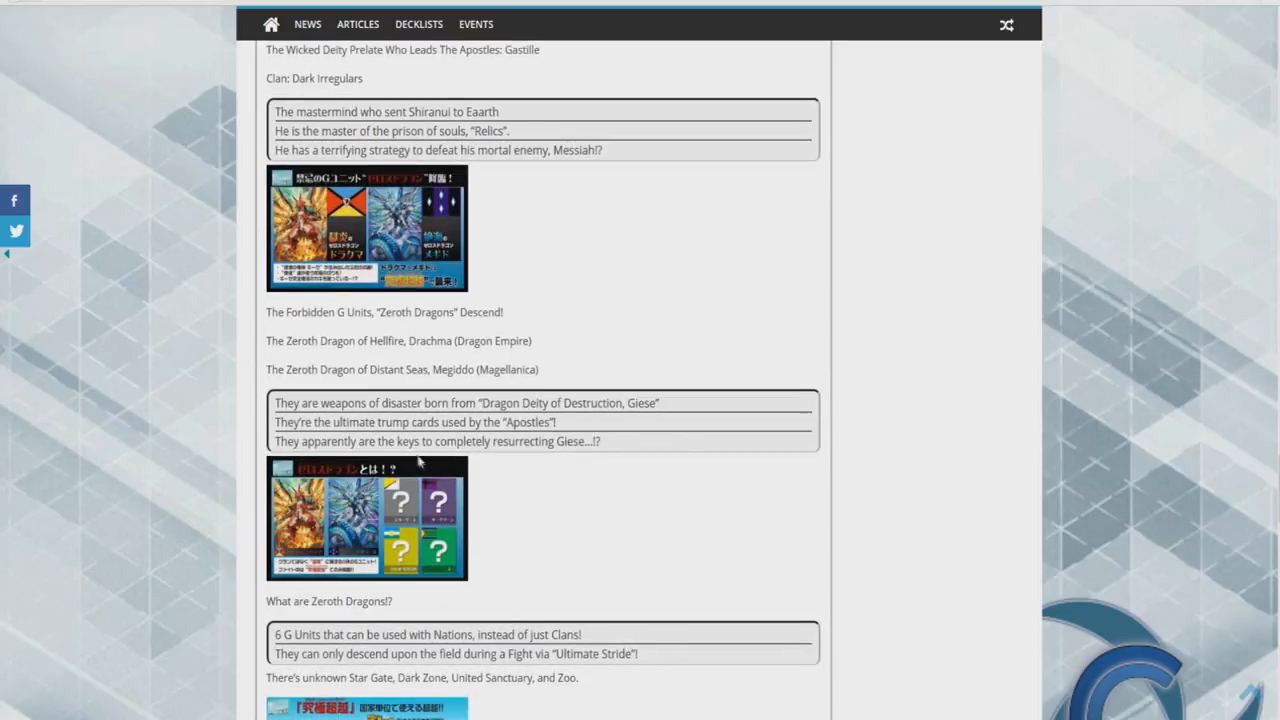
mouse_move(596, 404)
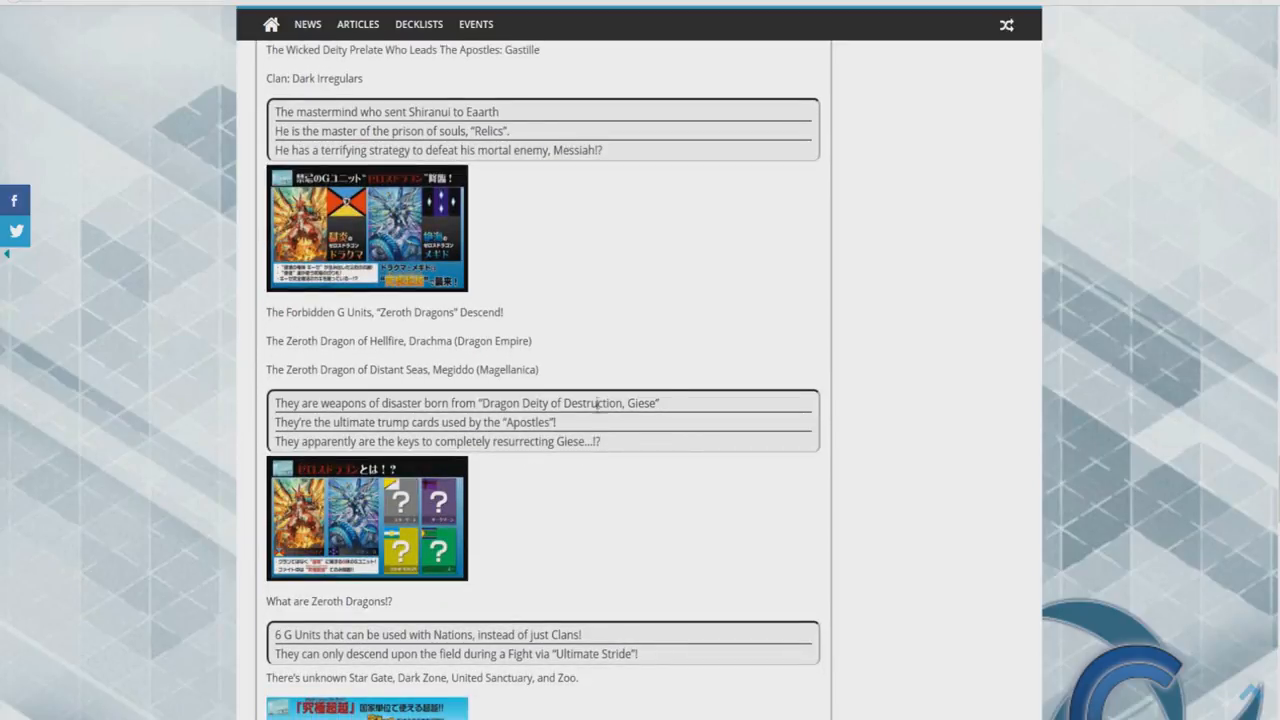
scroll("down", 3)
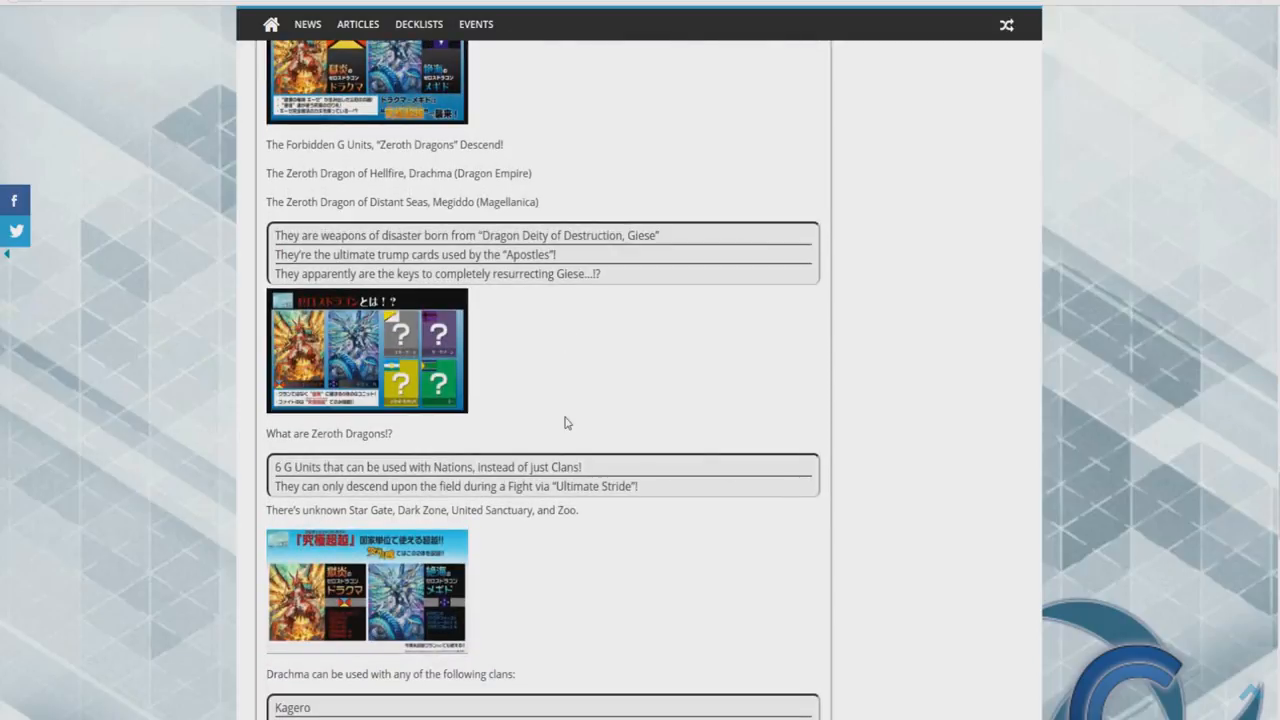
mouse_move(280, 548)
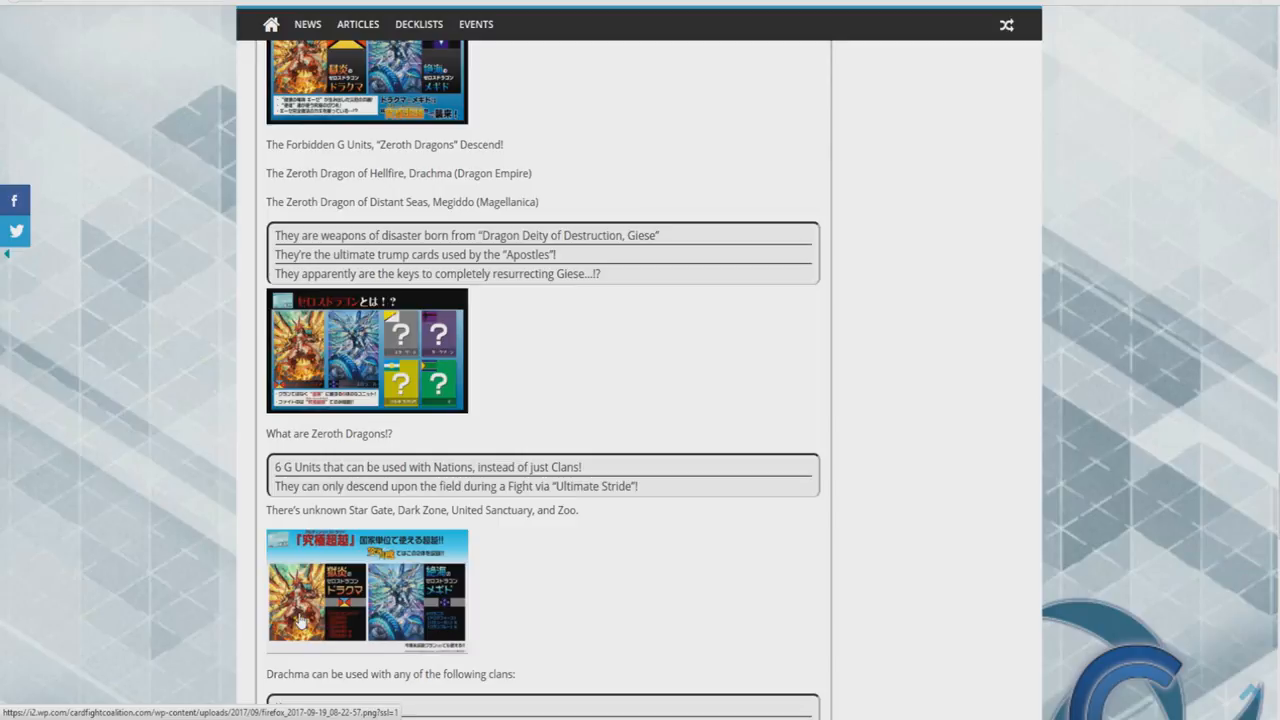
mouse_move(404, 600)
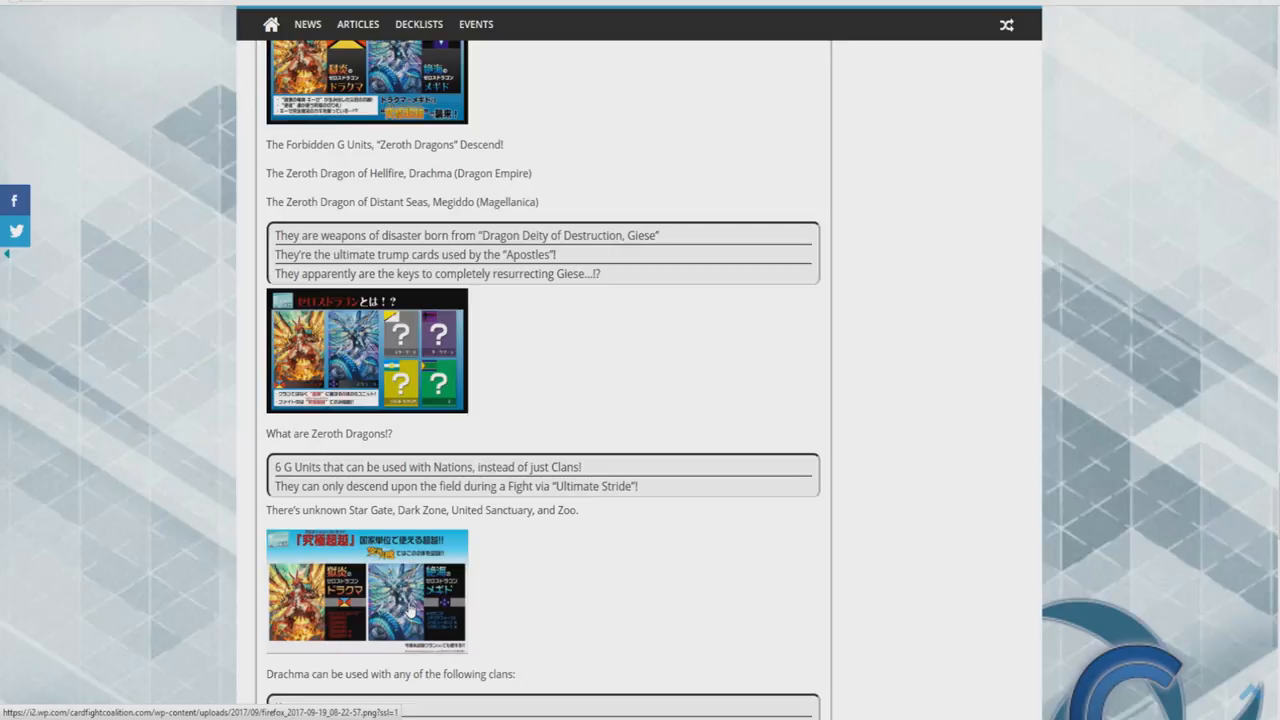
mouse_move(388, 584)
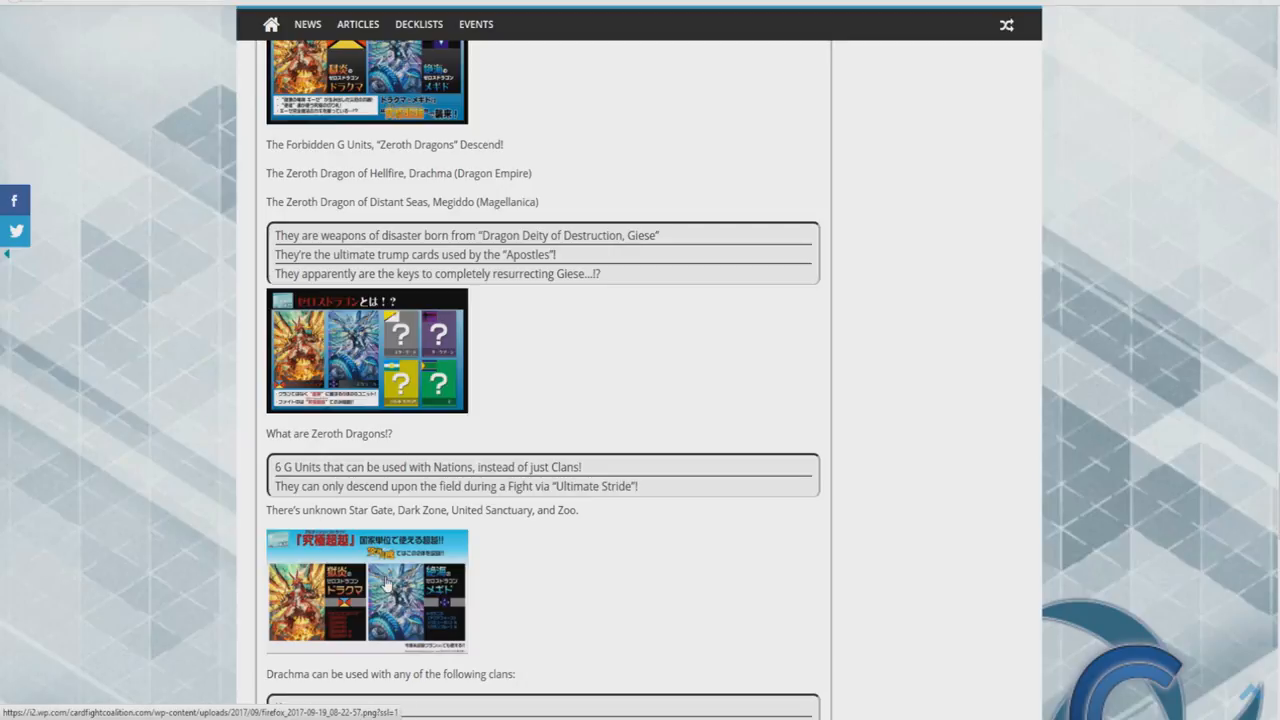
scroll("down", 3)
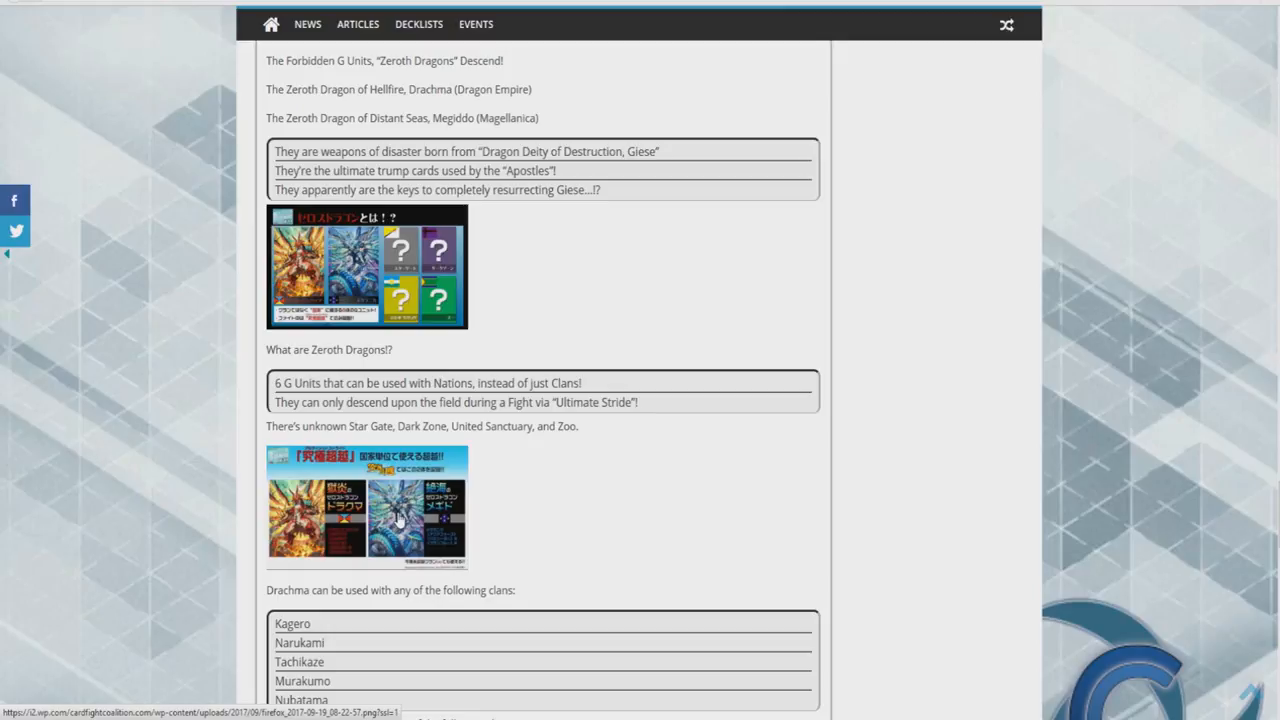
Step: Scroll down to Megiddo's clan list and the 'Ultimate Rarity, Z Rare' paragraph
scroll("down", 3)
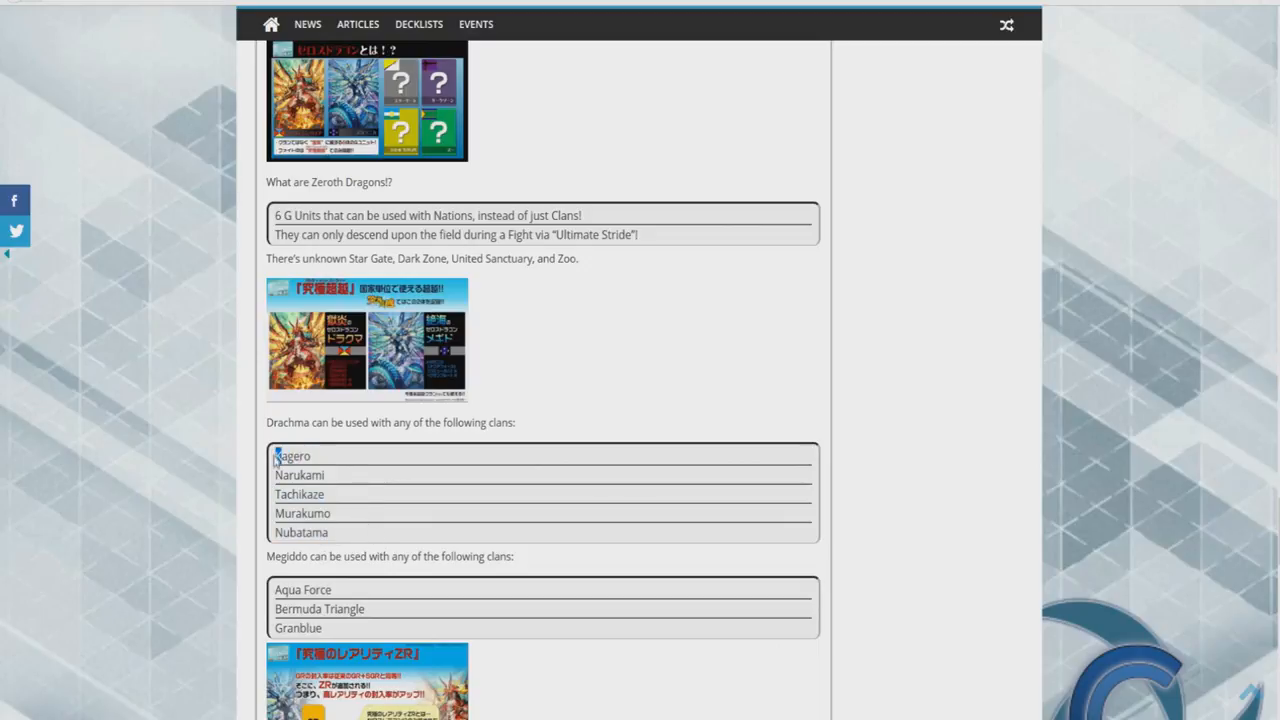
scroll("down", 3)
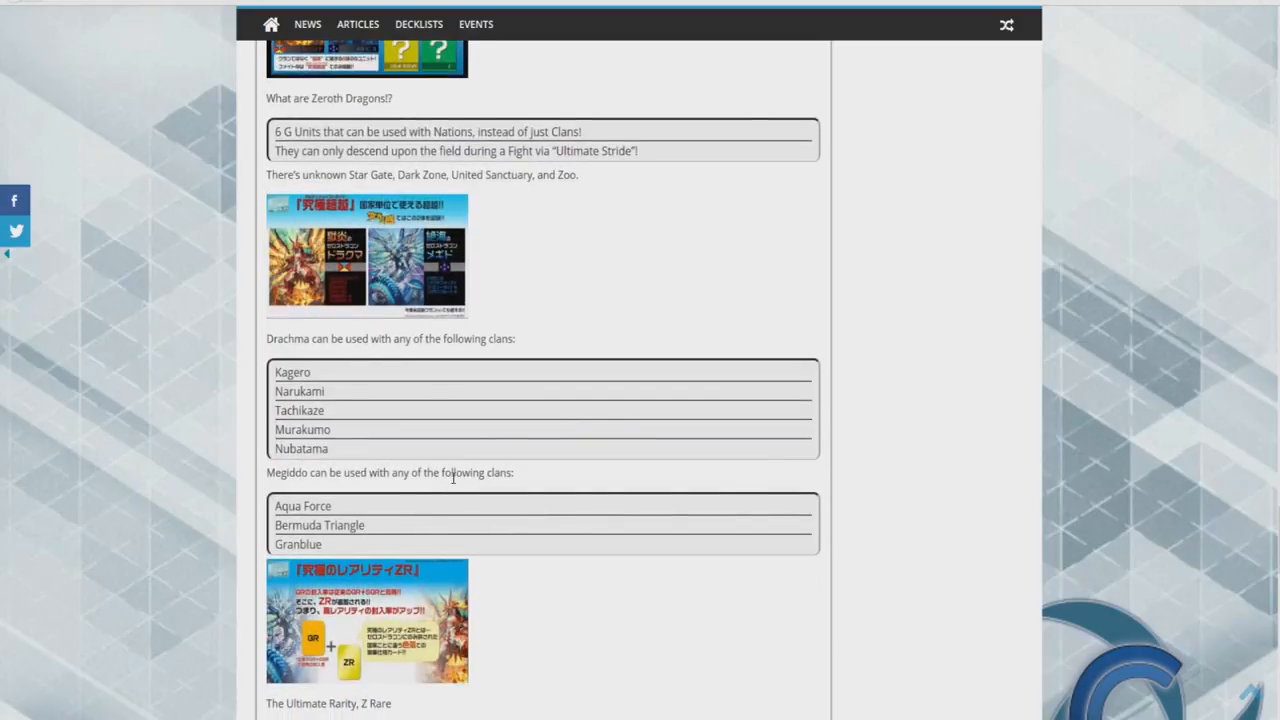
scroll("down", 3)
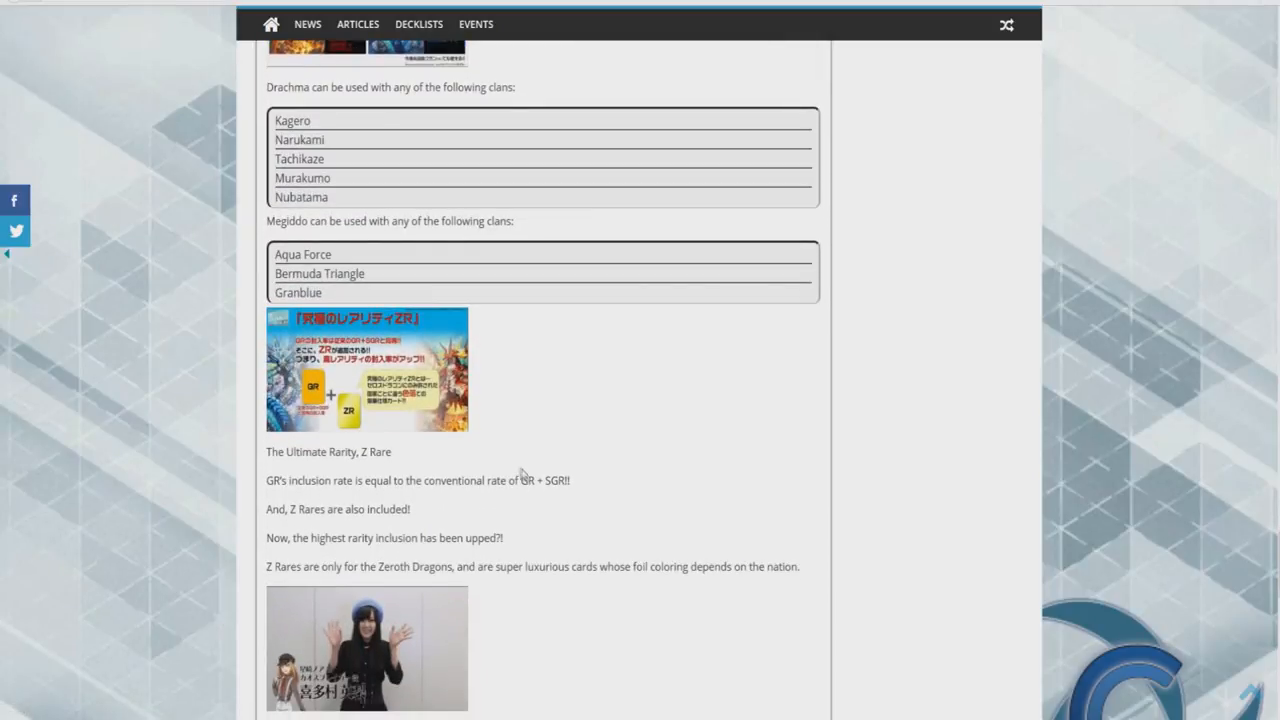
mouse_move(362, 468)
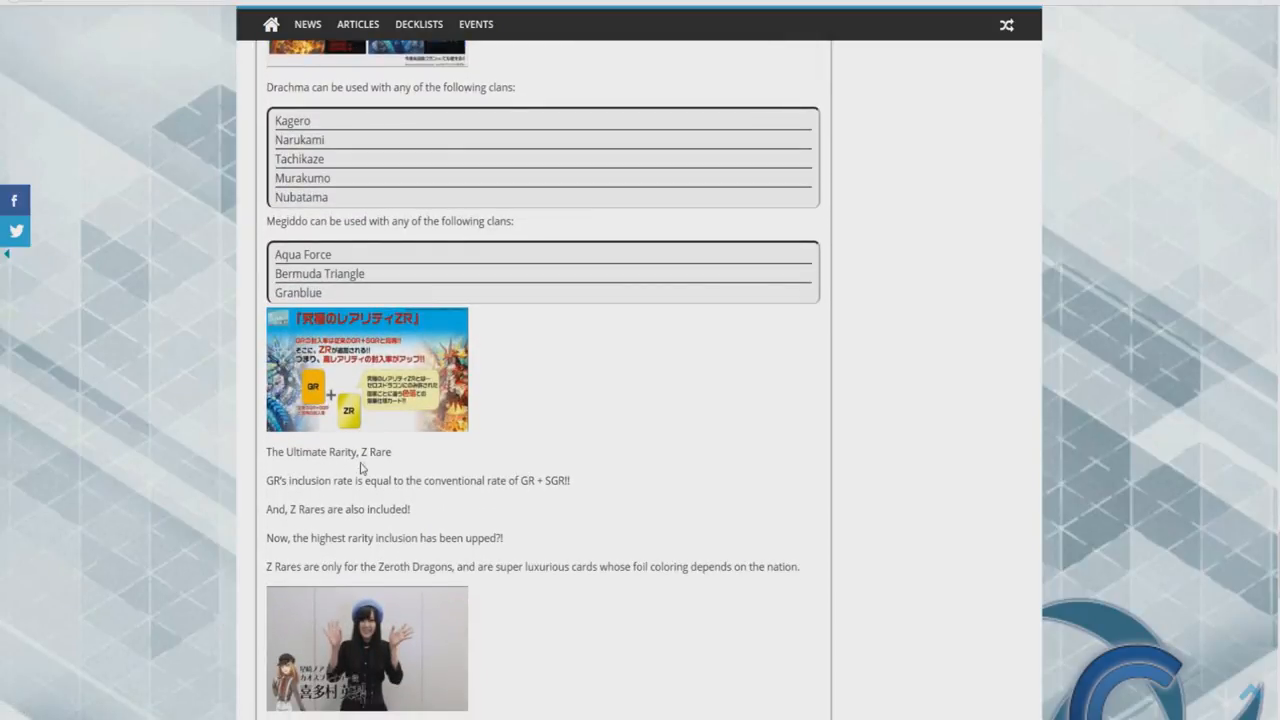
mouse_move(292, 496)
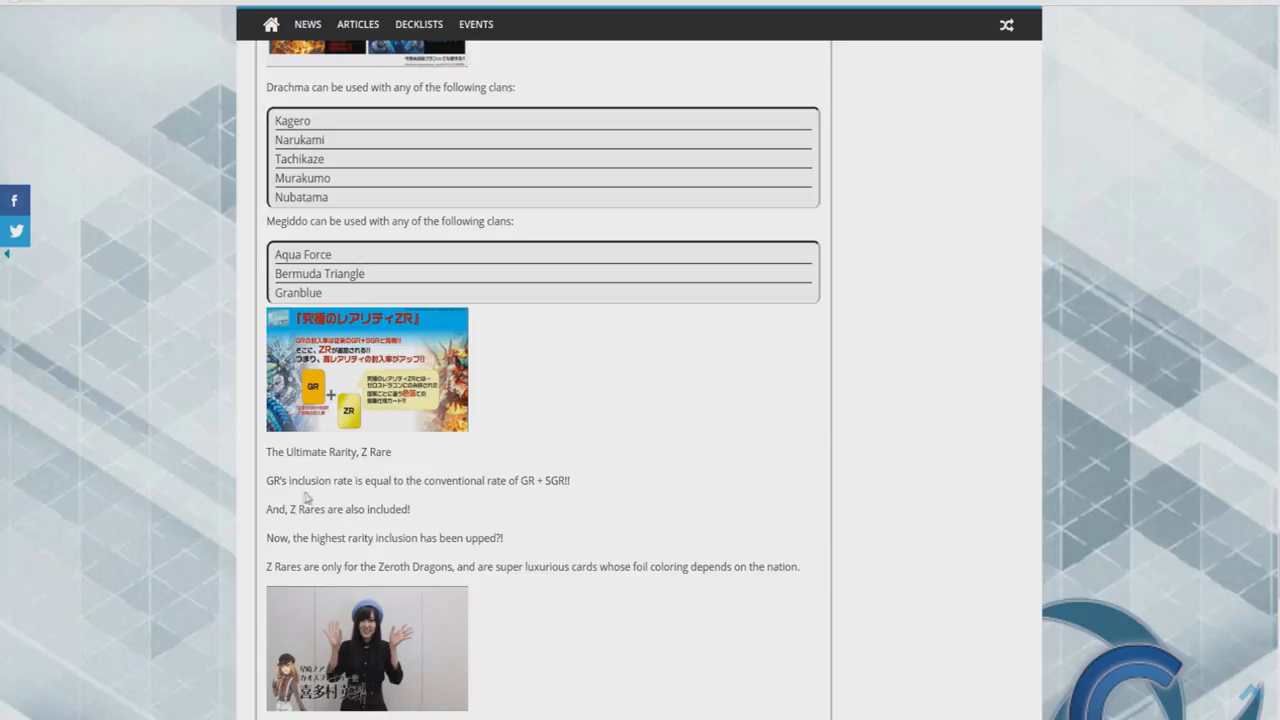
mouse_move(436, 500)
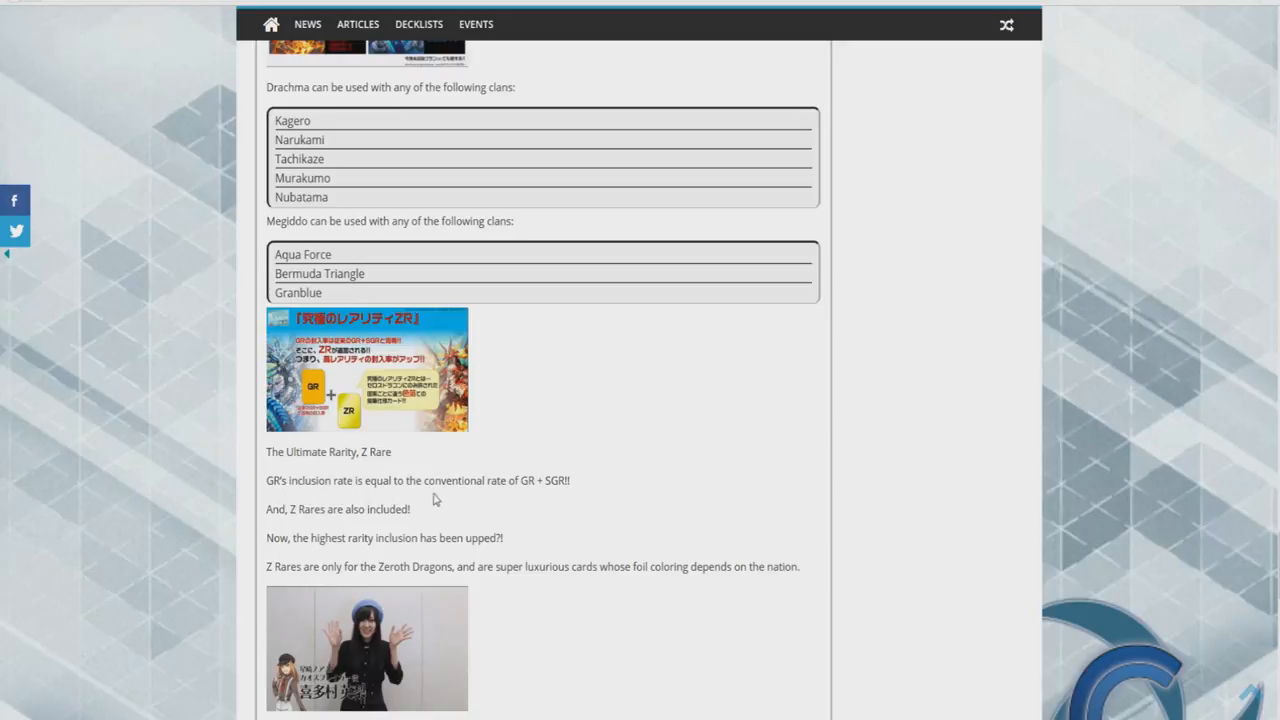
mouse_move(530, 496)
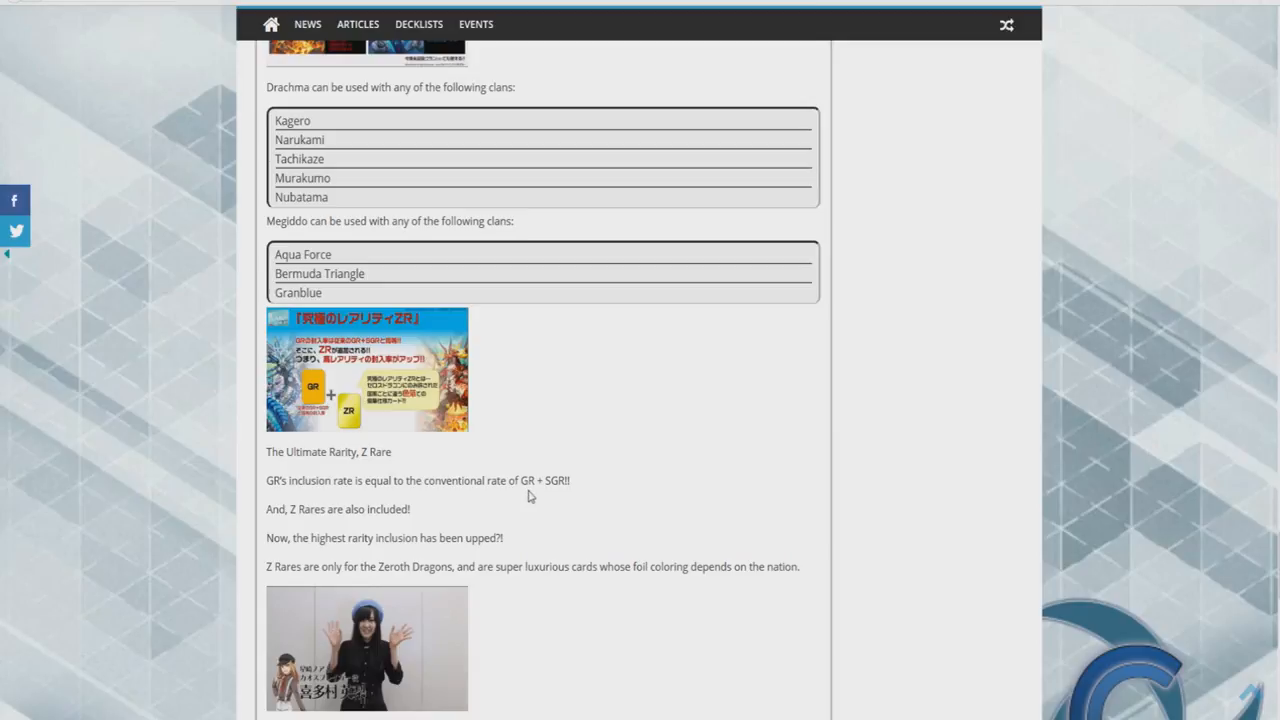
mouse_move(564, 496)
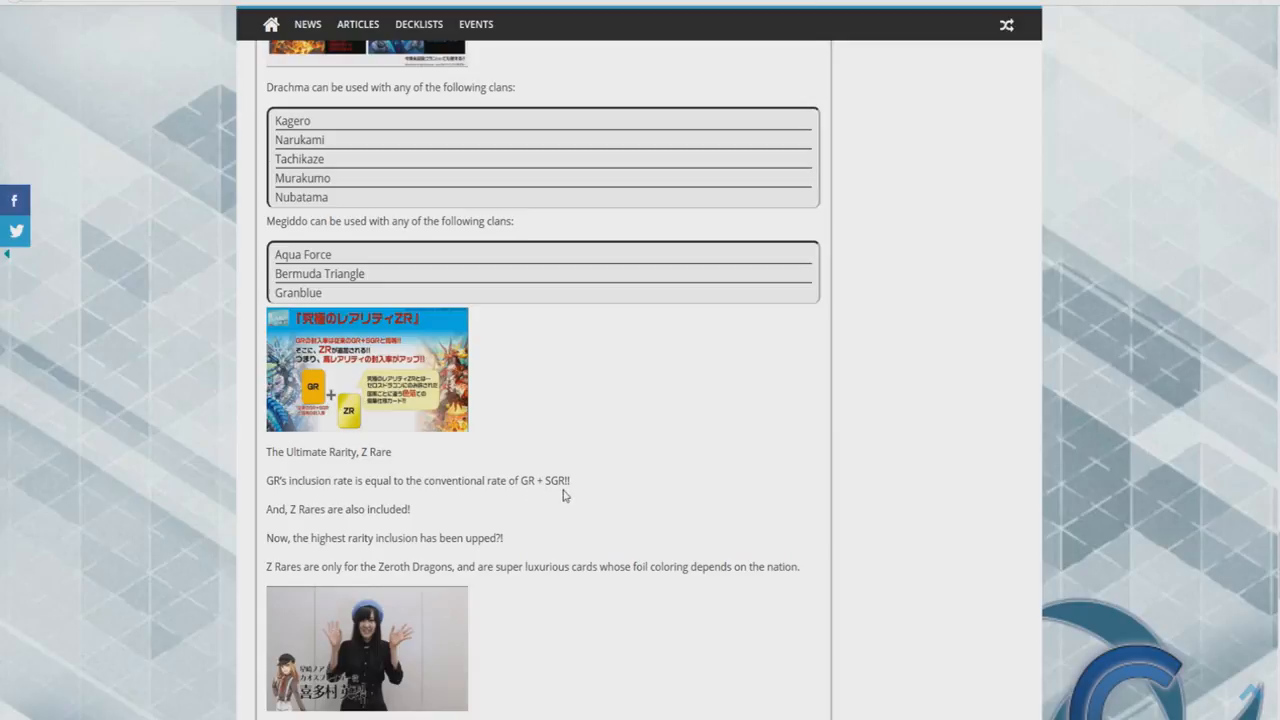
mouse_move(300, 556)
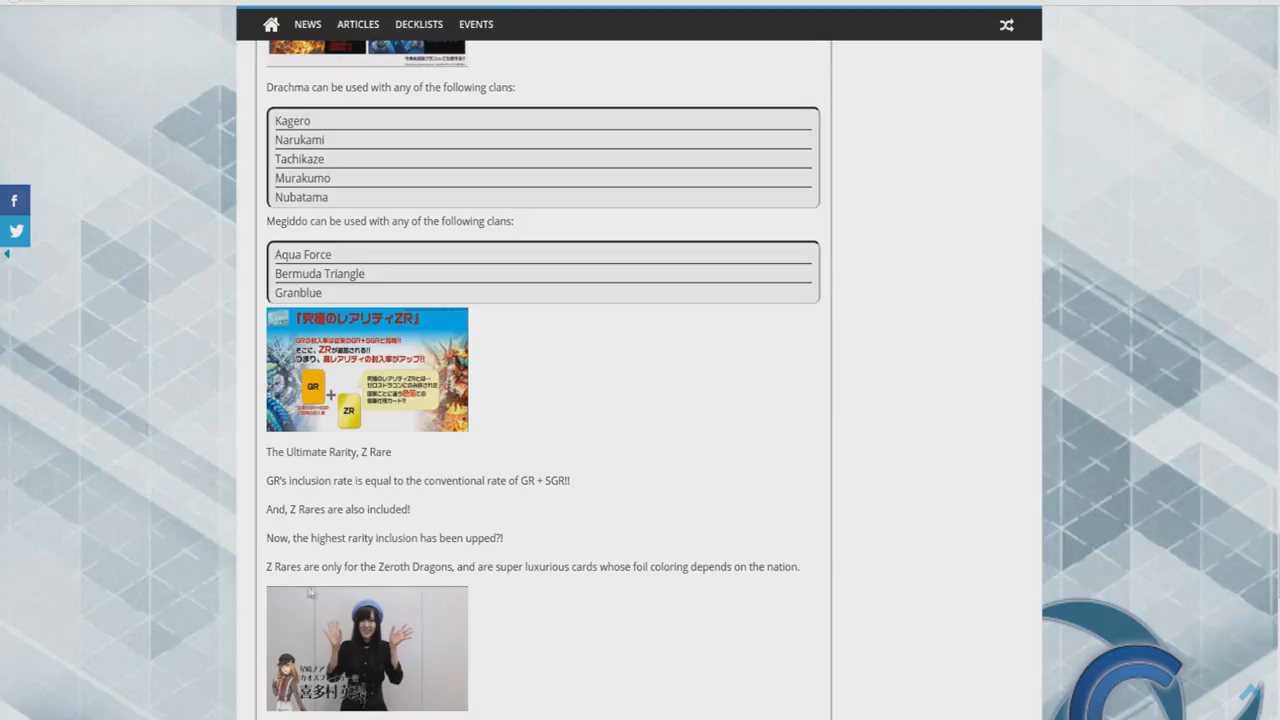
mouse_move(460, 588)
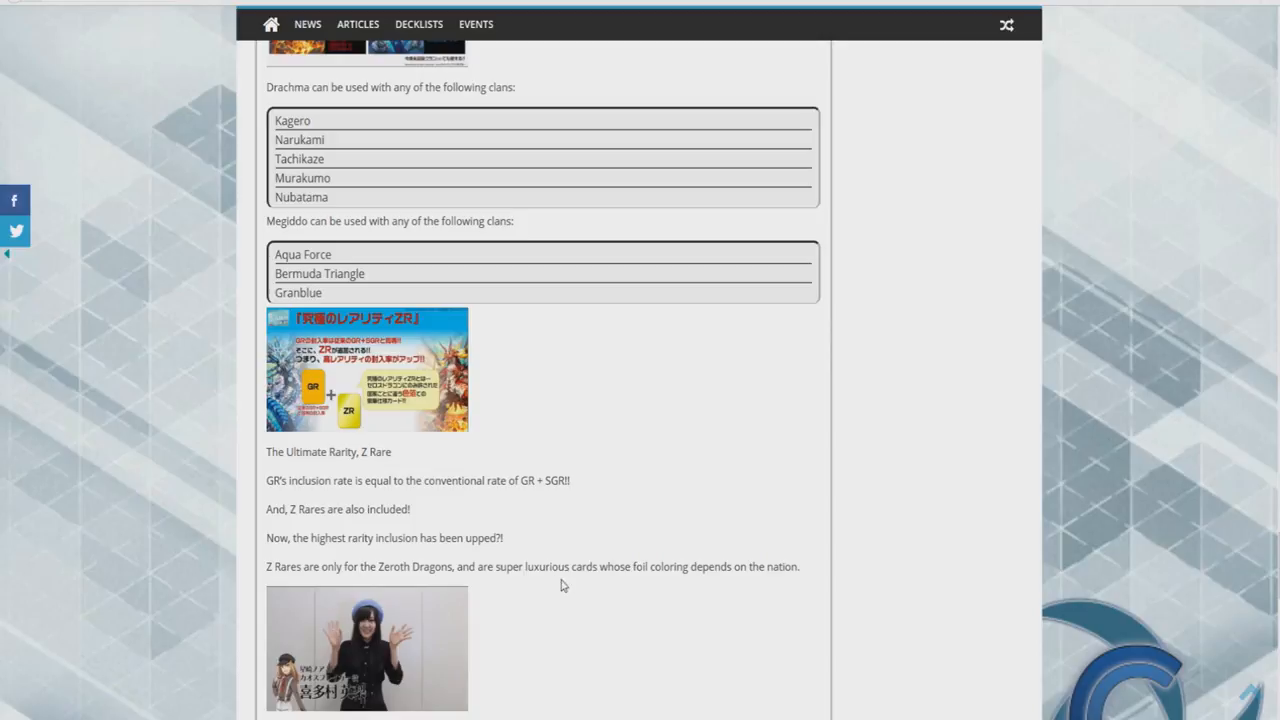
mouse_move(664, 582)
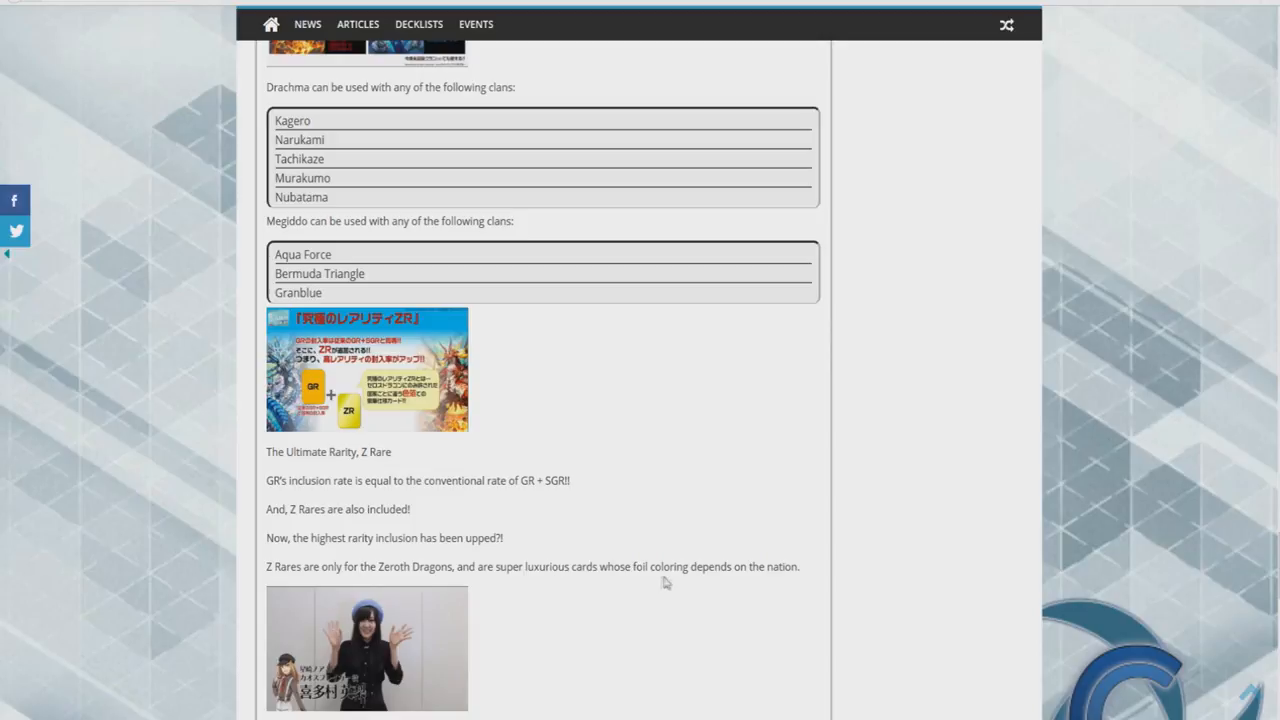
mouse_move(556, 512)
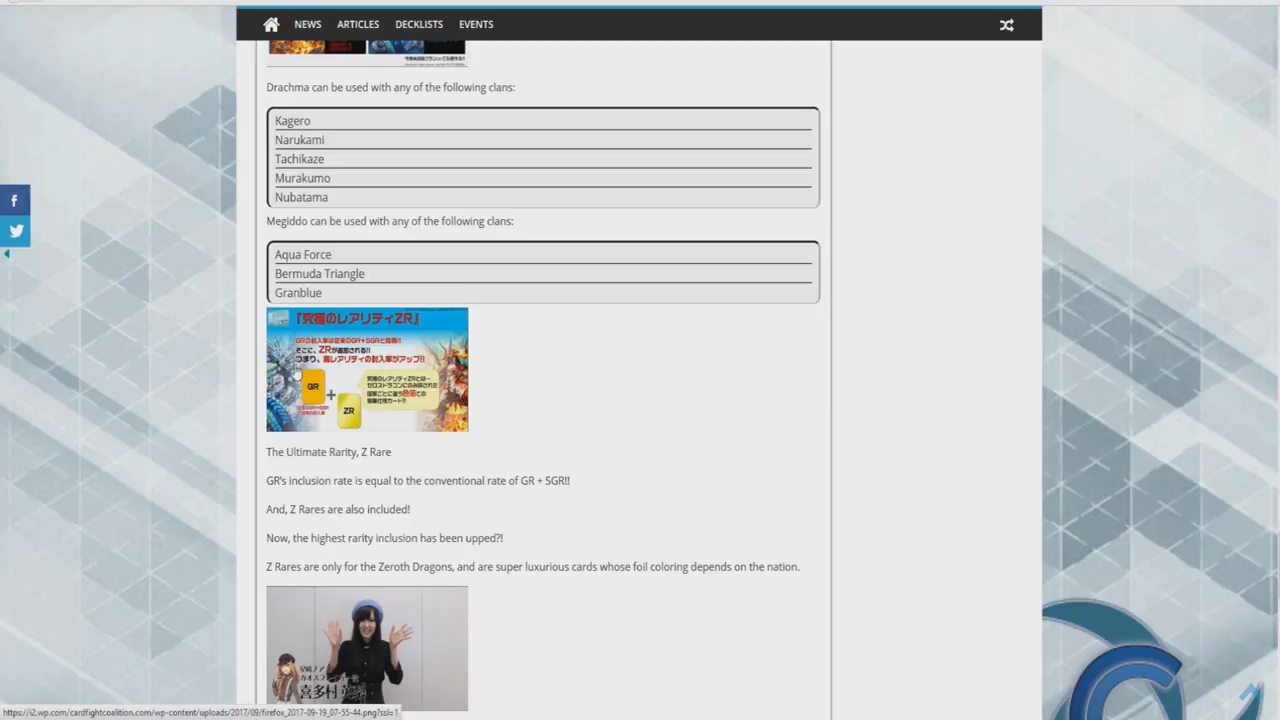
mouse_move(360, 440)
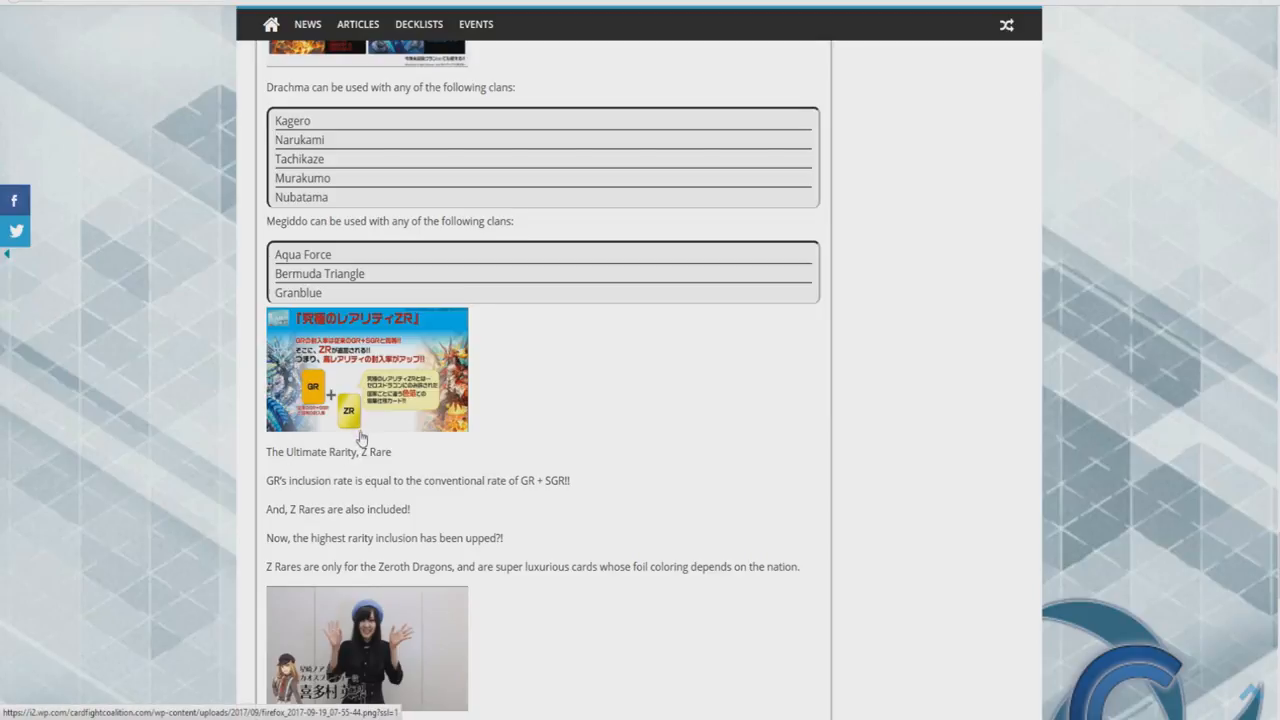
mouse_move(360, 440)
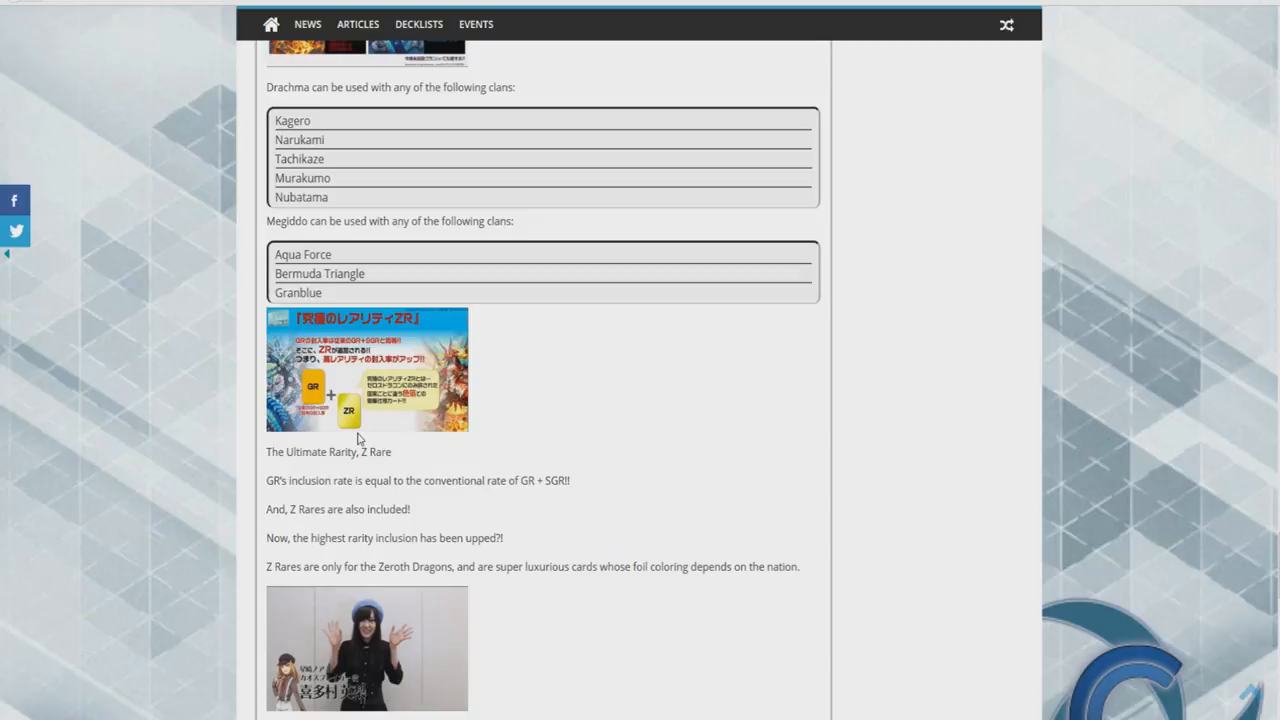
Step: Enlarge the Ultimate Rarity ZR promotional image from the article
scroll("down", 3)
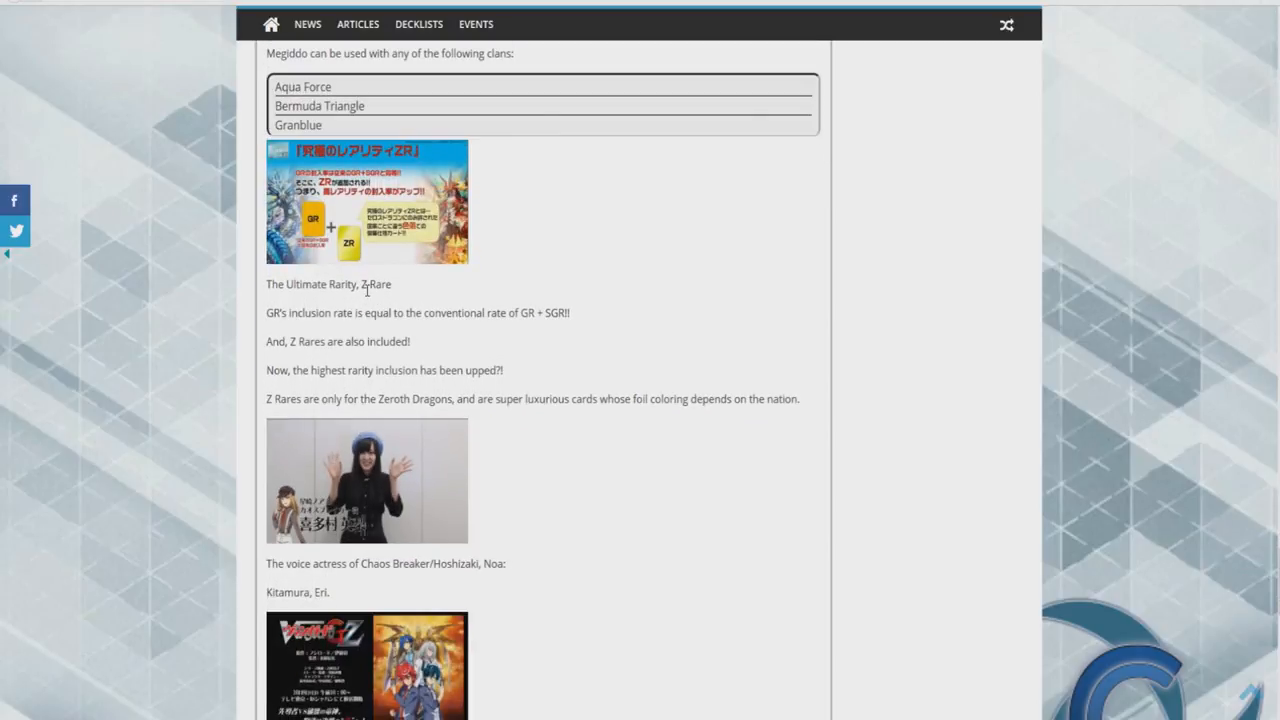
mouse_move(330, 308)
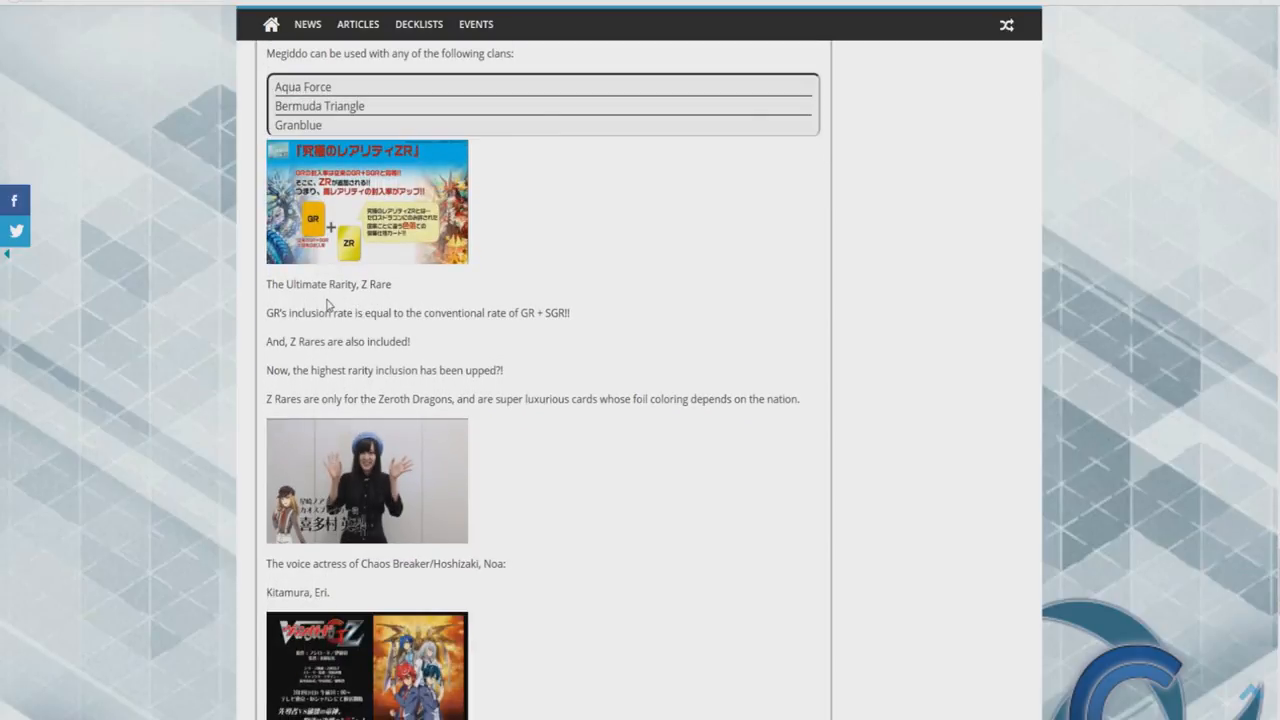
mouse_move(384, 228)
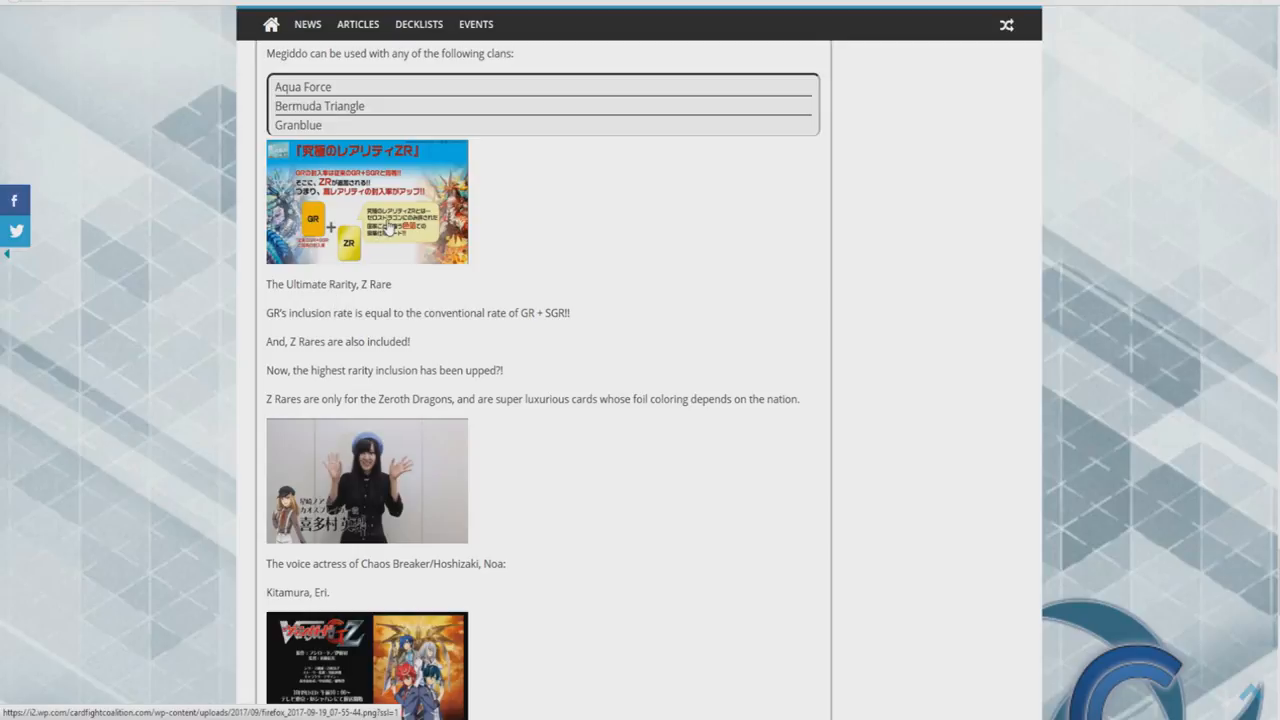
left_click(366, 200)
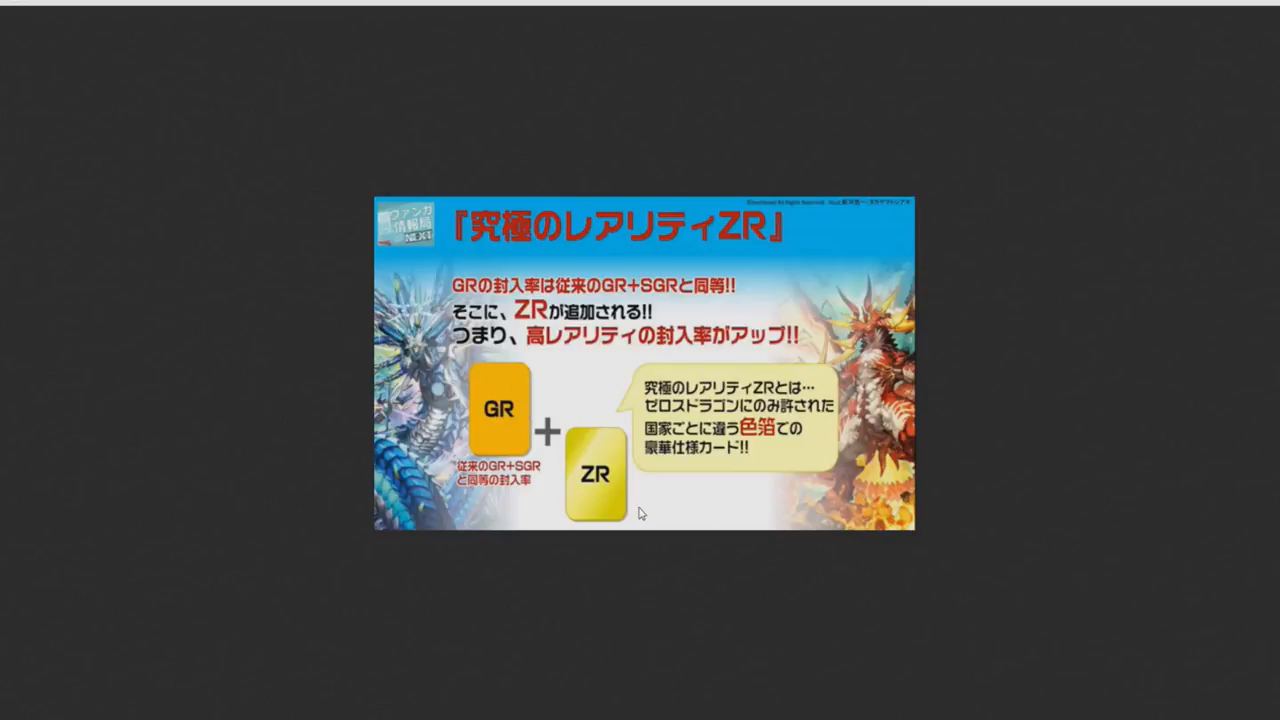
mouse_move(520, 412)
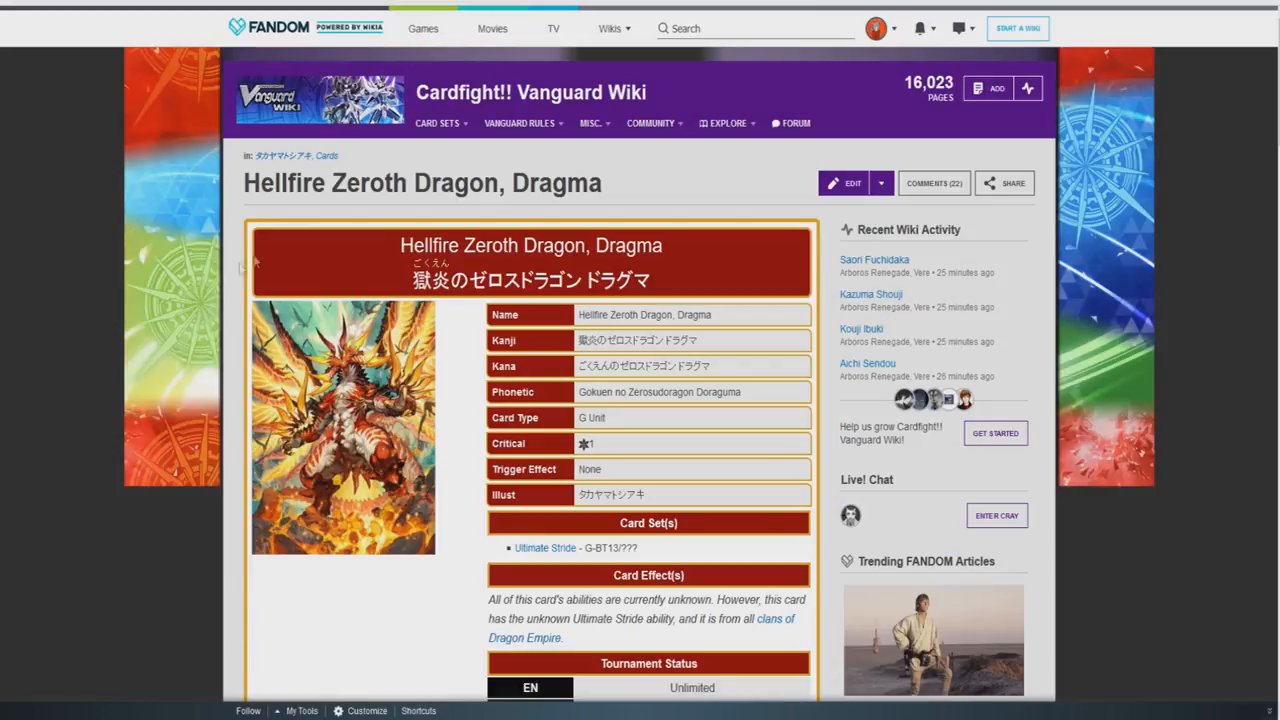
Step: Scroll the Dragma card page to the Ultimate Stride set and enlarge its booster cover image
scroll("down", 3)
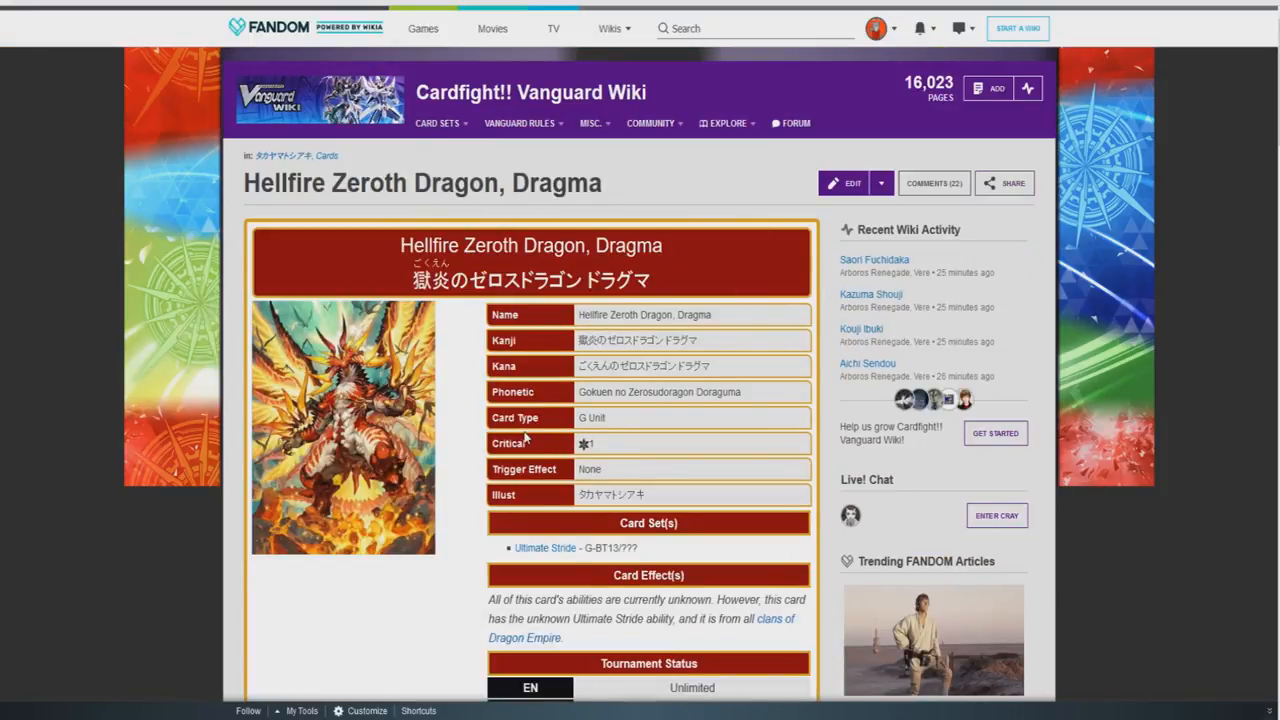
scroll("down", 3)
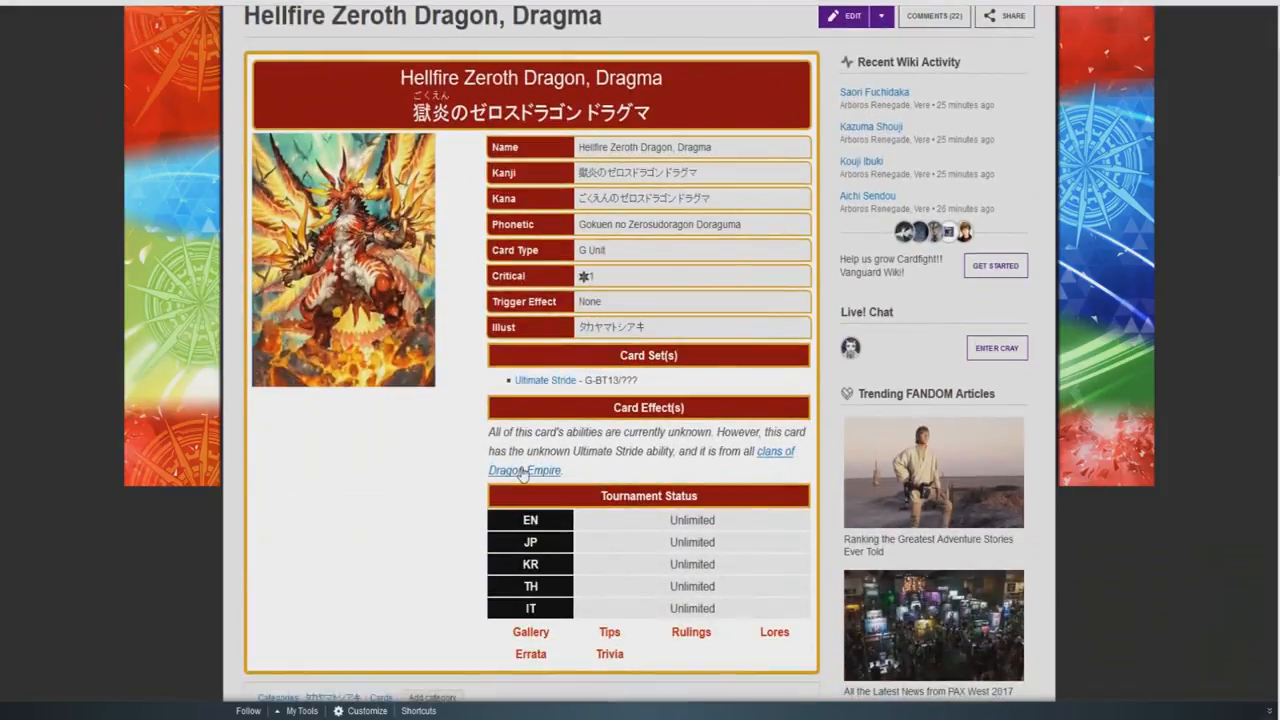
scroll("up", 3)
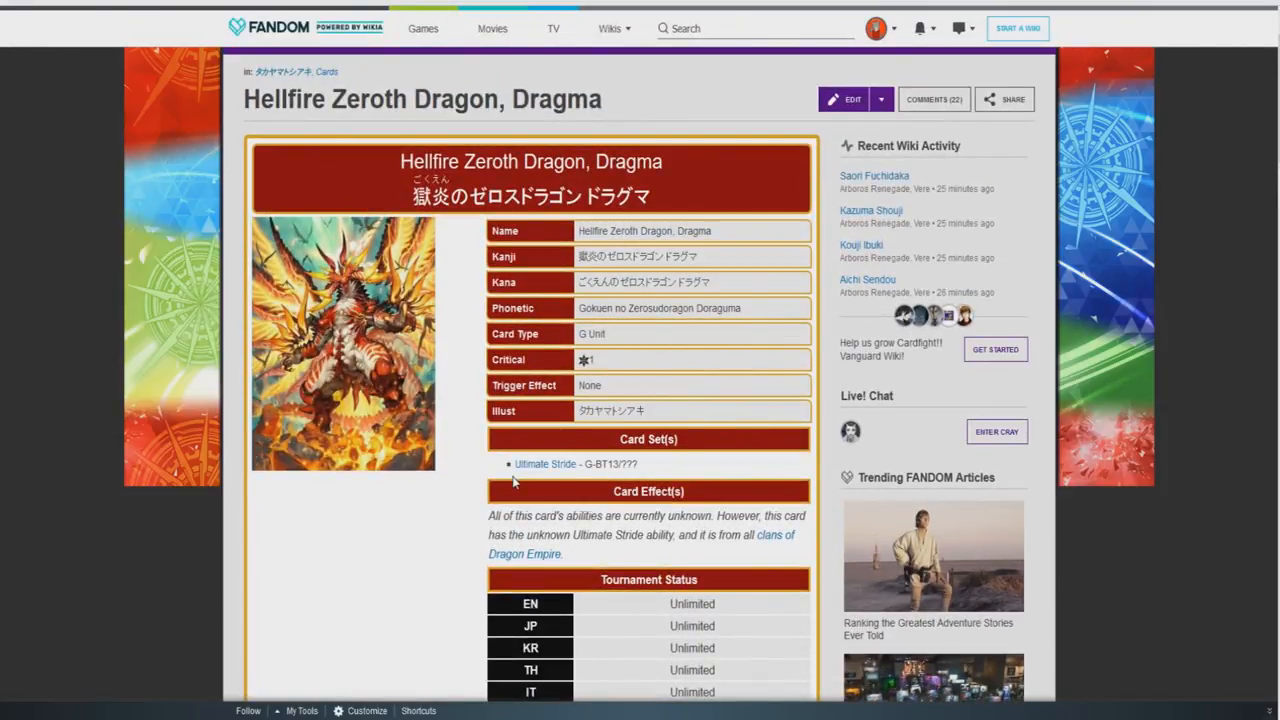
mouse_move(430, 508)
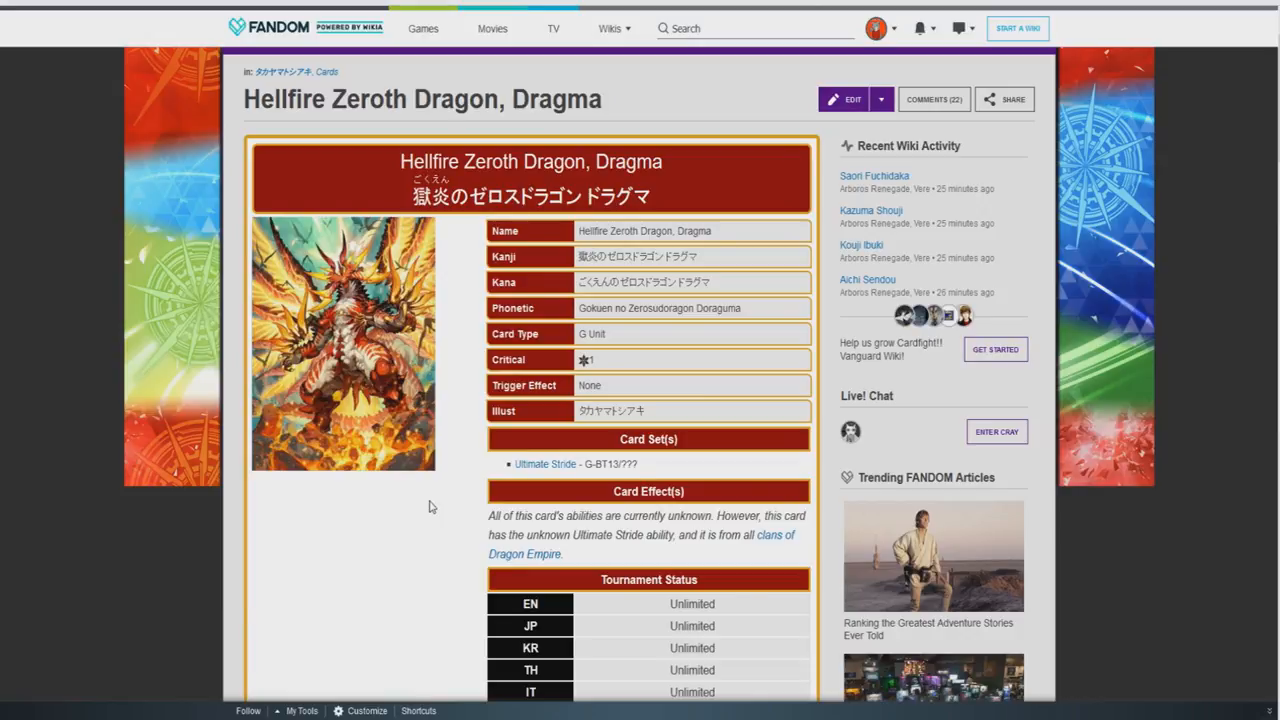
scroll("down", 3)
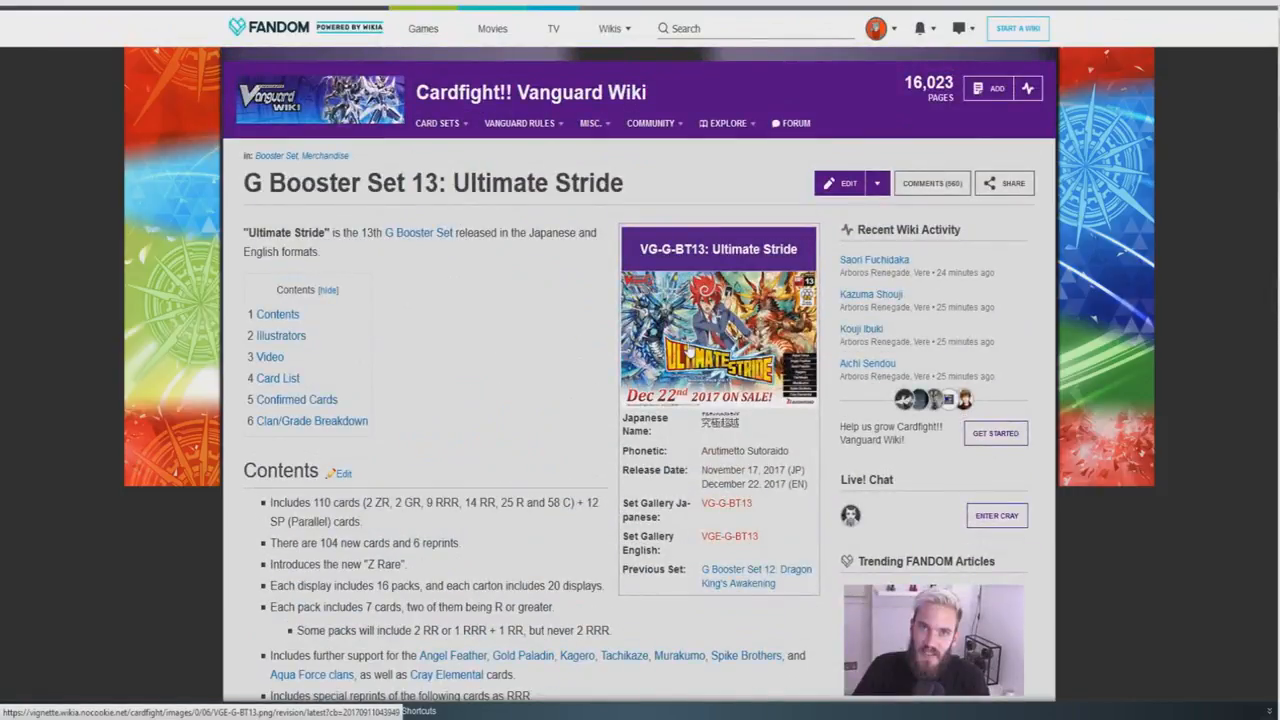
left_click(718, 340)
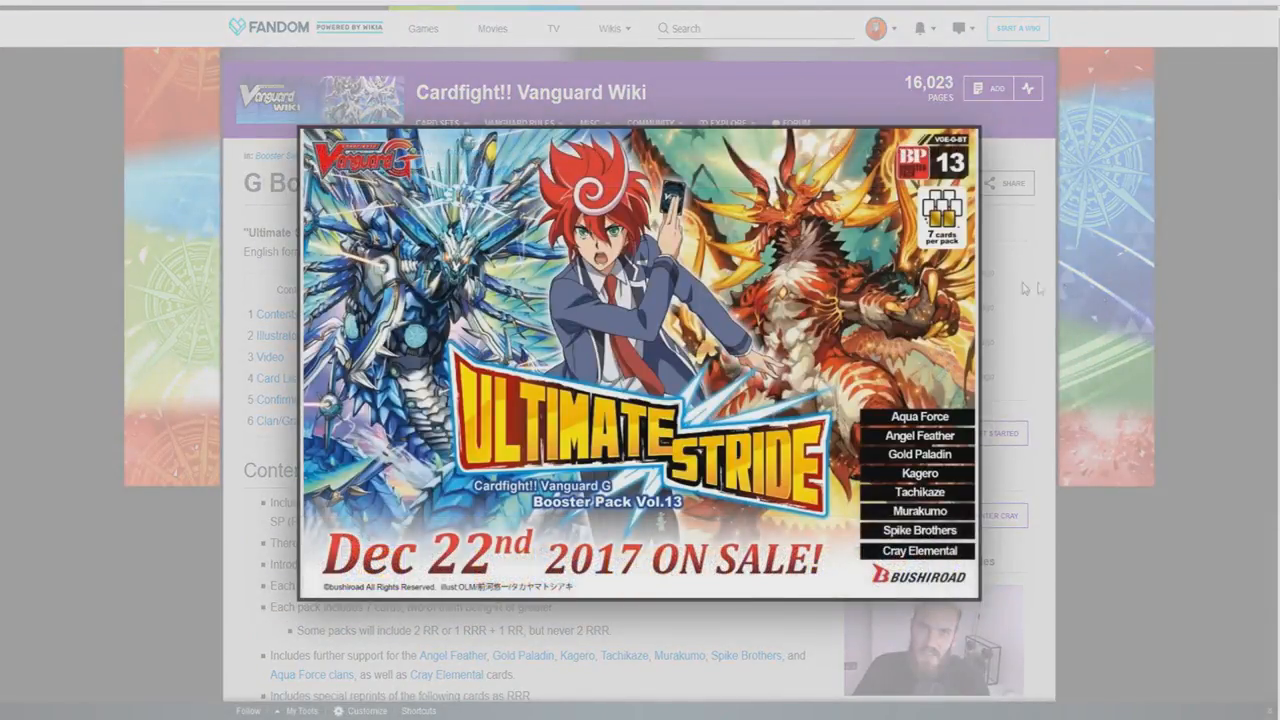